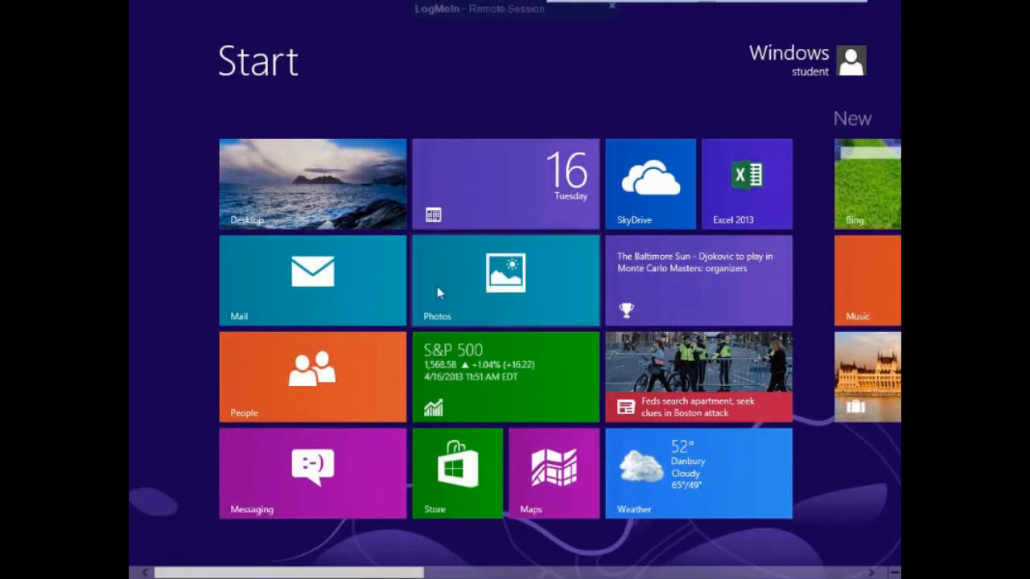
{"action": "mouse_move", "coordinate": [363, 305]}
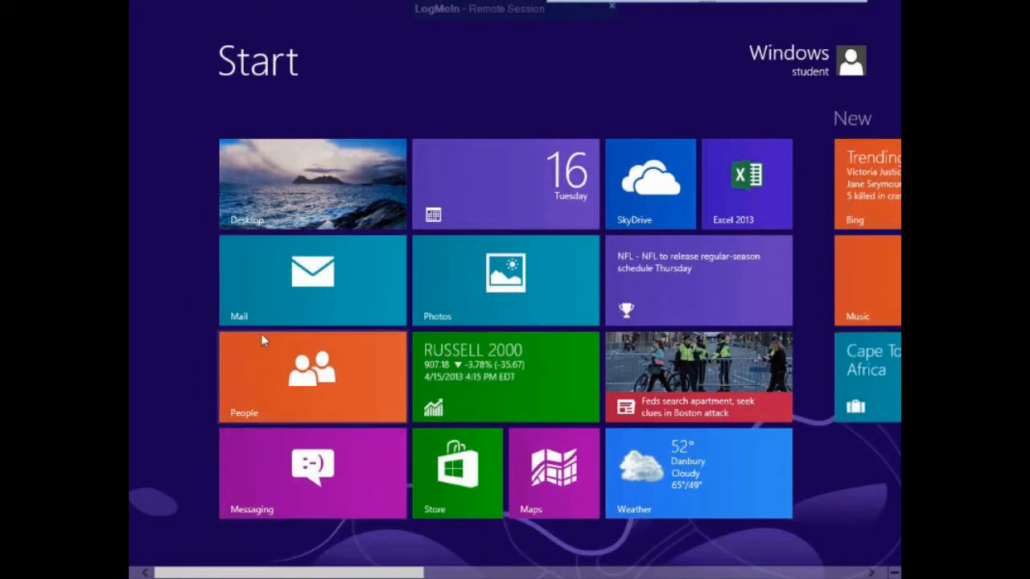
{"action": "mouse_move", "coordinate": [197, 303]}
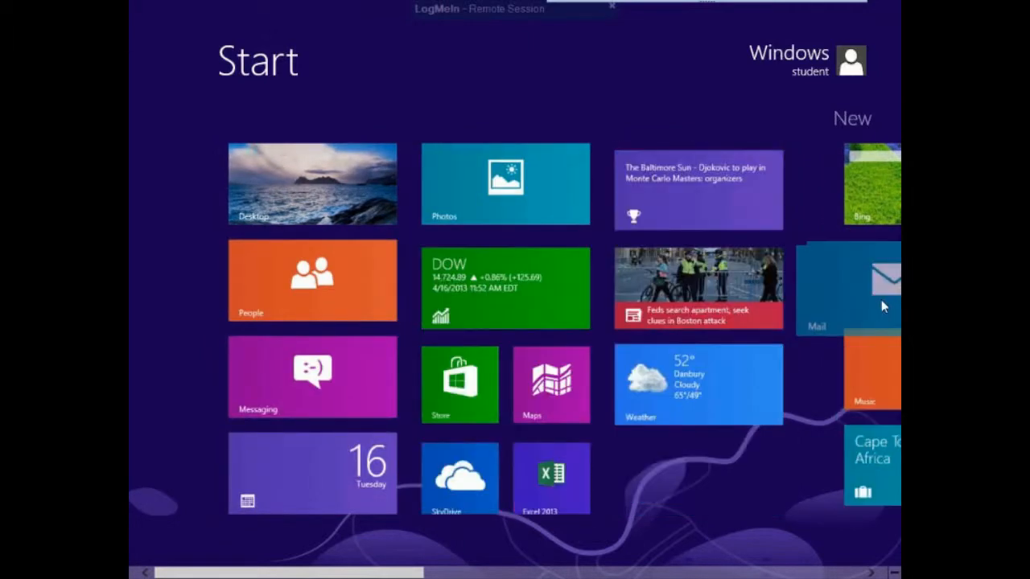
Step: Move People, Mail and Messaging past the last group to form their own new tile group
{"action": "scroll", "scroll_direction": "right", "scroll_amount": 3}
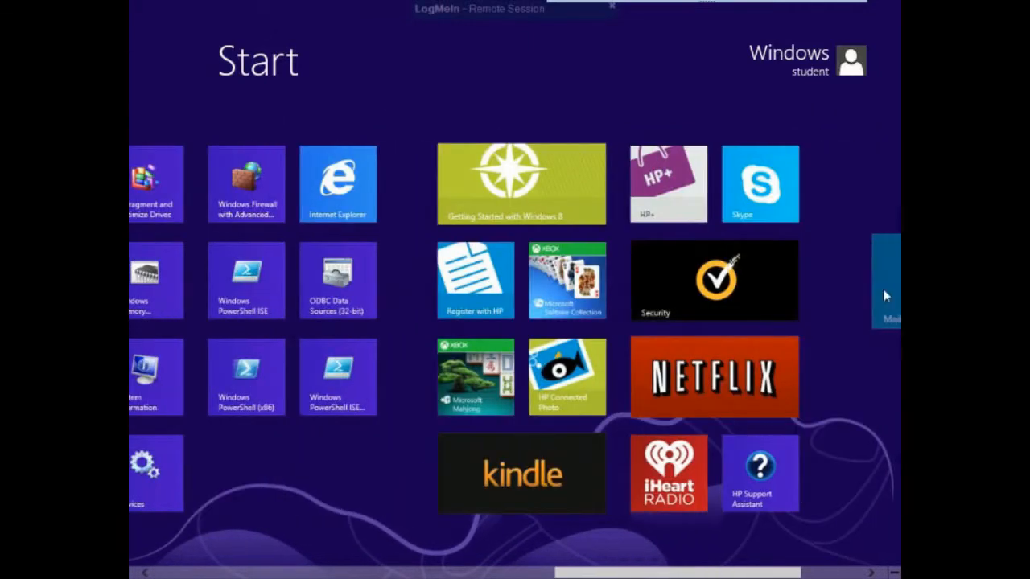
{"action": "scroll", "scroll_direction": "right", "scroll_amount": 3}
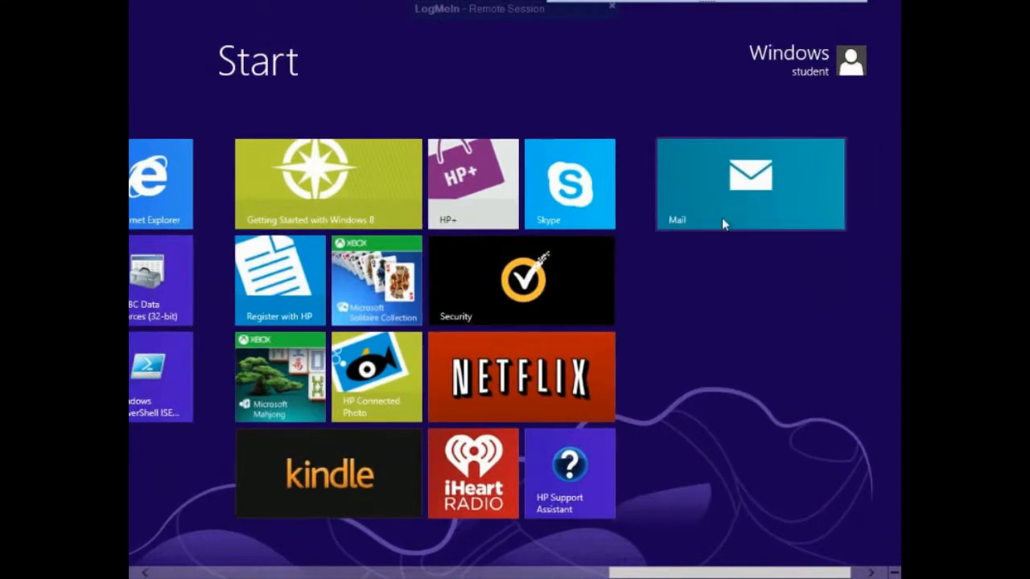
{"action": "mouse_move", "coordinate": [217, 577]}
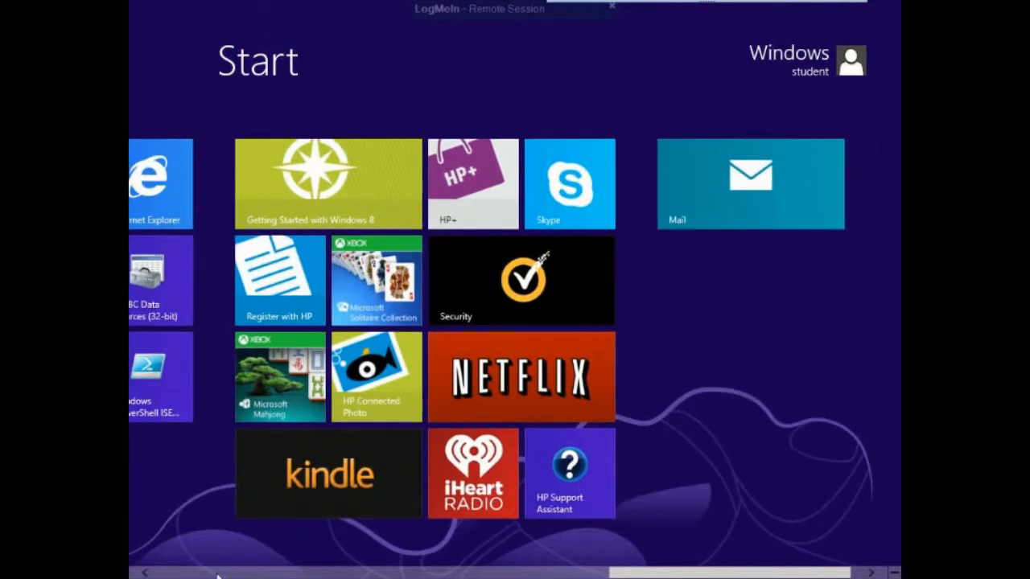
{"action": "scroll", "scroll_direction": "right", "scroll_amount": 3}
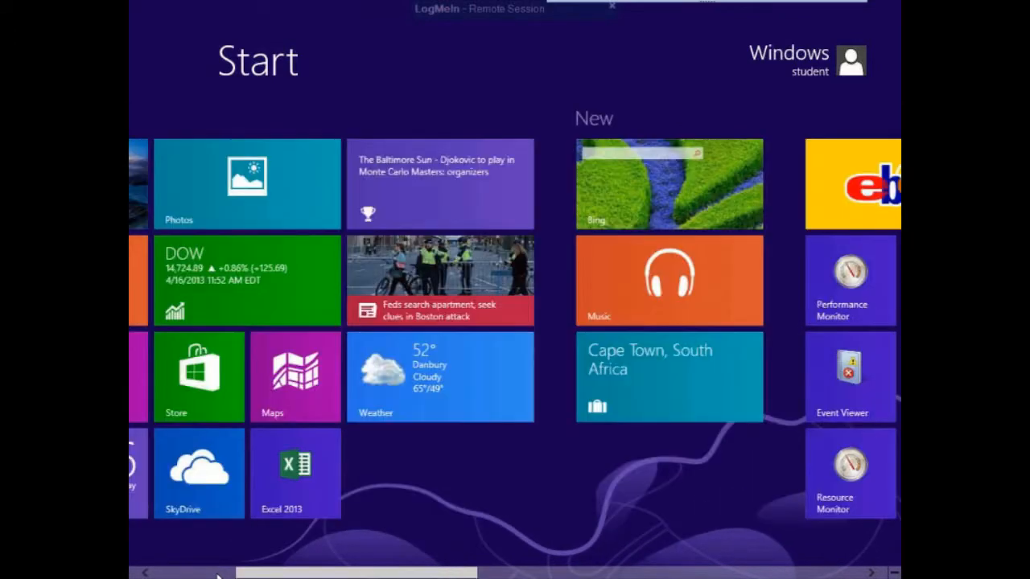
{"action": "scroll", "scroll_direction": "left", "scroll_amount": 3}
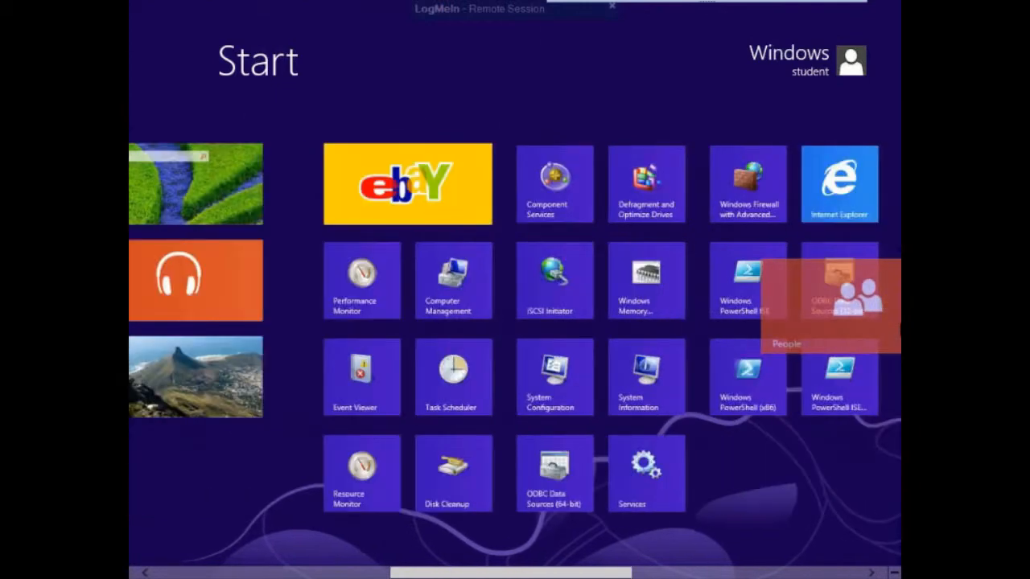
{"action": "scroll", "scroll_direction": "right", "scroll_amount": 3}
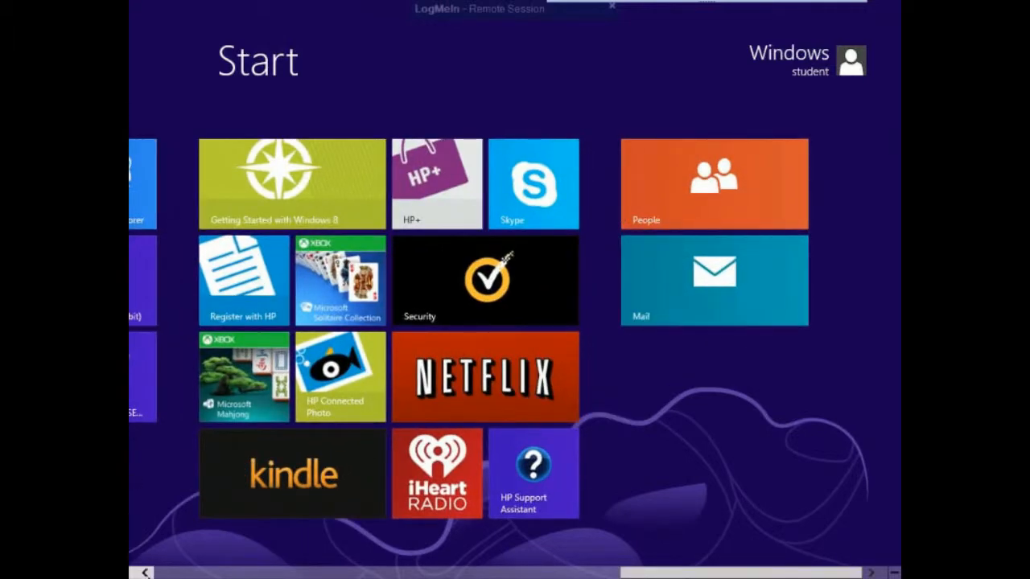
{"action": "scroll", "scroll_direction": "left", "scroll_amount": 3}
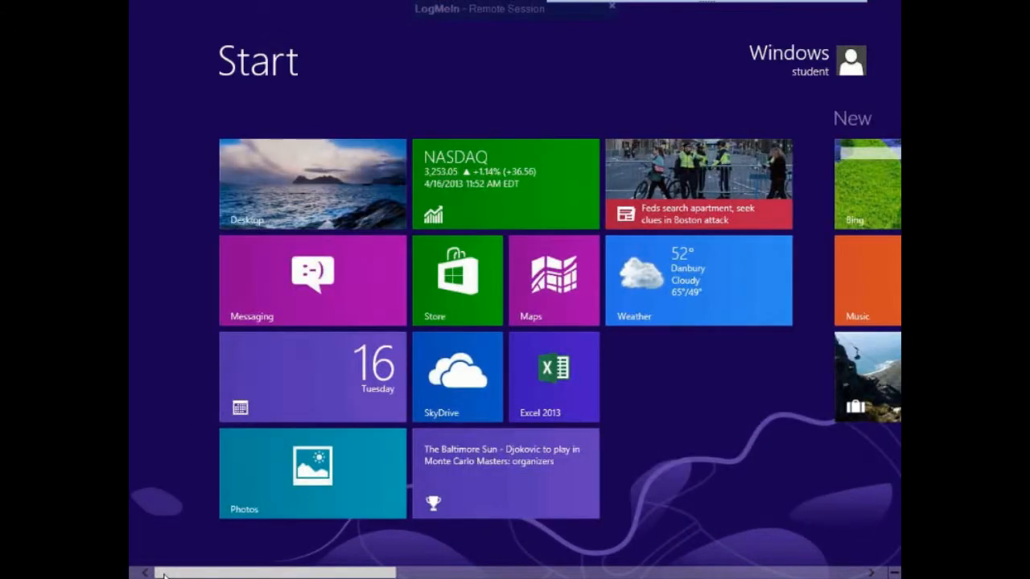
{"action": "mouse_move", "coordinate": [267, 288]}
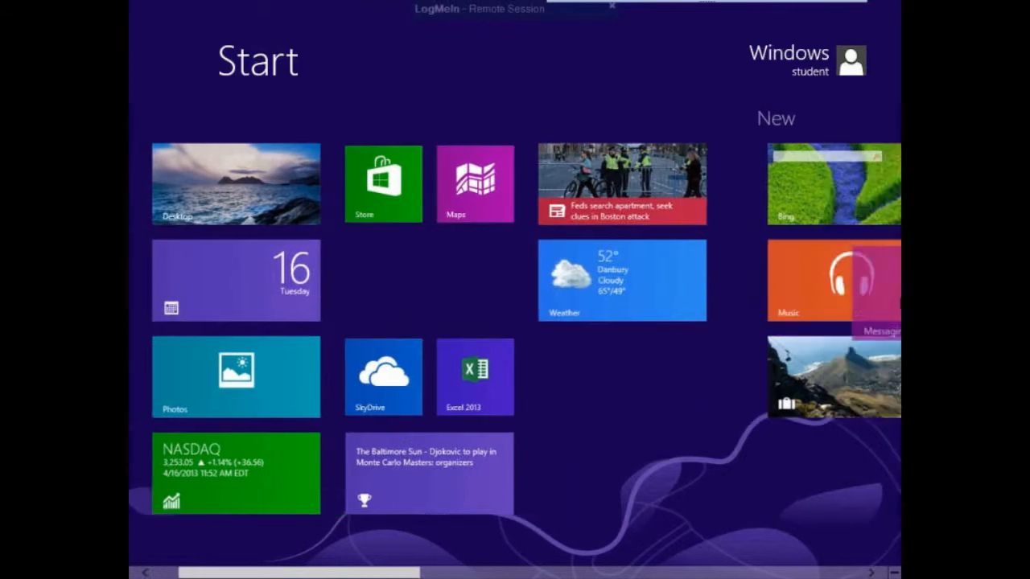
{"action": "scroll", "scroll_direction": "right", "scroll_amount": 3}
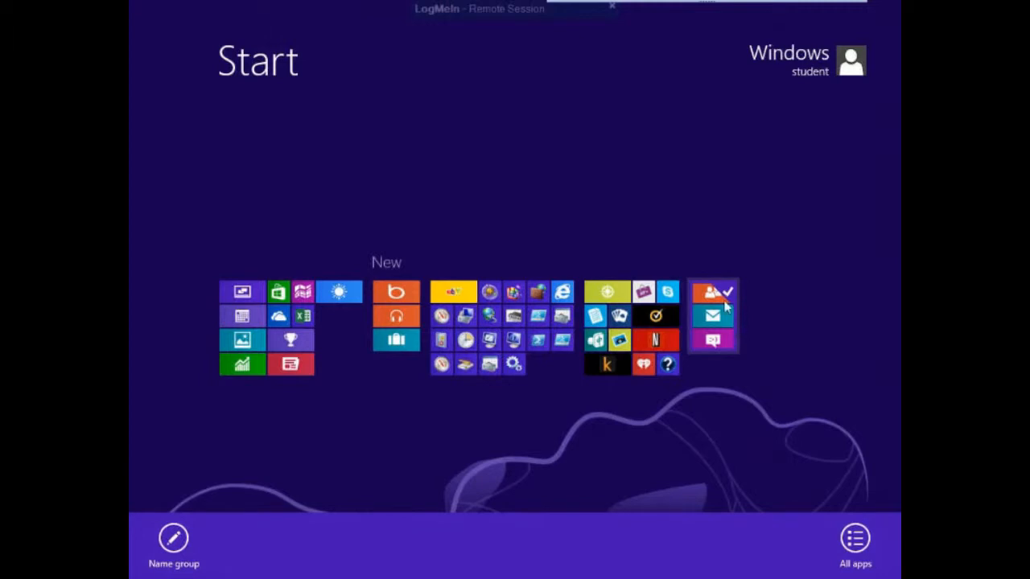
{"action": "mouse_move", "coordinate": [711, 341]}
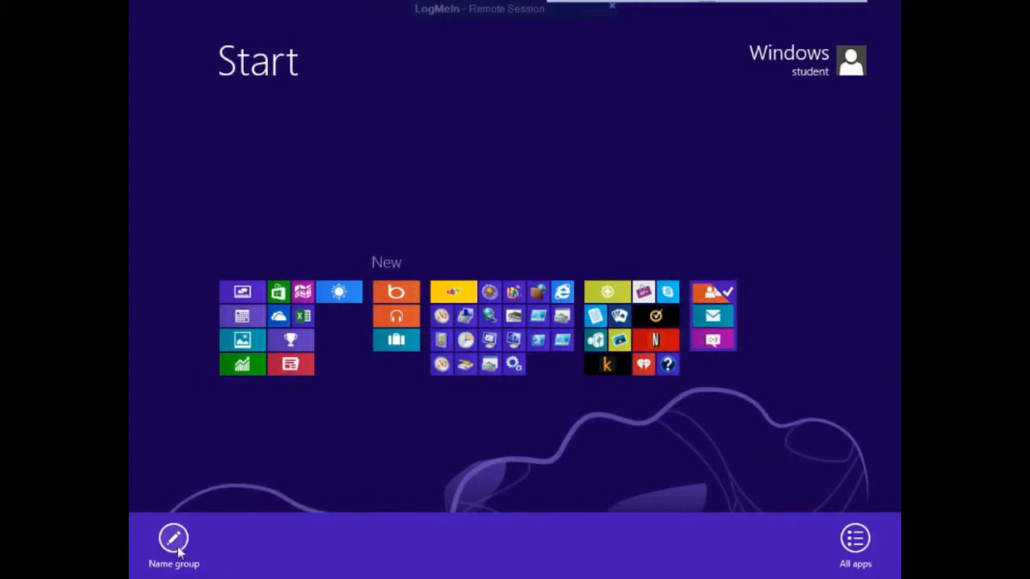
Step: Name the People, Mail and Messaging tile group 'Communications'
{"action": "left_click", "coordinate": [173, 543]}
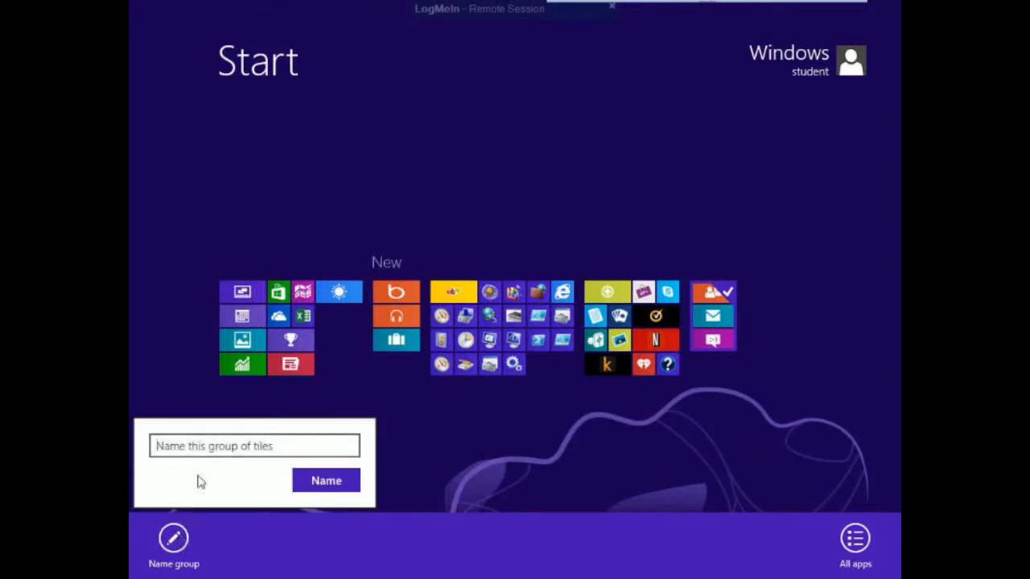
{"action": "type", "text": "M"}
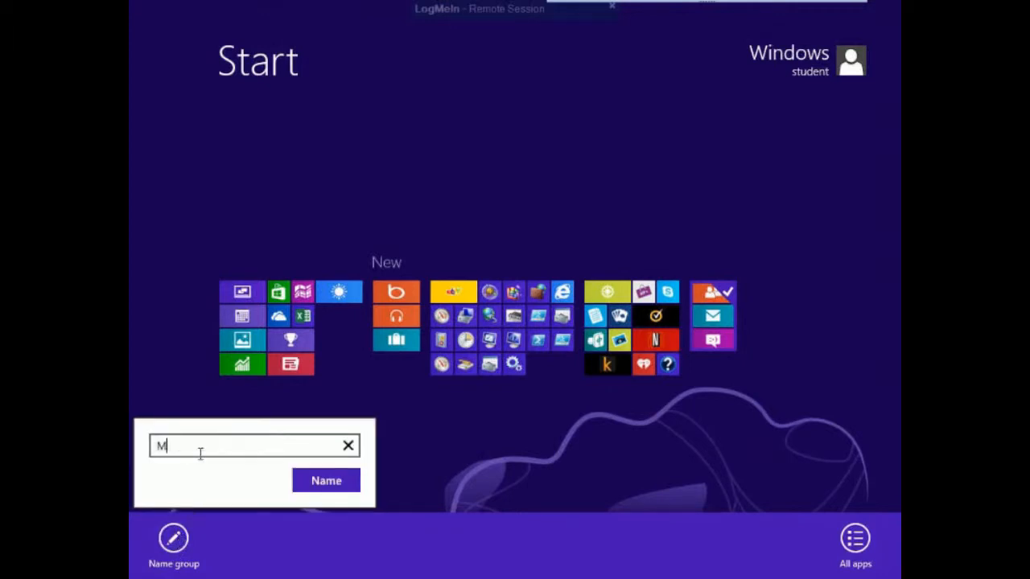
{"action": "type", "text": "y C"}
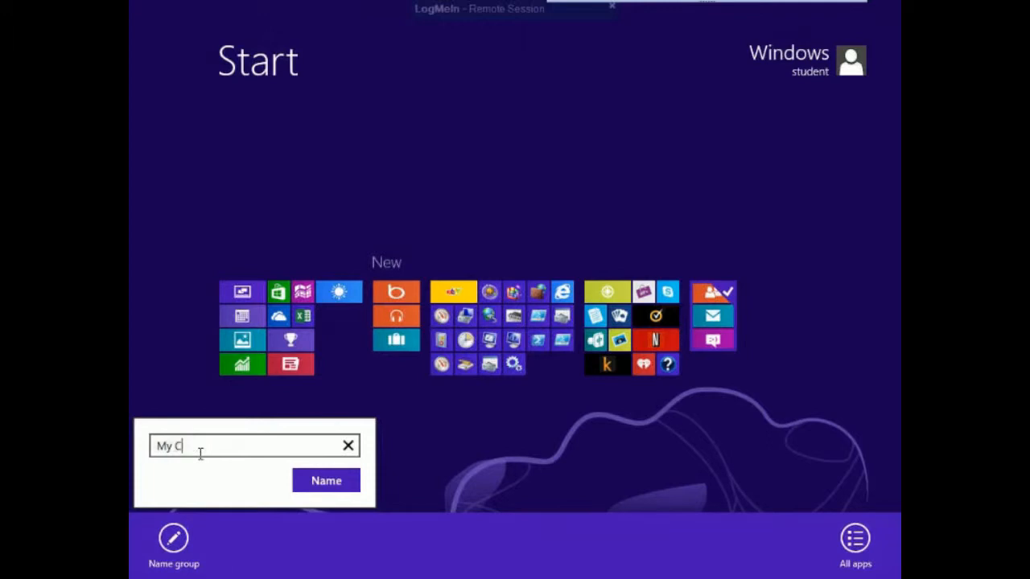
{"action": "type", "text": "Commu"}
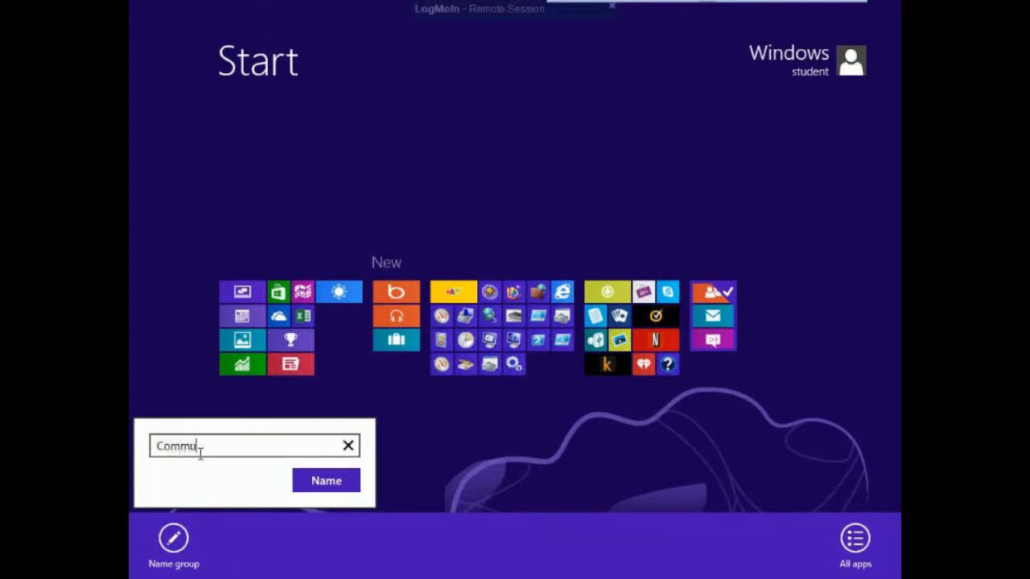
{"action": "left_click", "coordinate": [326, 479]}
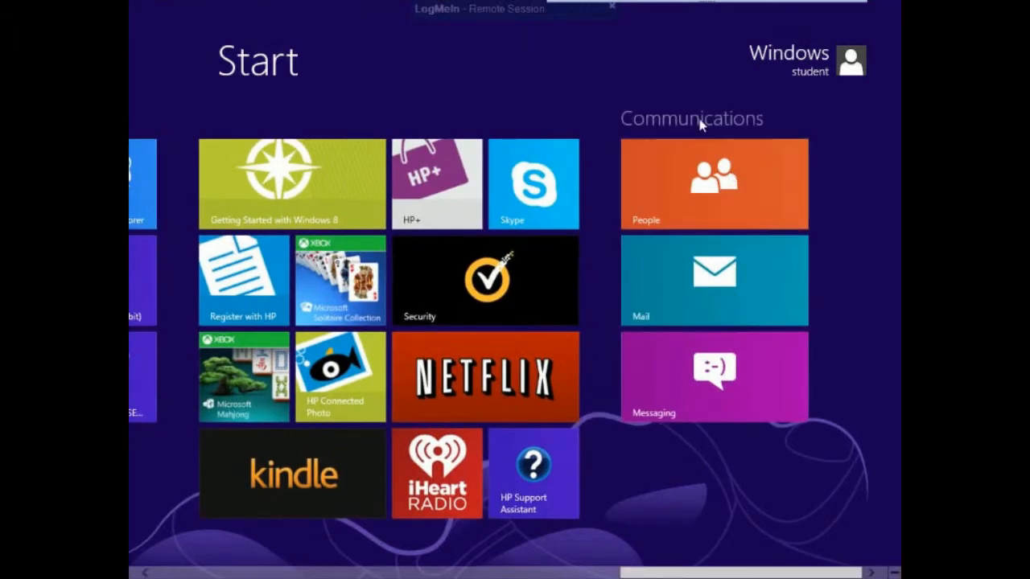
{"action": "mouse_move", "coordinate": [619, 116]}
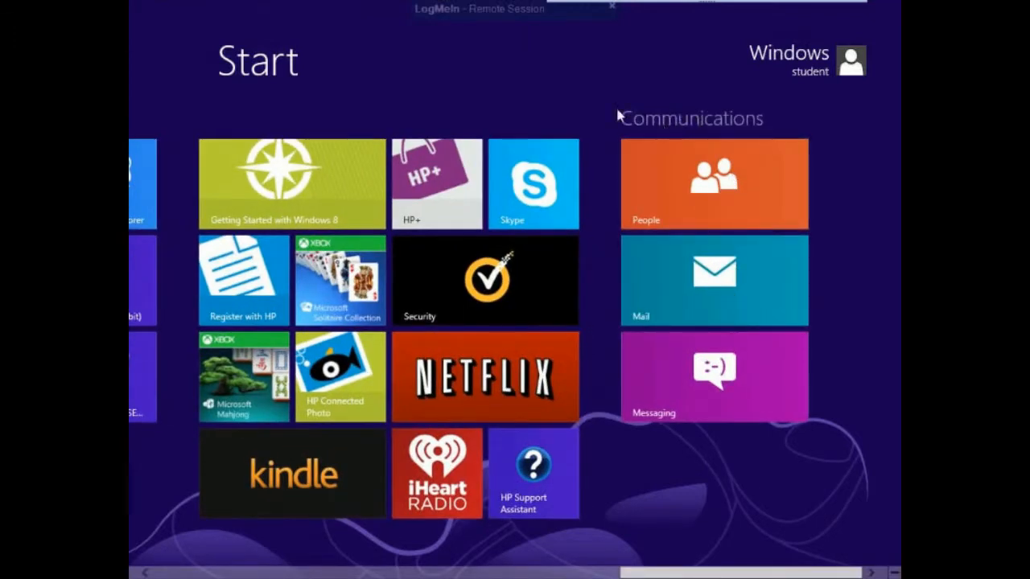
{"action": "mouse_move", "coordinate": [713, 126]}
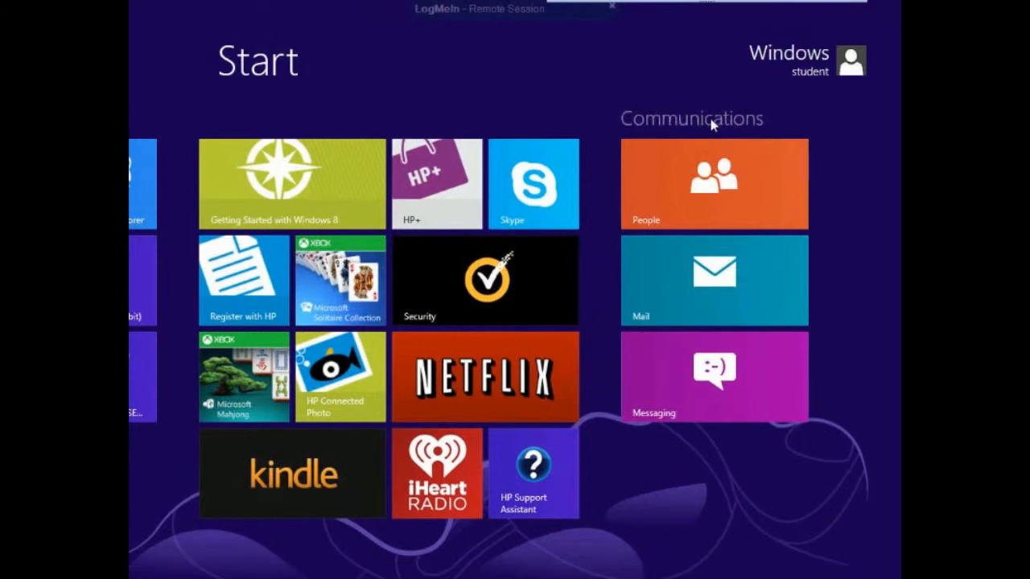
{"action": "mouse_move", "coordinate": [764, 341]}
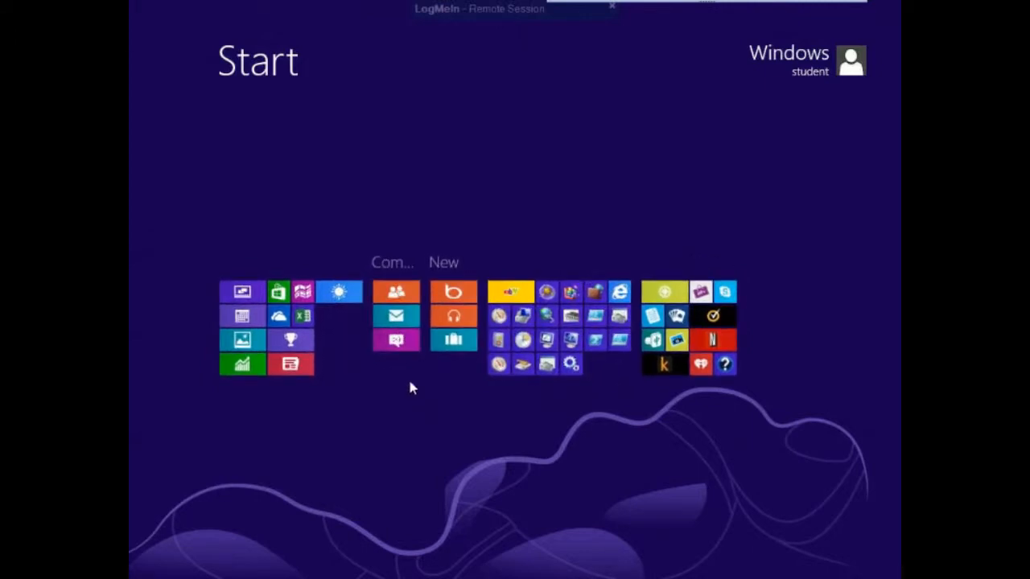
{"action": "mouse_move", "coordinate": [457, 432]}
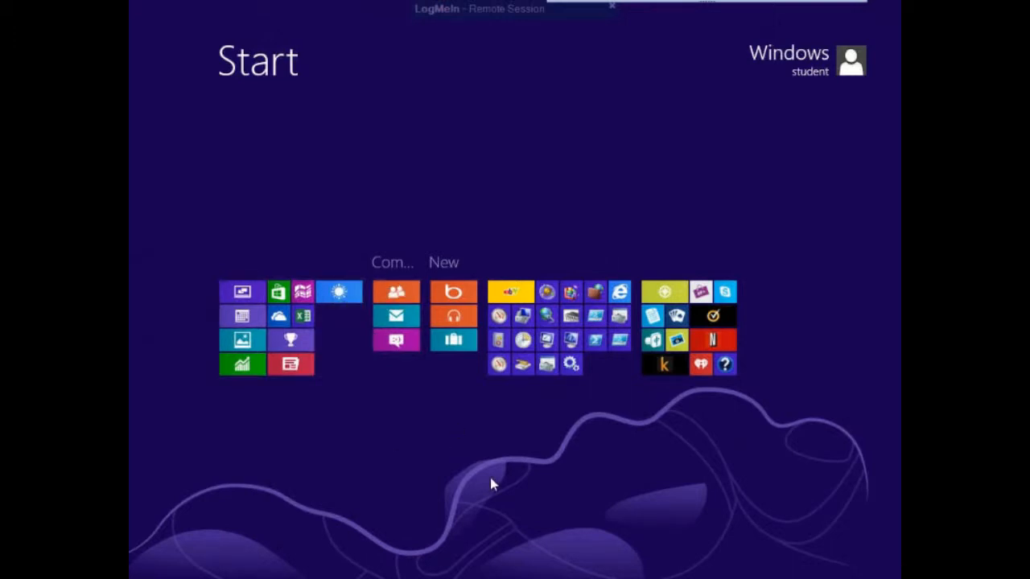
{"action": "mouse_move", "coordinate": [384, 344]}
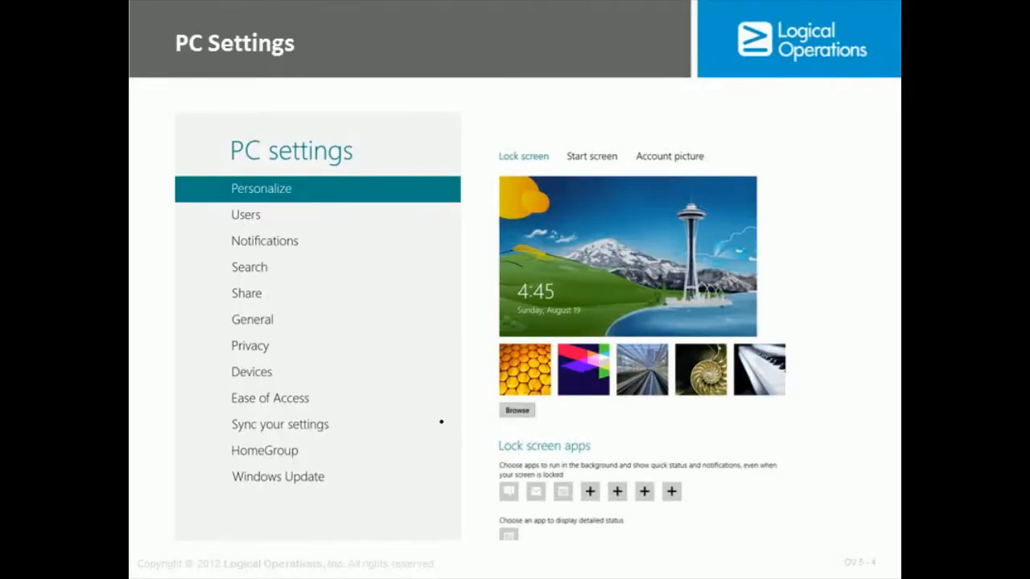
{"action": "mouse_move", "coordinate": [335, 128]}
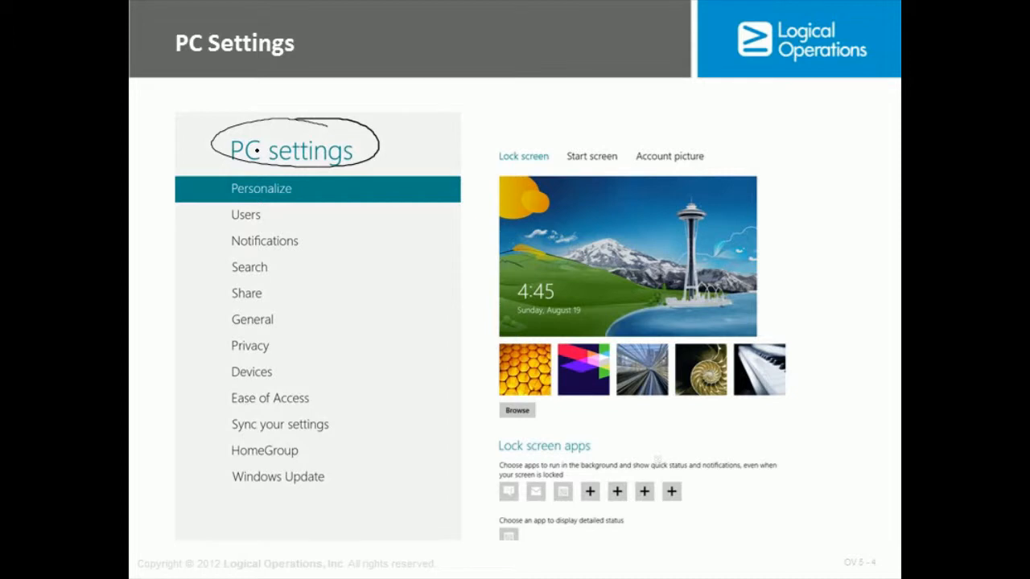
{"action": "mouse_move", "coordinate": [782, 106]}
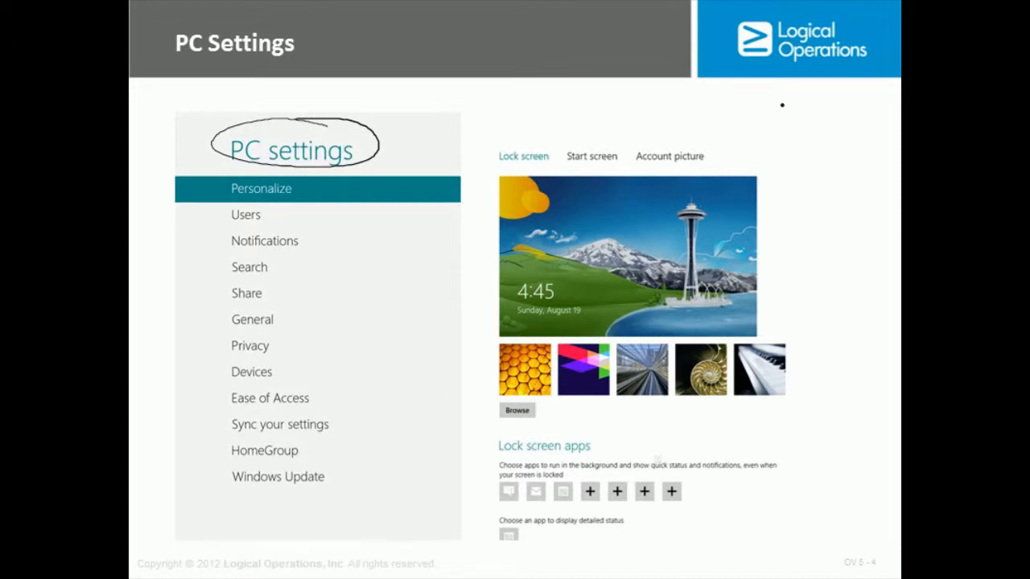
Step: Circle PC settings and handwrite Volume, Shutdown, WiFi strength, Battery, PC Settings in the corner
{"action": "type", "text": "Value"}
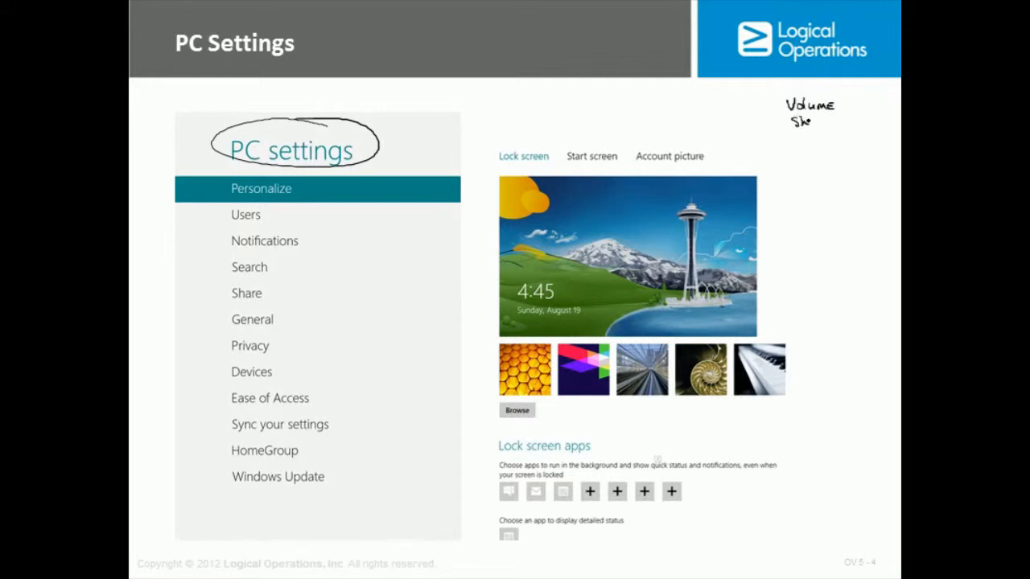
{"action": "type", "text": "Shutdown"}
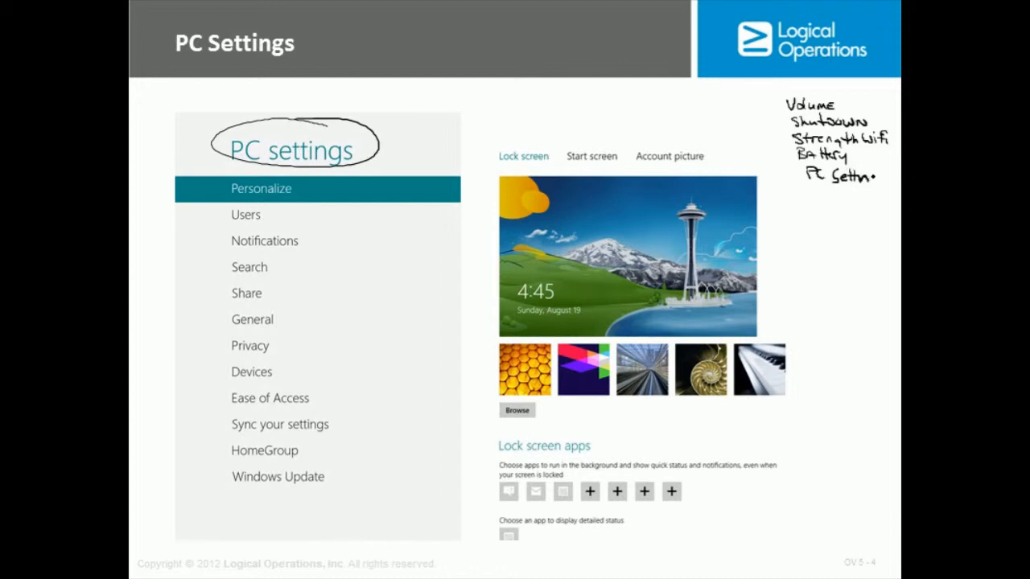
{"action": "type", "text": "Settings"}
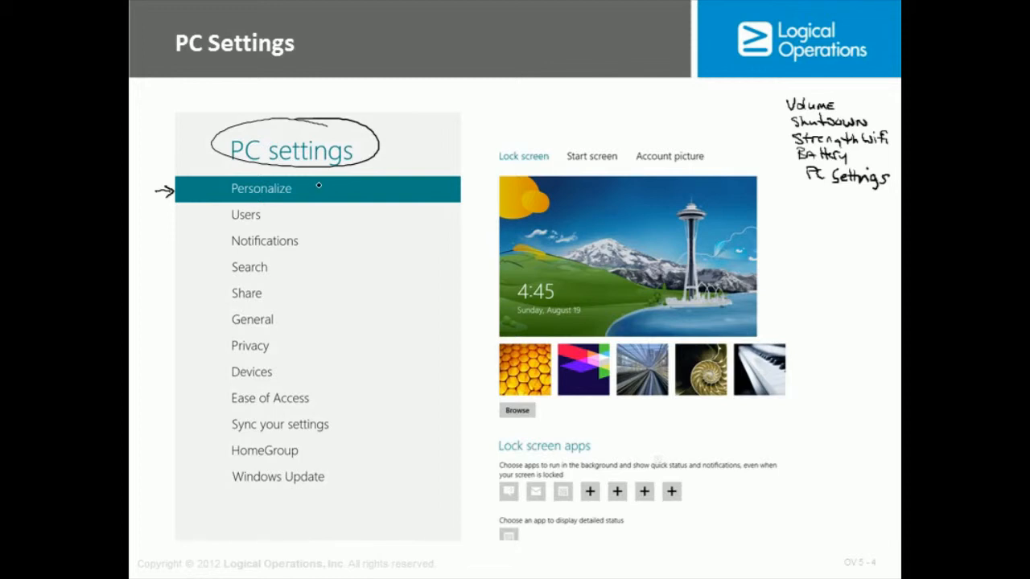
Step: Note display/themes by Personalize, password/new user by Users, auto update by Notifications
{"action": "type", "text": "Disp"}
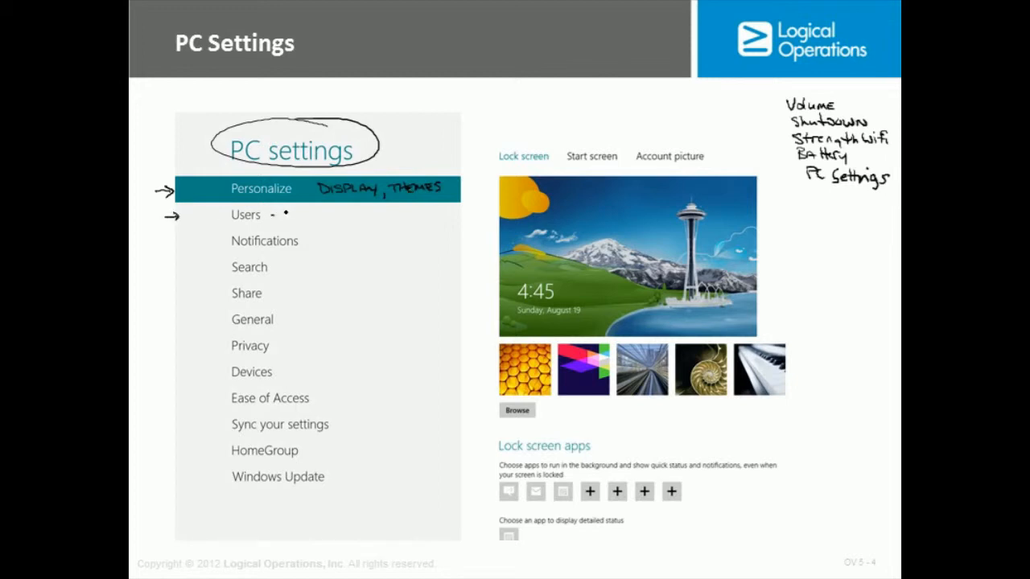
{"action": "type", "text": "change Password,"}
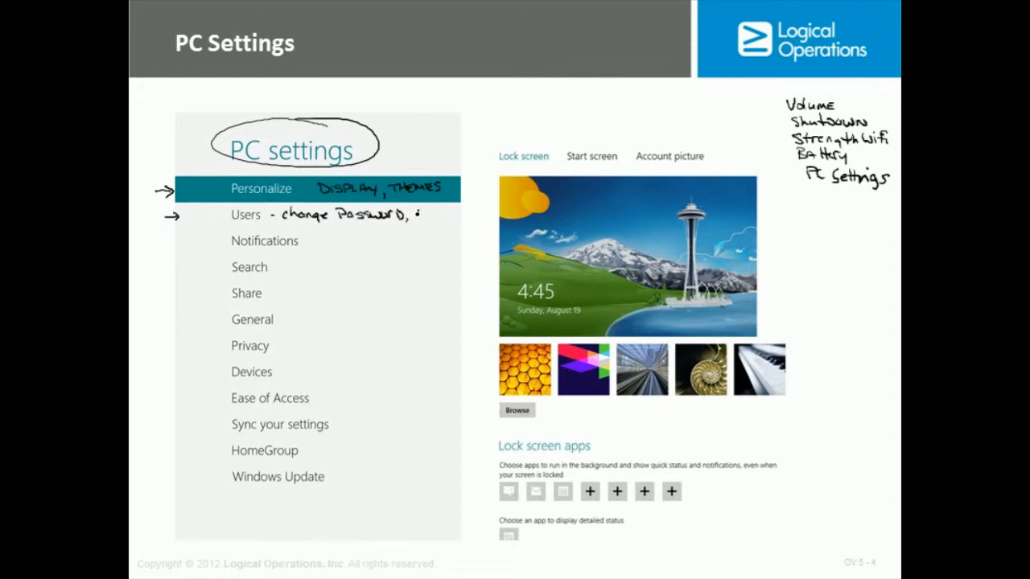
{"action": "type", "text": "New us"}
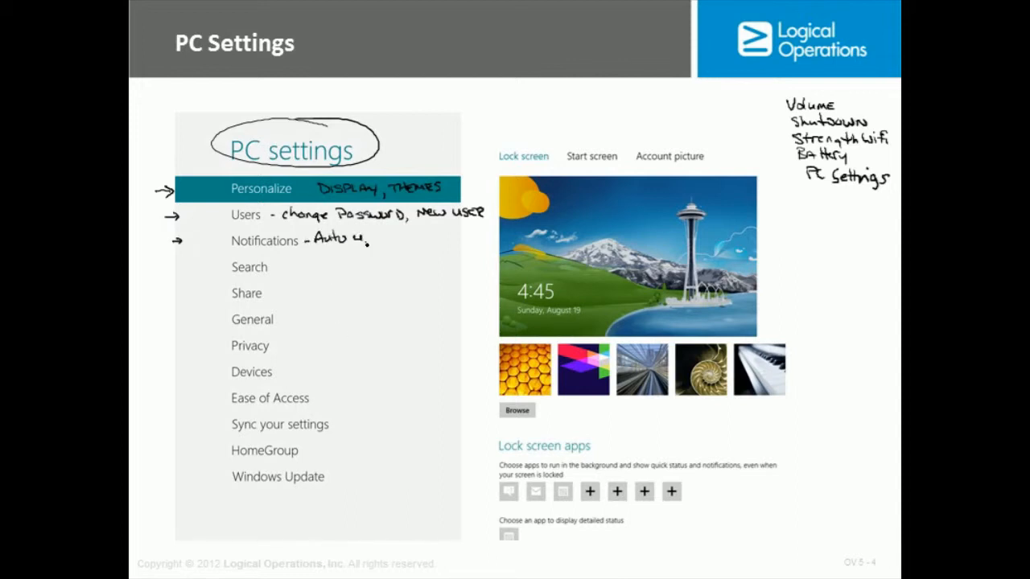
{"action": "type", "text": "update."}
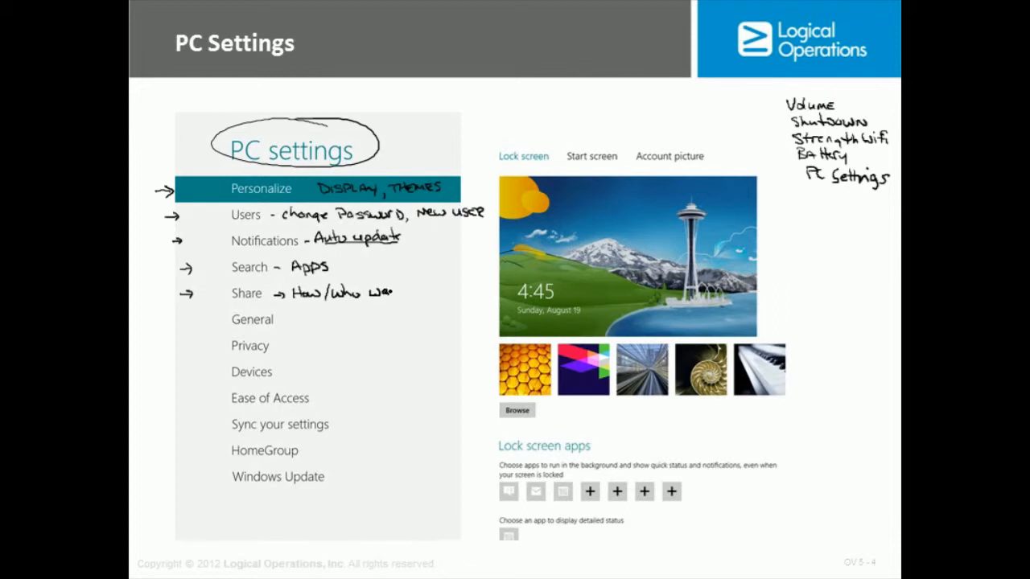
Step: Annotate Share, General, Privacy and Devices with notes on who to share with, mouse, history, store and search
{"action": "type", "text": "want toshare"}
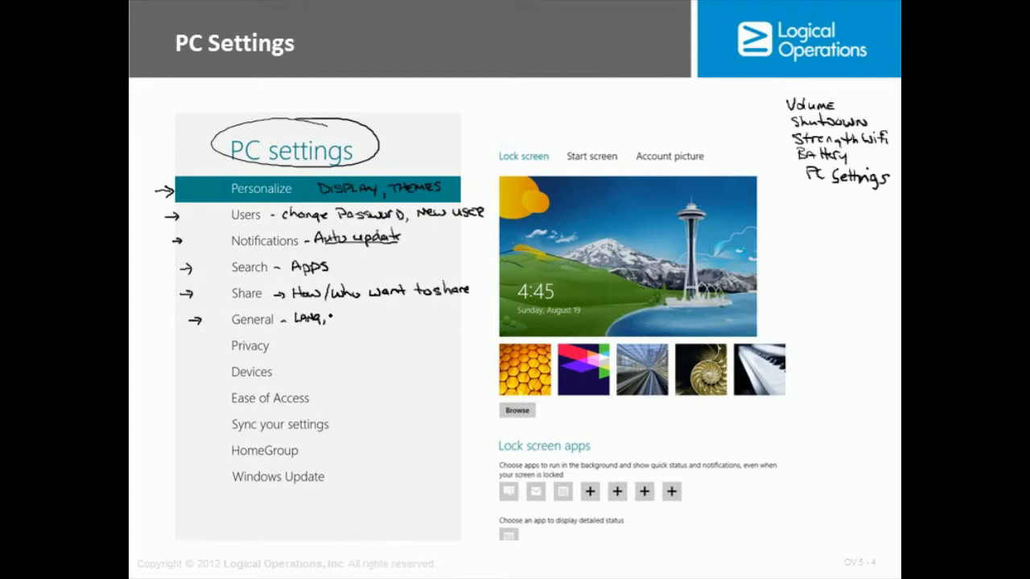
{"action": "type", "text": "mouse"}
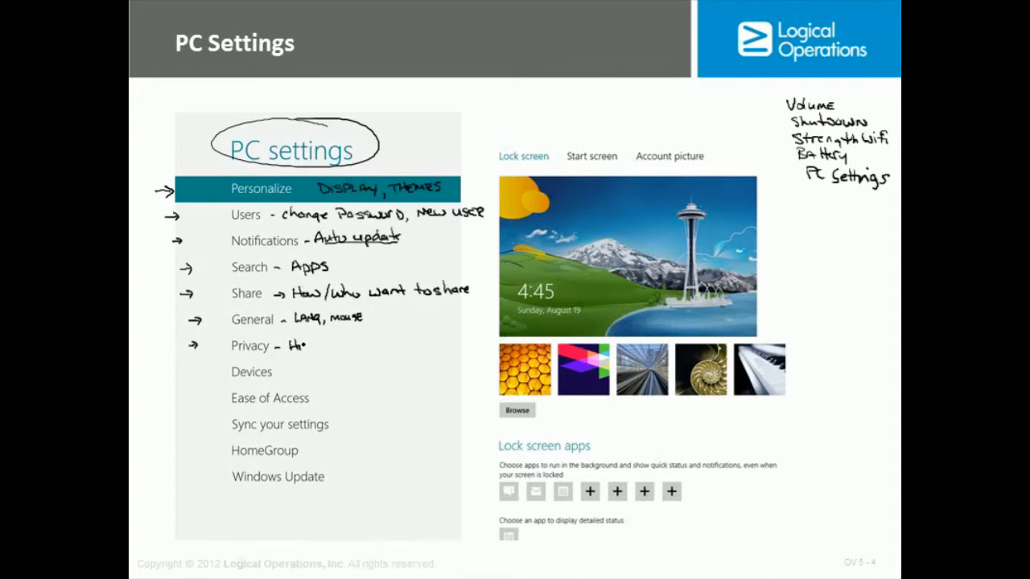
{"action": "type", "text": "History, MS -"}
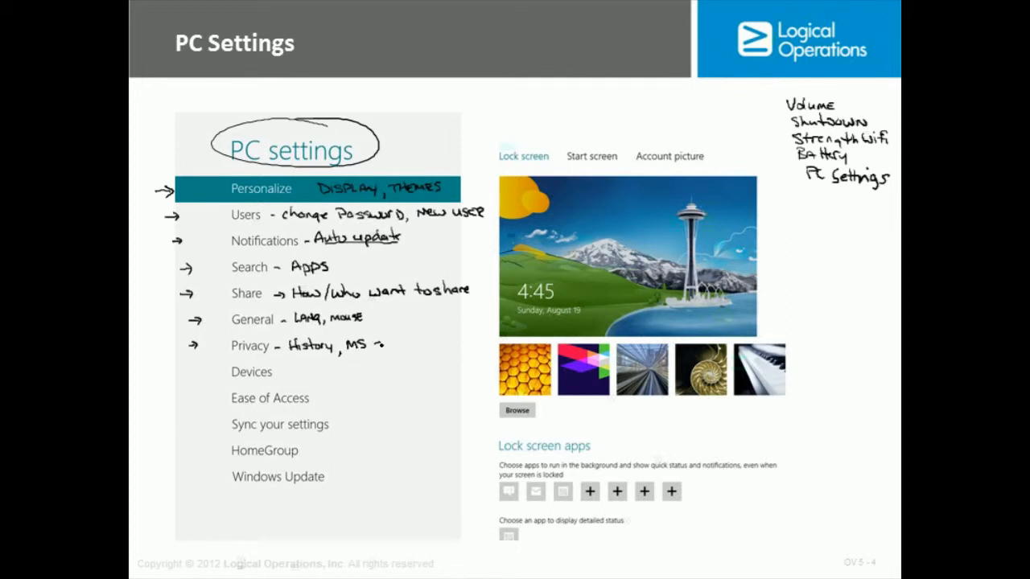
{"action": "type", "text": "store ?"}
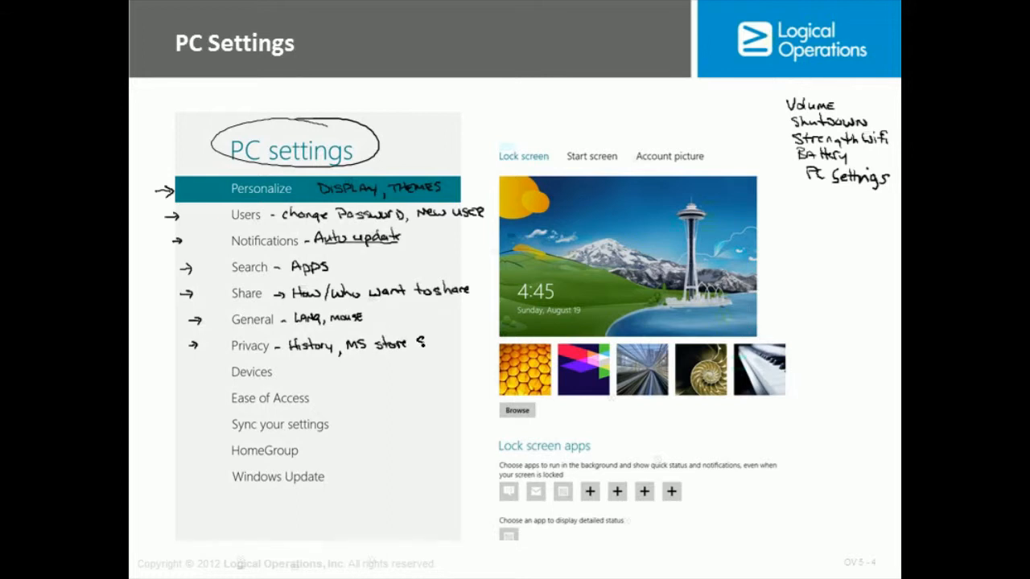
{"action": "type", "text": "Search"}
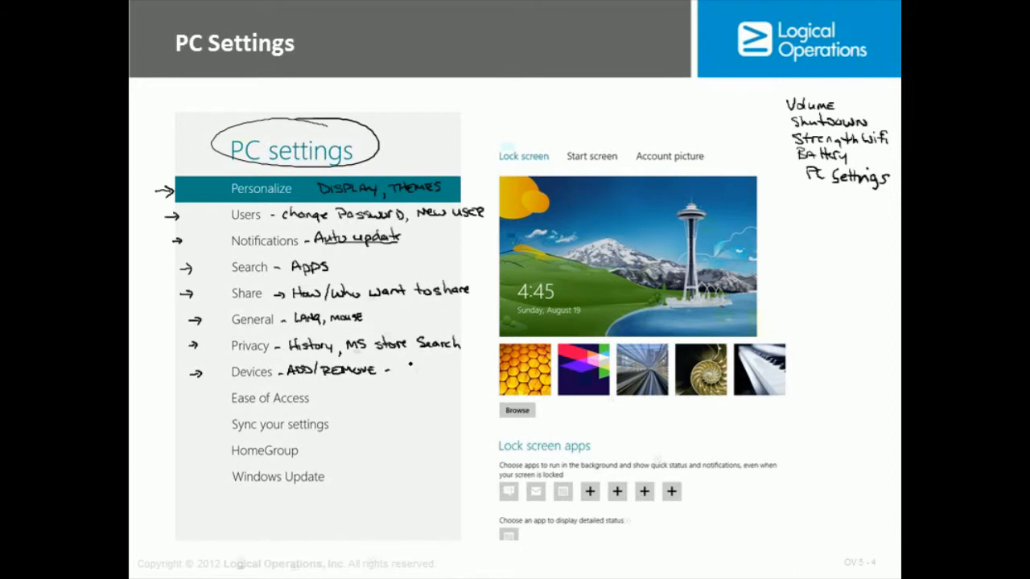
{"action": "type", "text": "flash USB"}
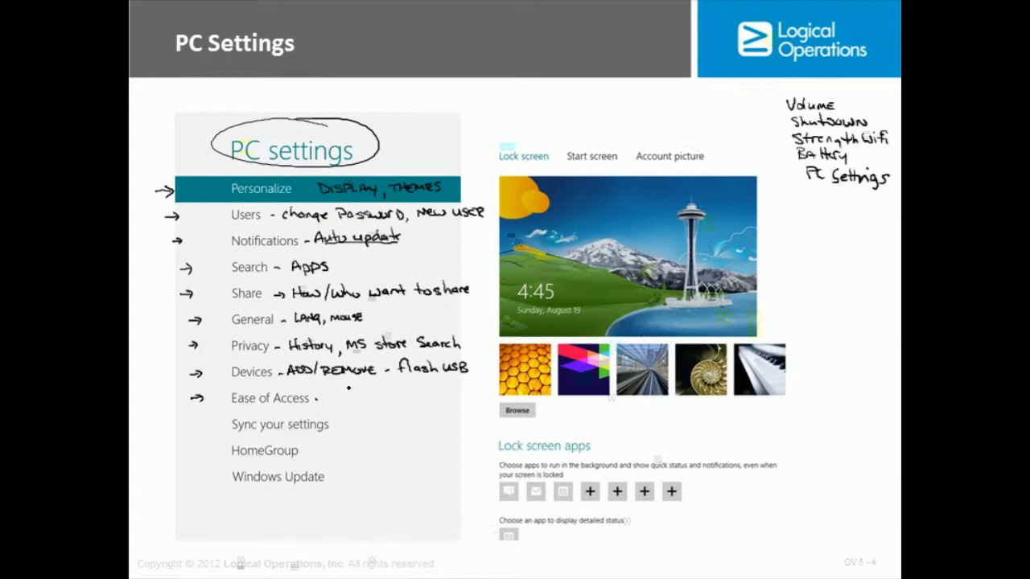
Step: Annotate Ease of Access, Sync, HomeGroup and Windows Update with narrator, printer, security patches and hotfix notes
{"action": "type", "text": "NARRAtor"}
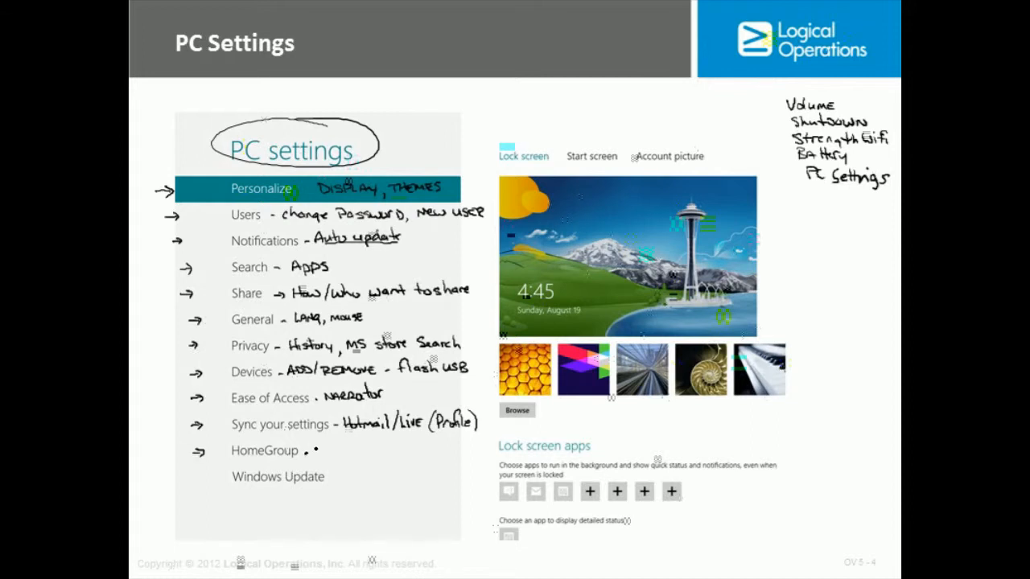
{"action": "type", "text": "2+ PC's share,i"}
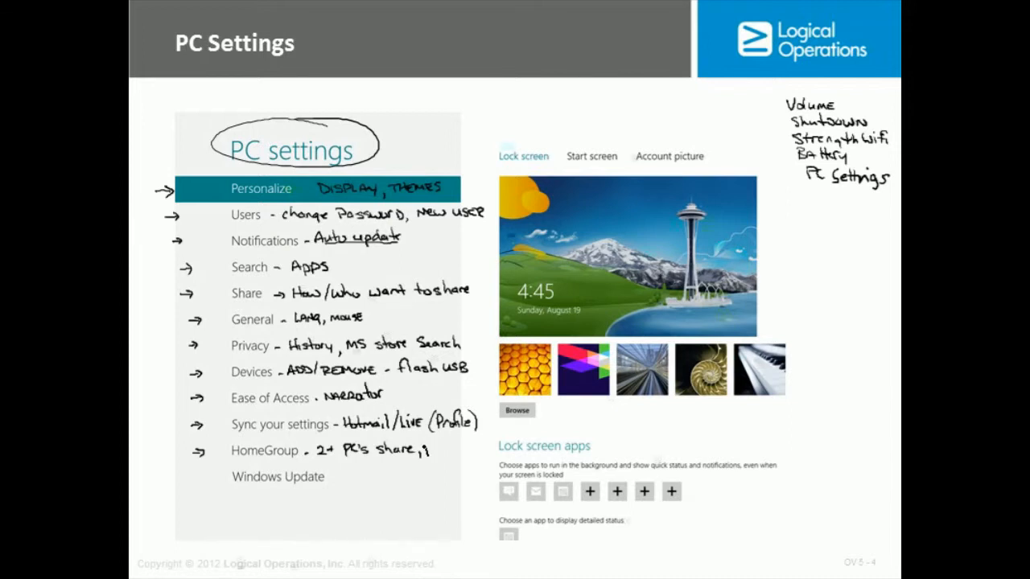
{"action": "type", "text": "printer"}
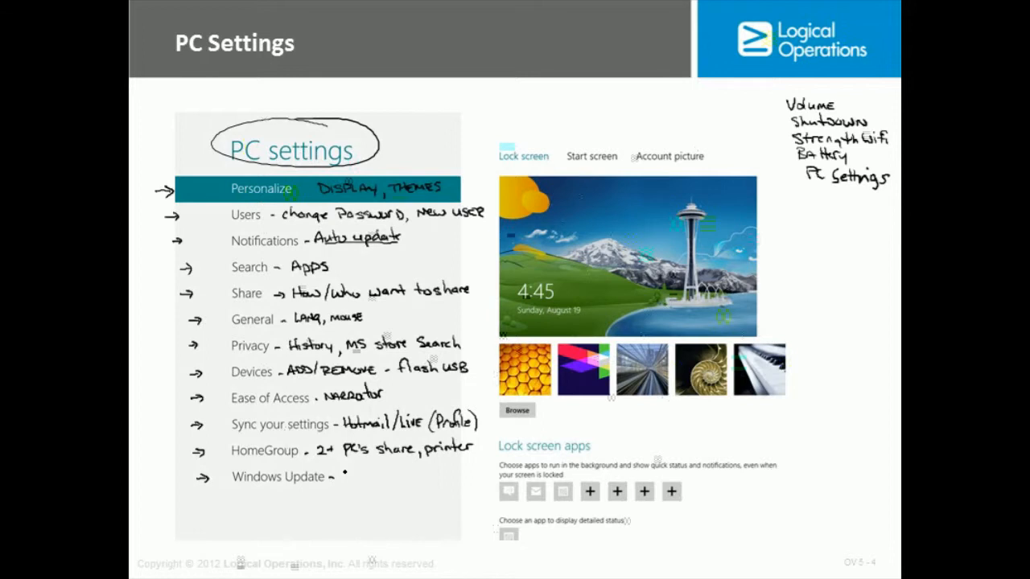
{"action": "type", "text": "Security P"}
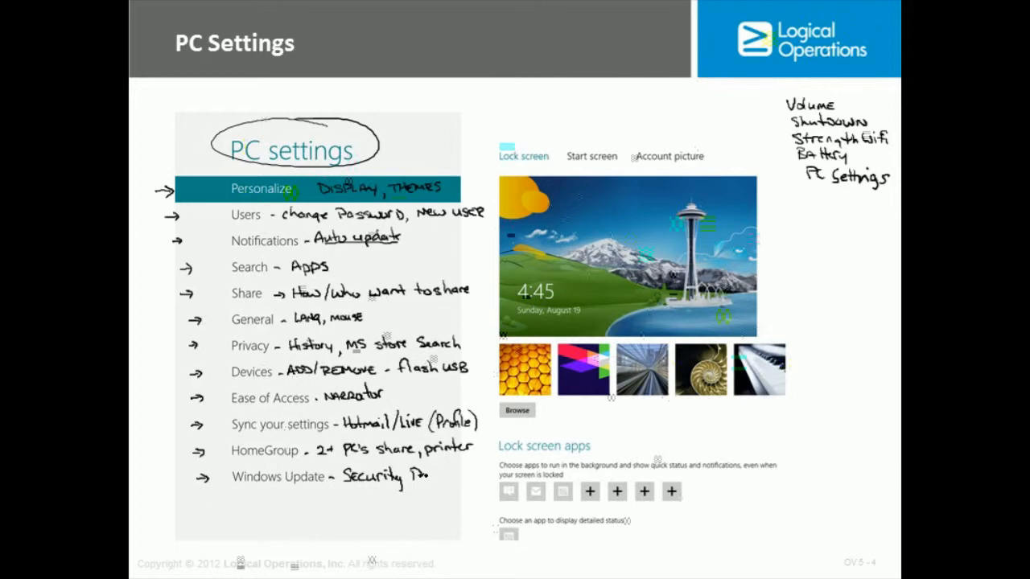
{"action": "type", "text": "atch."}
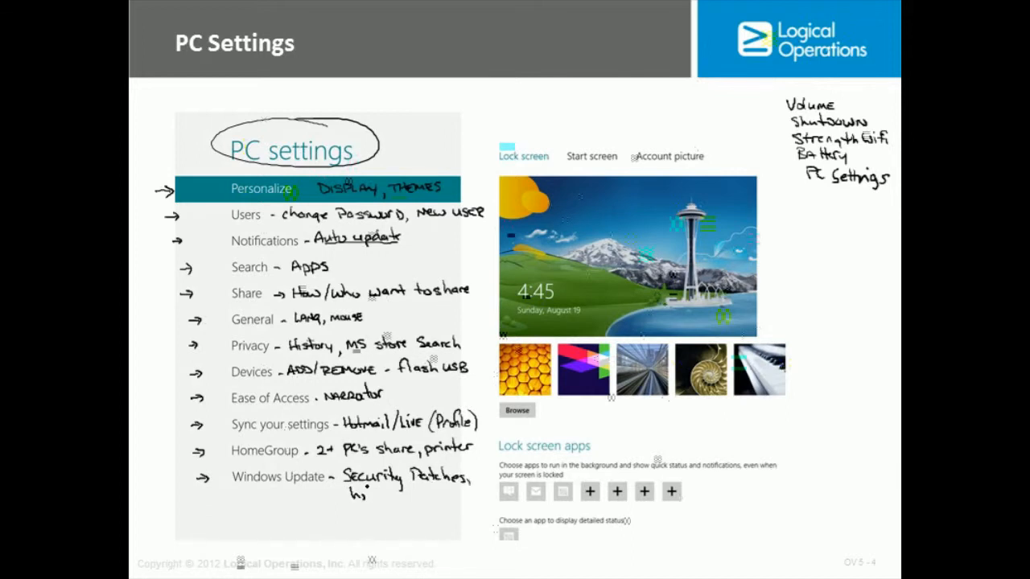
{"action": "type", "text": "hotfix"}
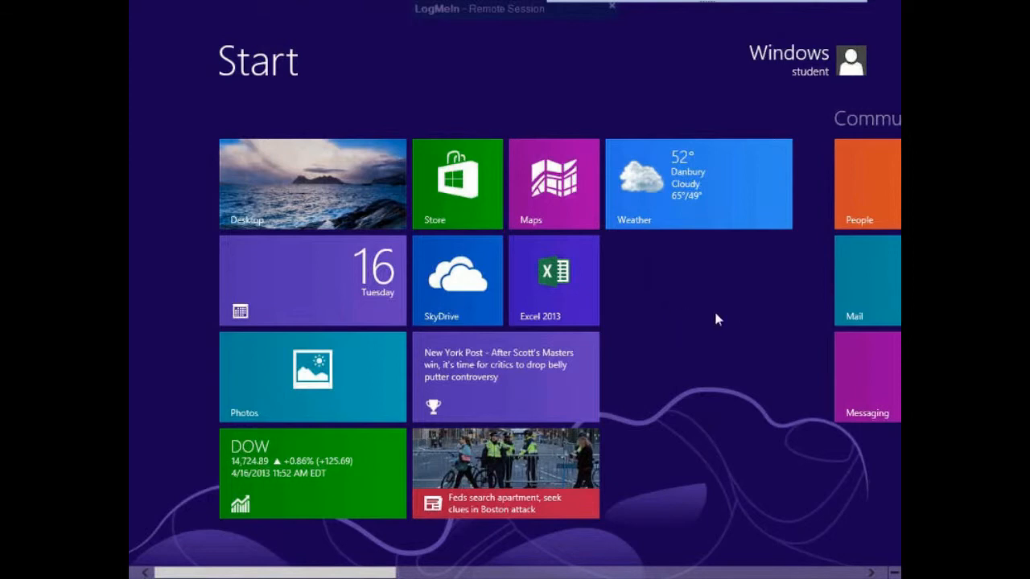
{"action": "mouse_move", "coordinate": [694, 329]}
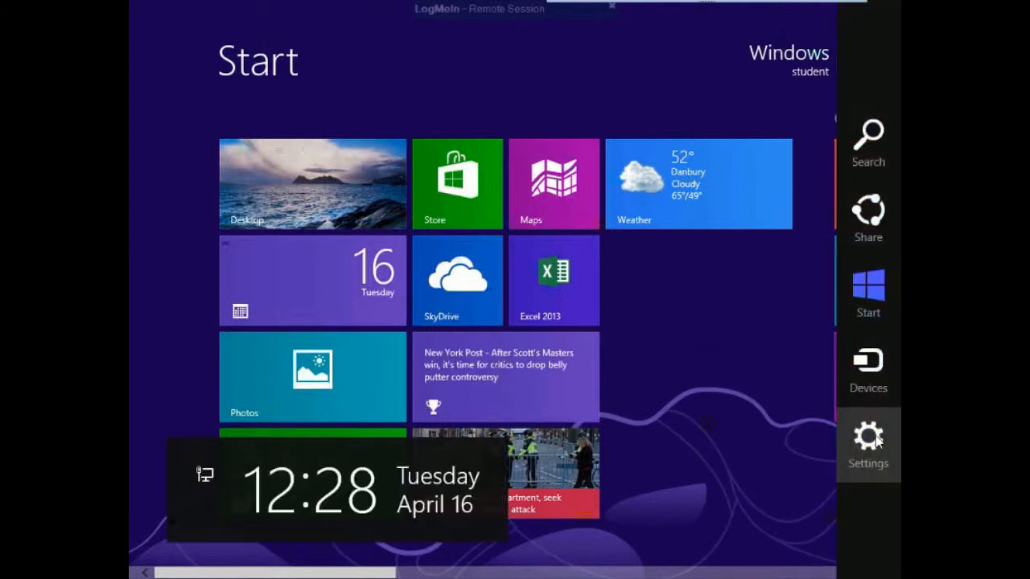
Step: Bring up the Settings charm and launch Change PC settings
{"action": "left_click", "coordinate": [869, 434]}
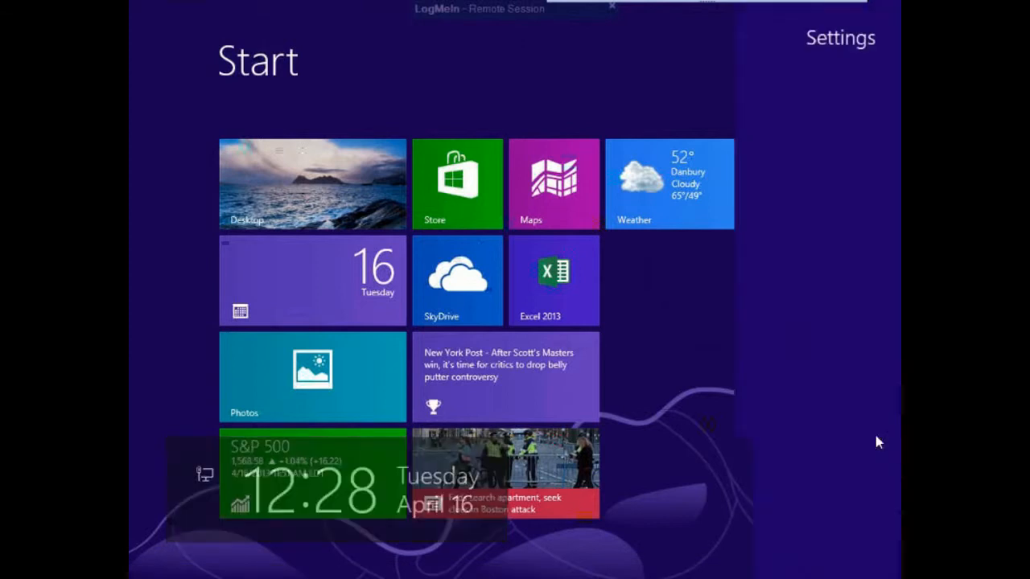
{"action": "left_click", "coordinate": [838, 38]}
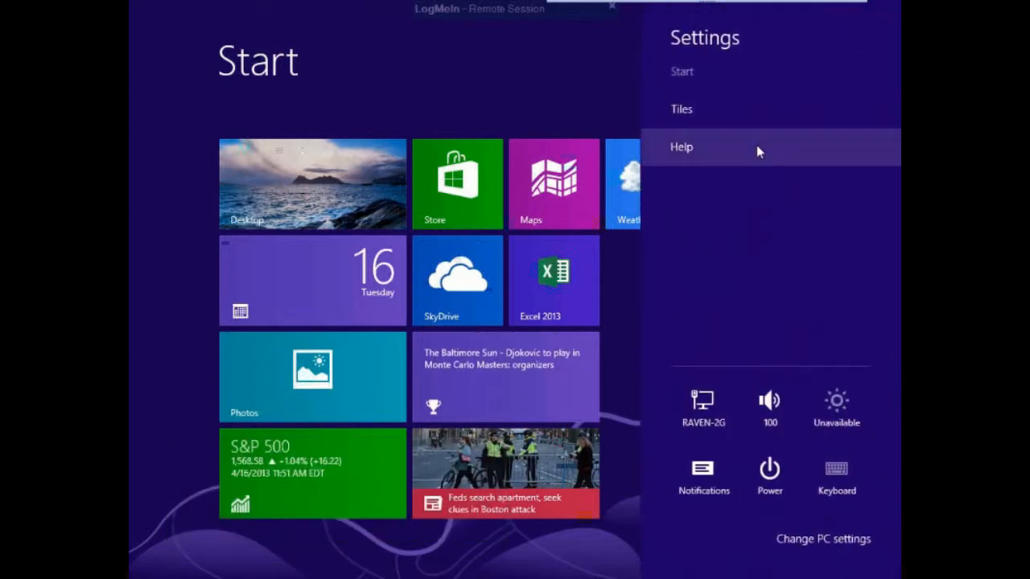
{"action": "mouse_move", "coordinate": [730, 164]}
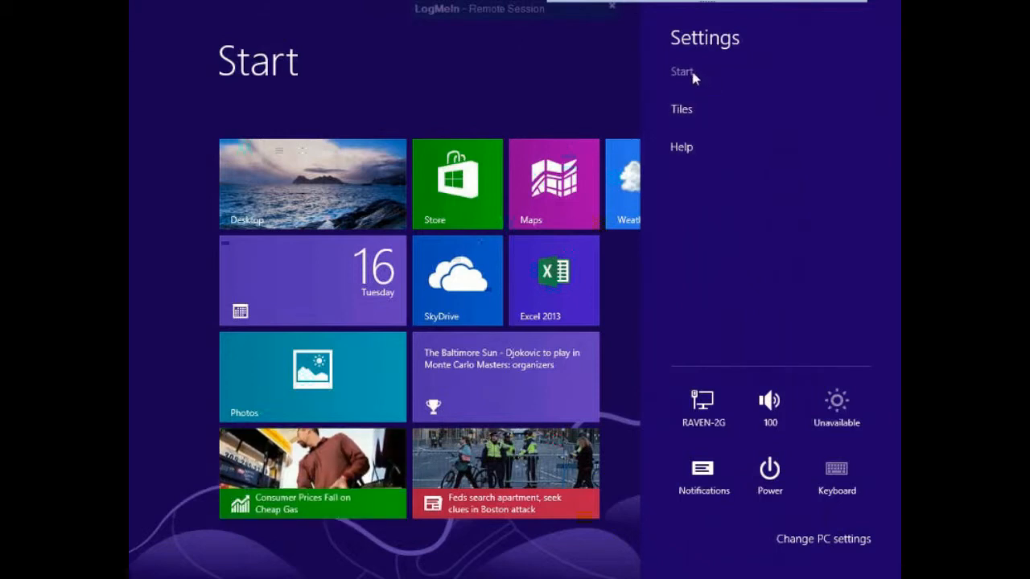
{"action": "mouse_move", "coordinate": [702, 164]}
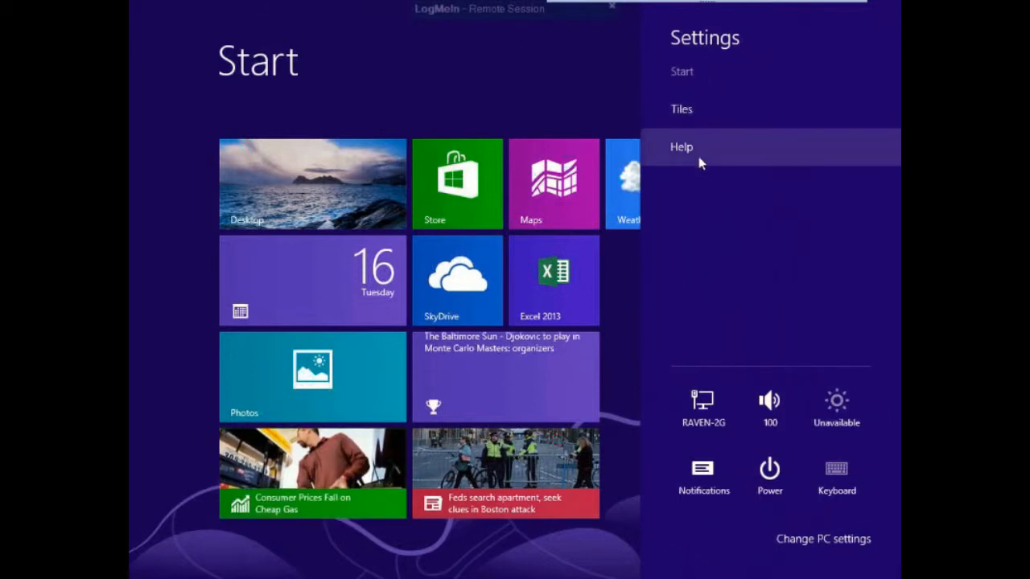
{"action": "mouse_move", "coordinate": [713, 232]}
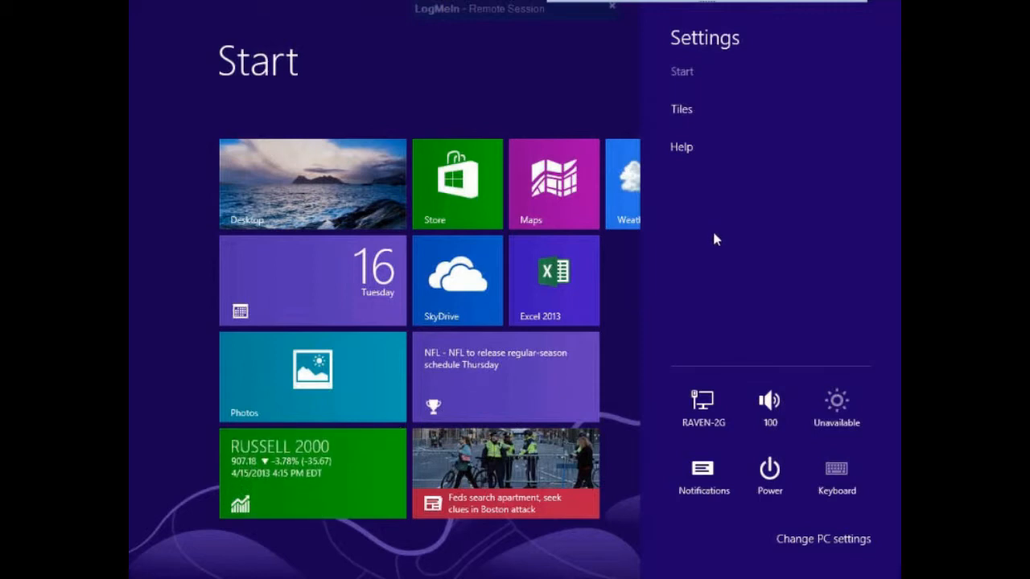
{"action": "mouse_move", "coordinate": [815, 546]}
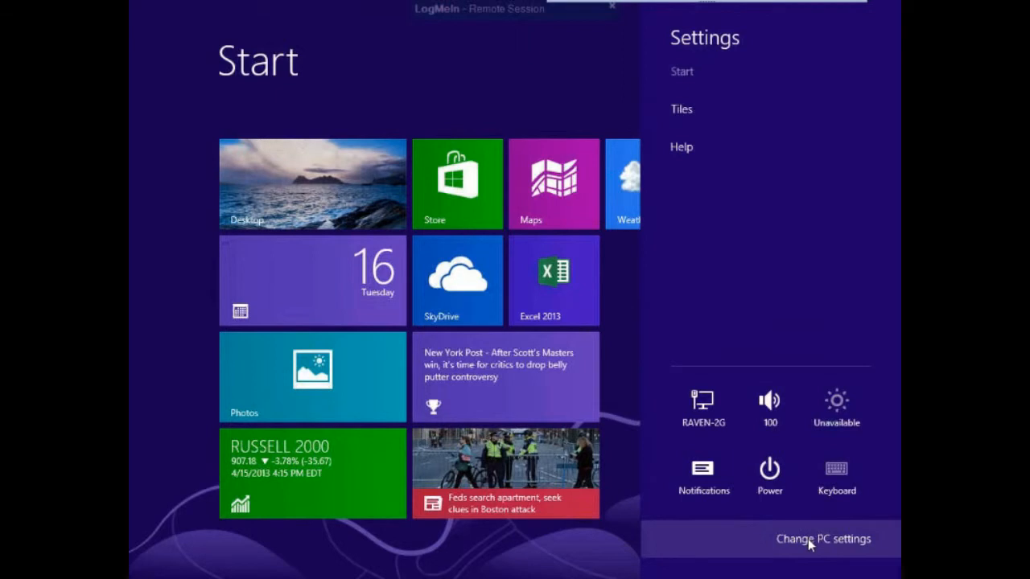
{"action": "left_click", "coordinate": [816, 539]}
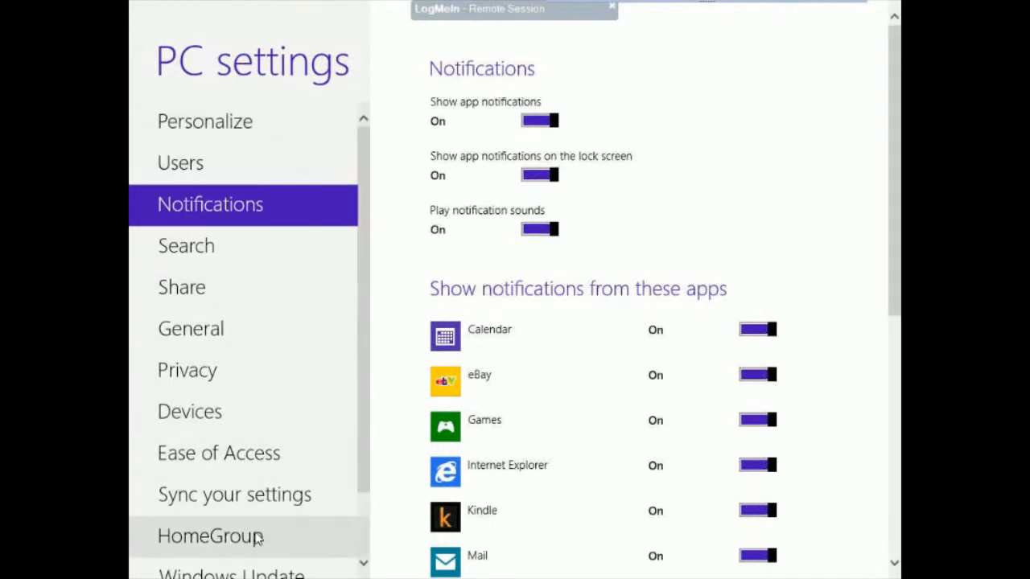
{"action": "mouse_move", "coordinate": [256, 71]}
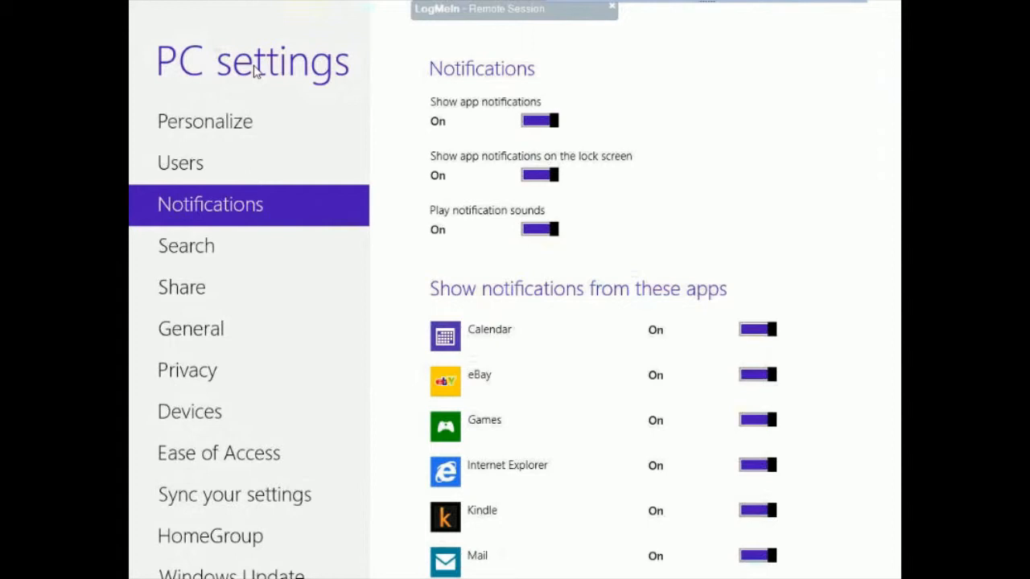
Step: Switch PC settings to the Personalize page with the Lock screen options
{"action": "left_click", "coordinate": [204, 120]}
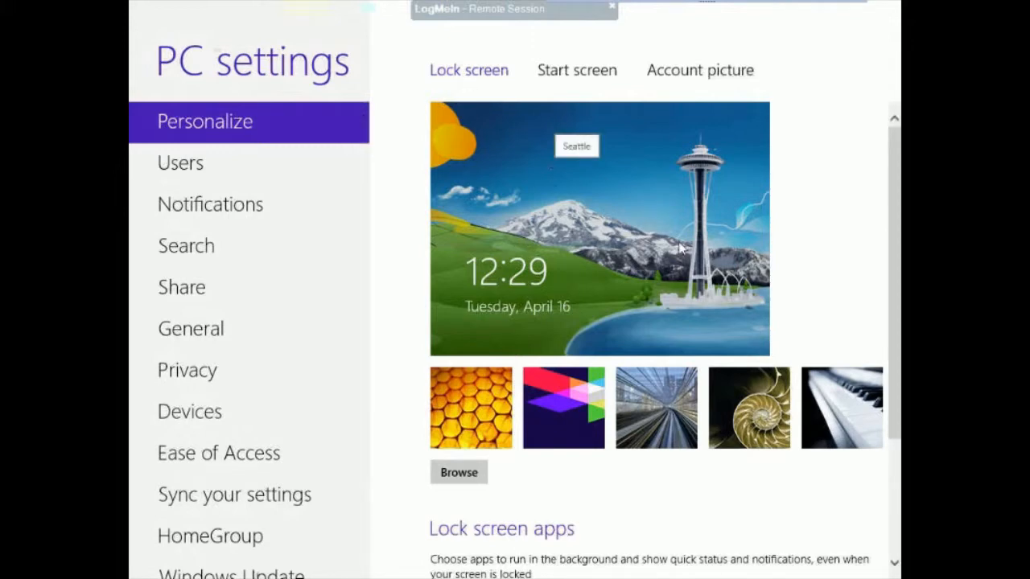
{"action": "mouse_move", "coordinate": [663, 244]}
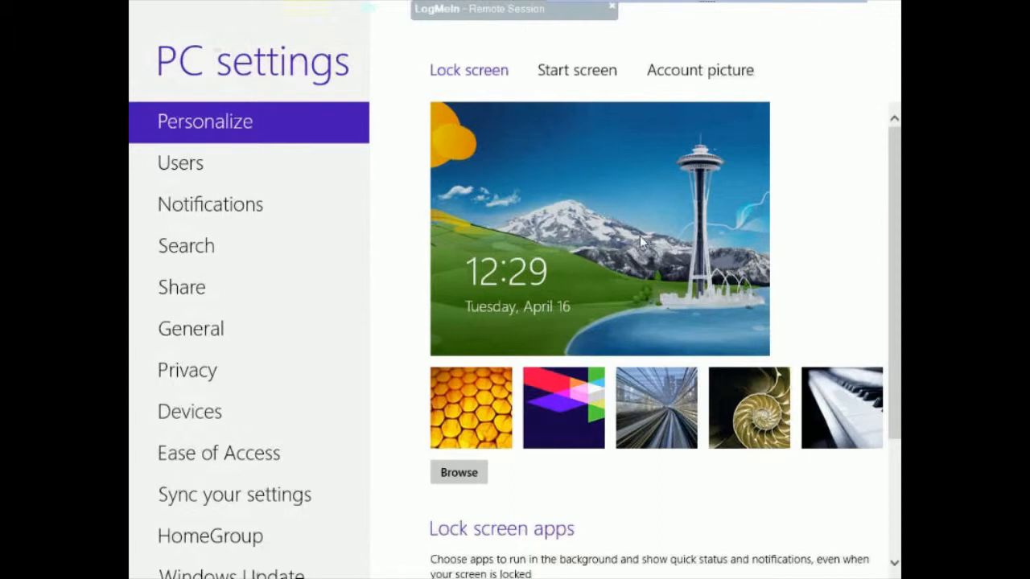
{"action": "mouse_move", "coordinate": [601, 261]}
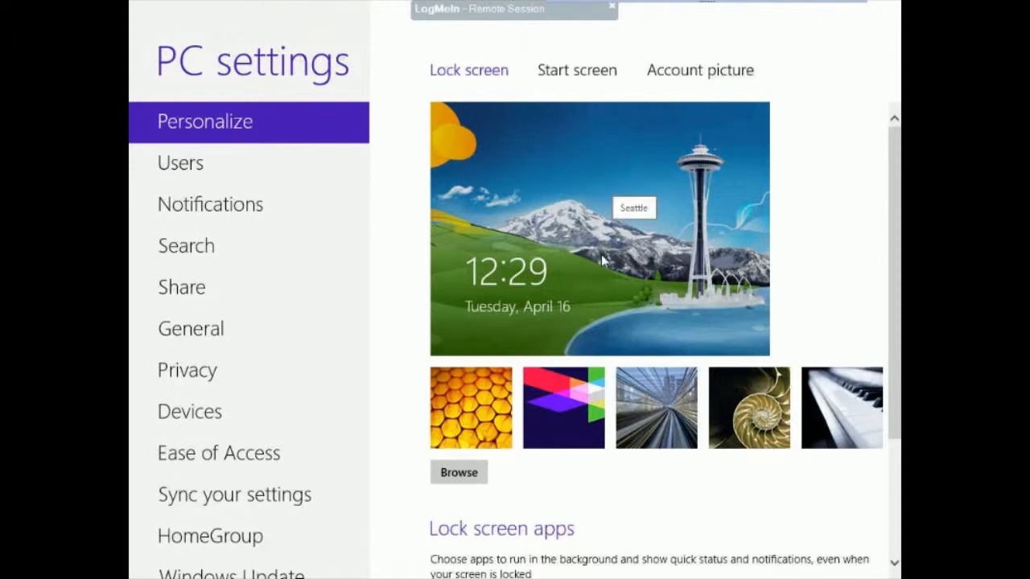
{"action": "mouse_move", "coordinate": [593, 250]}
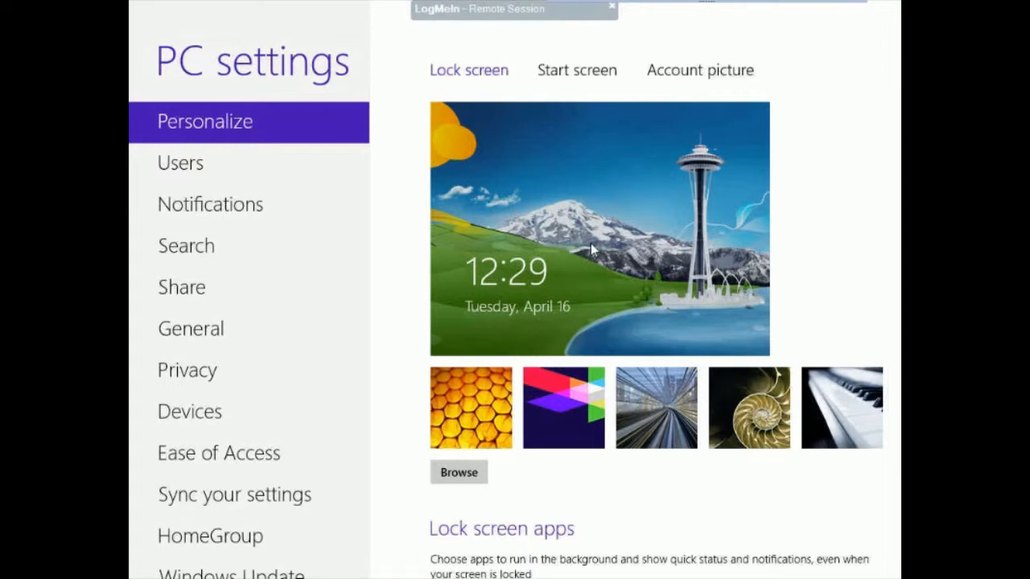
{"action": "mouse_move", "coordinate": [531, 164]}
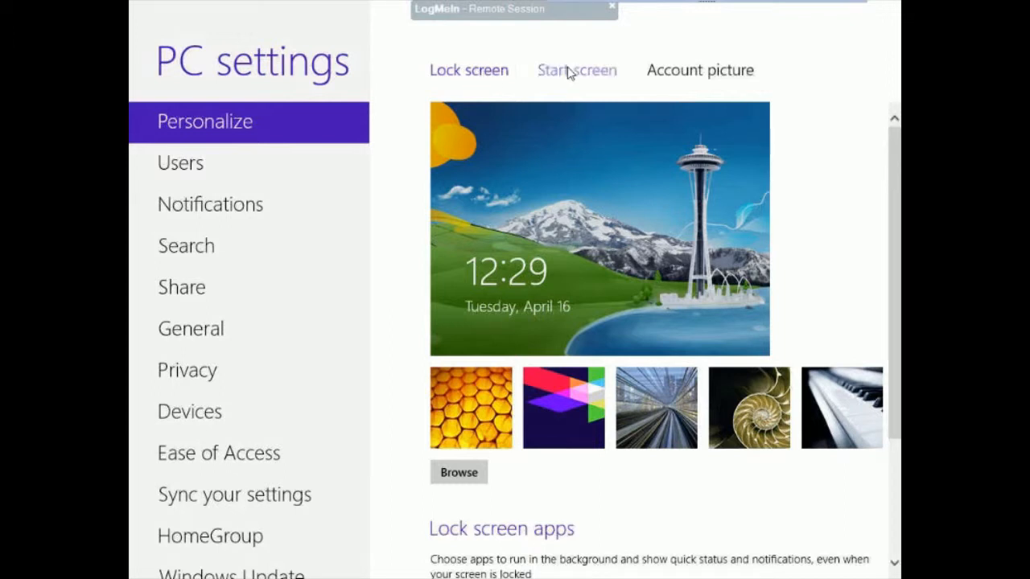
{"action": "left_click", "coordinate": [576, 71]}
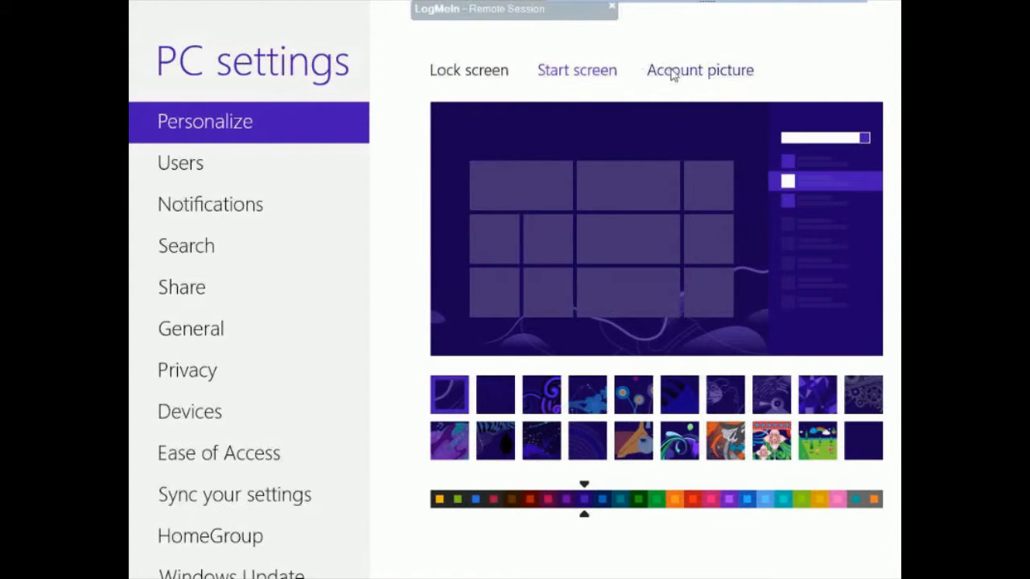
{"action": "left_click", "coordinate": [700, 71]}
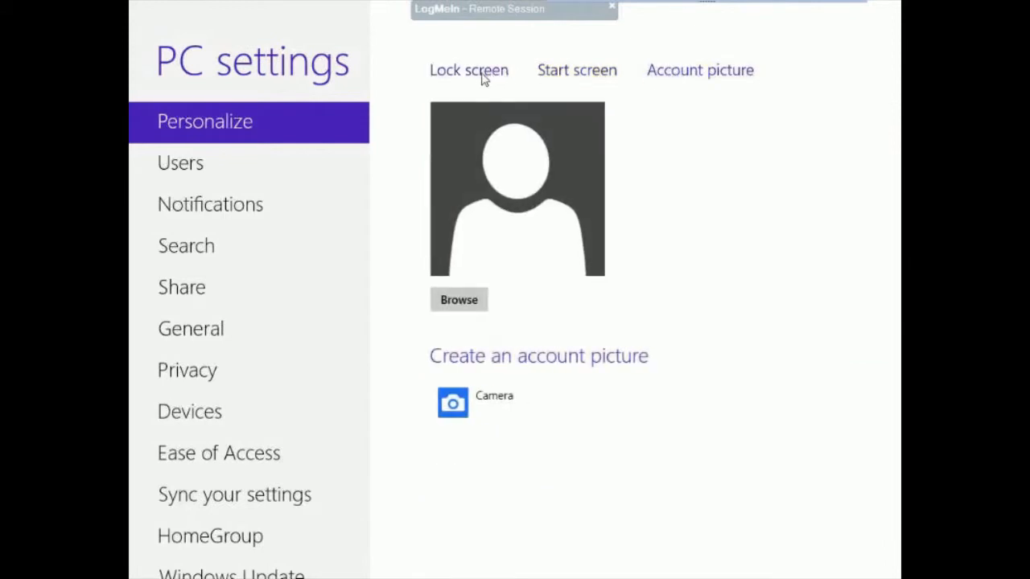
{"action": "left_click", "coordinate": [468, 71]}
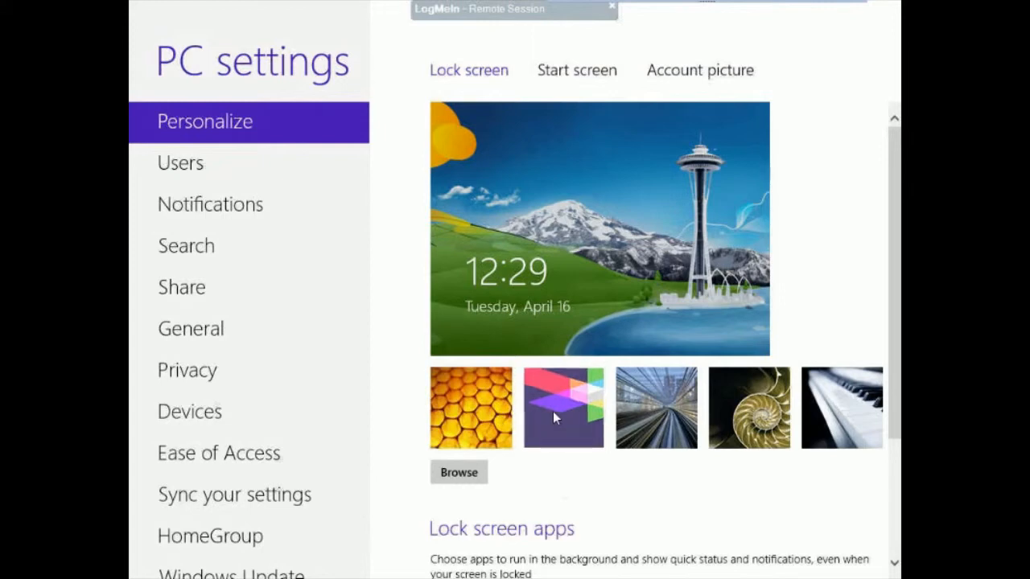
{"action": "left_click", "coordinate": [564, 409]}
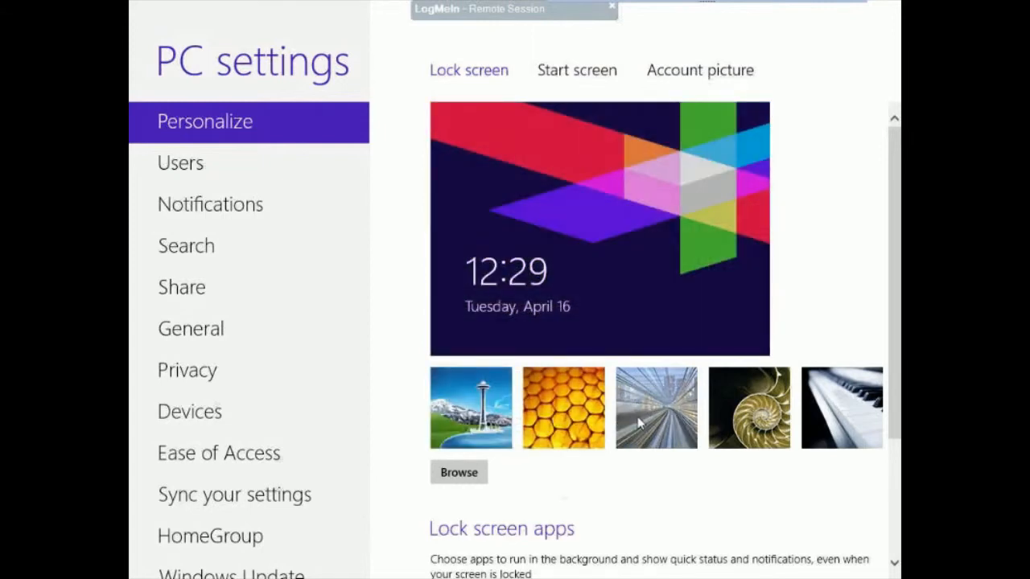
{"action": "left_click", "coordinate": [657, 409]}
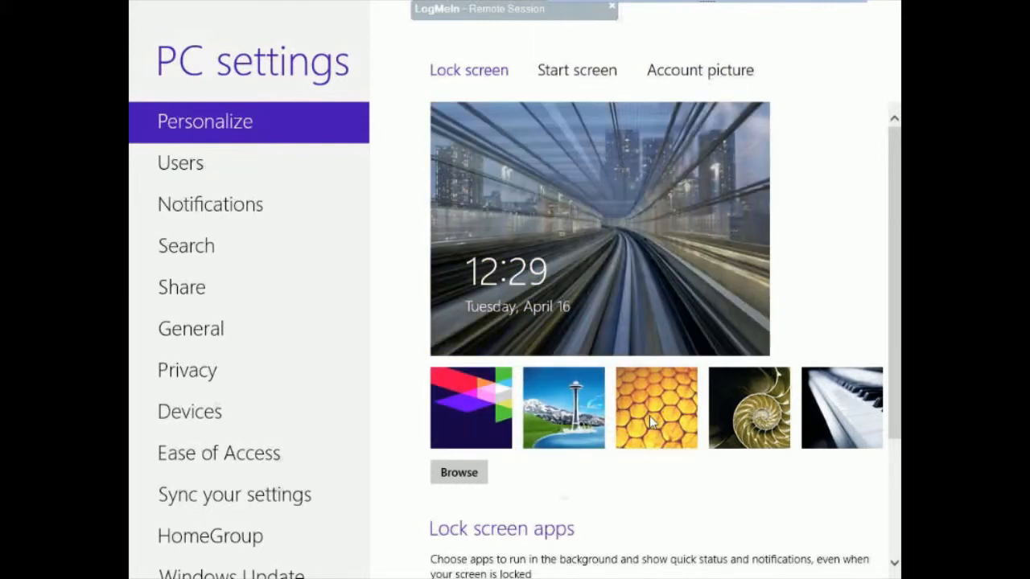
{"action": "left_click", "coordinate": [657, 409]}
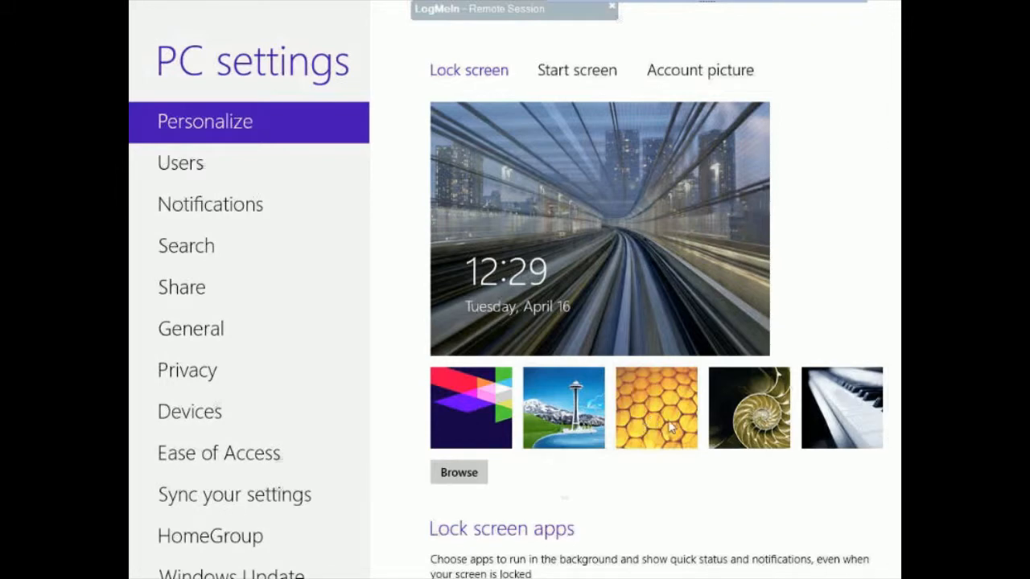
{"action": "left_click", "coordinate": [843, 407]}
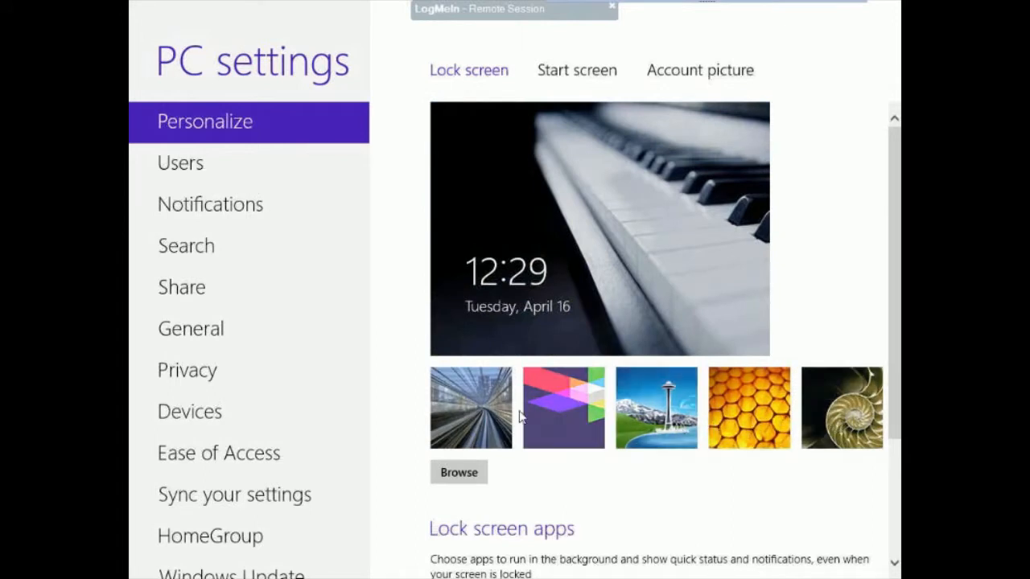
{"action": "left_click", "coordinate": [469, 408]}
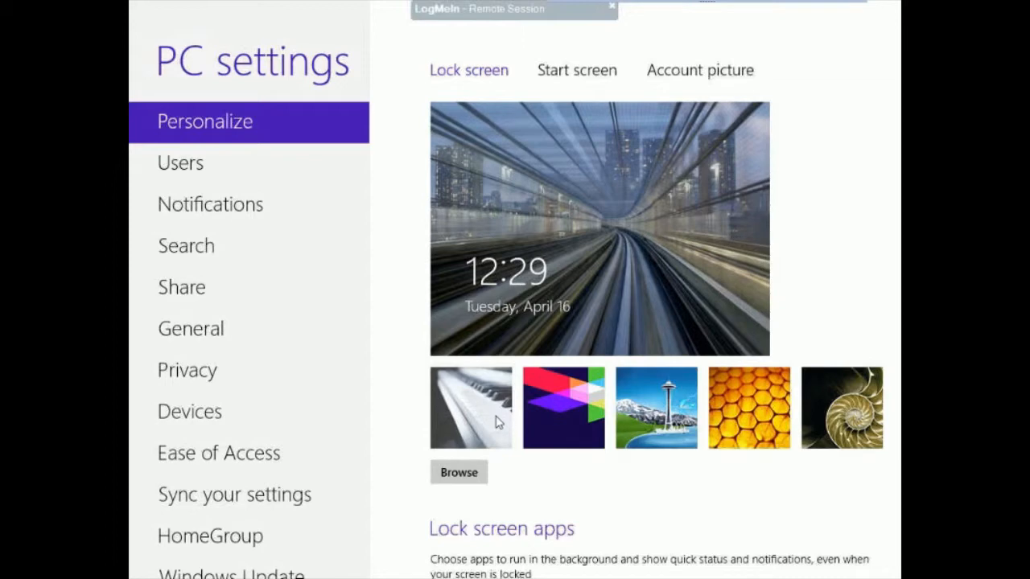
{"action": "scroll", "scroll_direction": "down", "scroll_amount": 3}
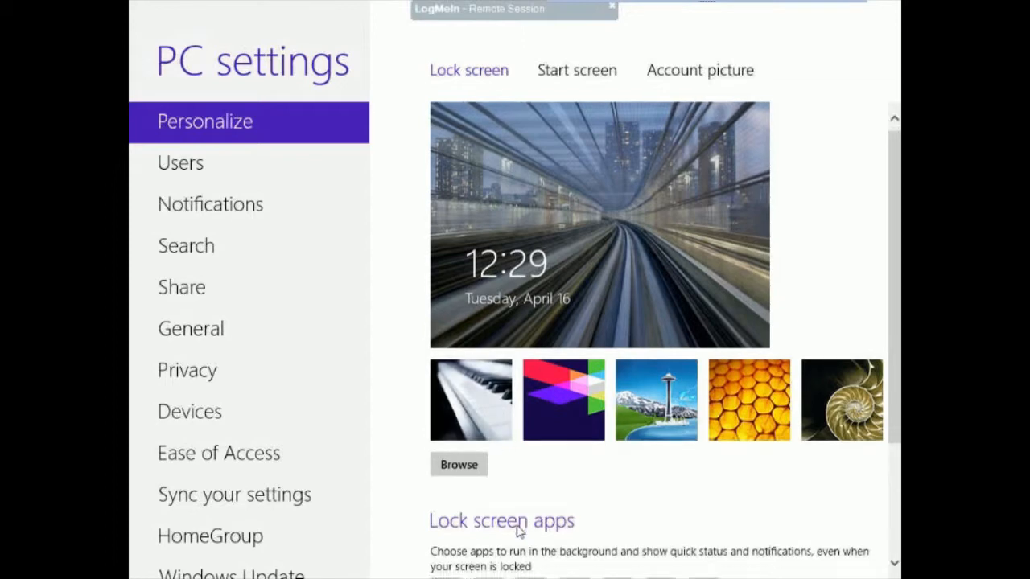
{"action": "scroll", "scroll_direction": "down", "scroll_amount": 3}
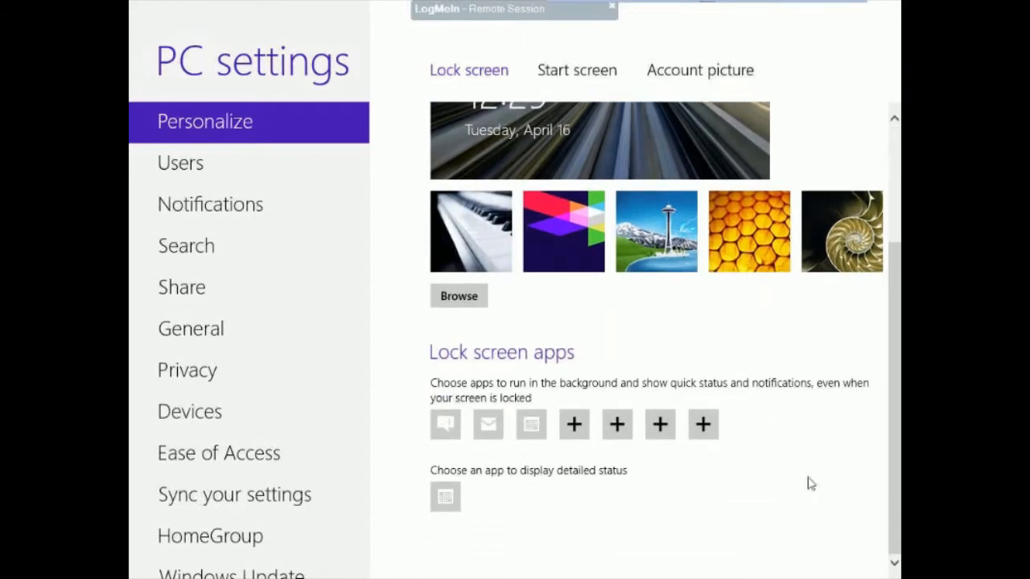
{"action": "mouse_move", "coordinate": [499, 389]}
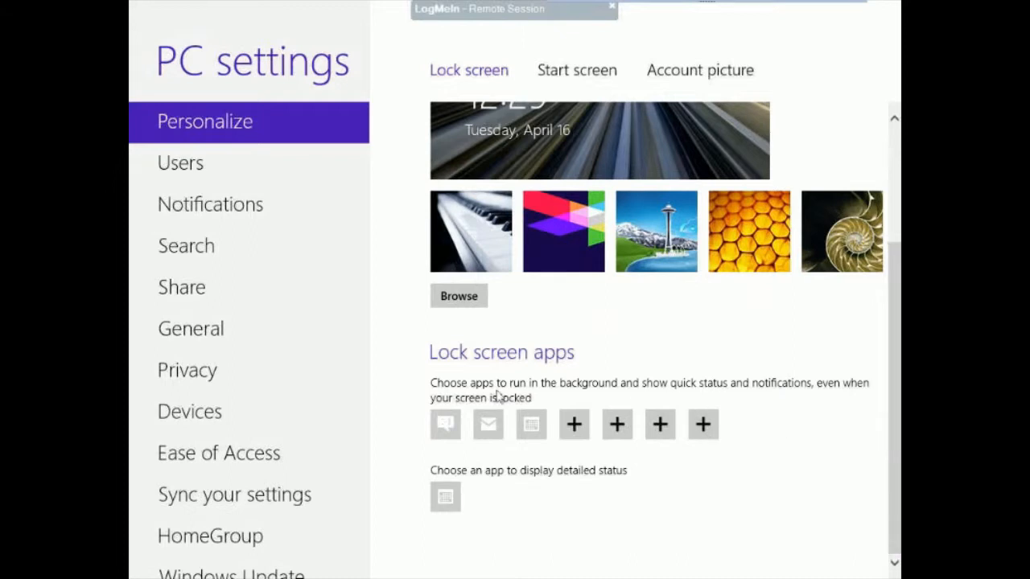
{"action": "mouse_move", "coordinate": [583, 361]}
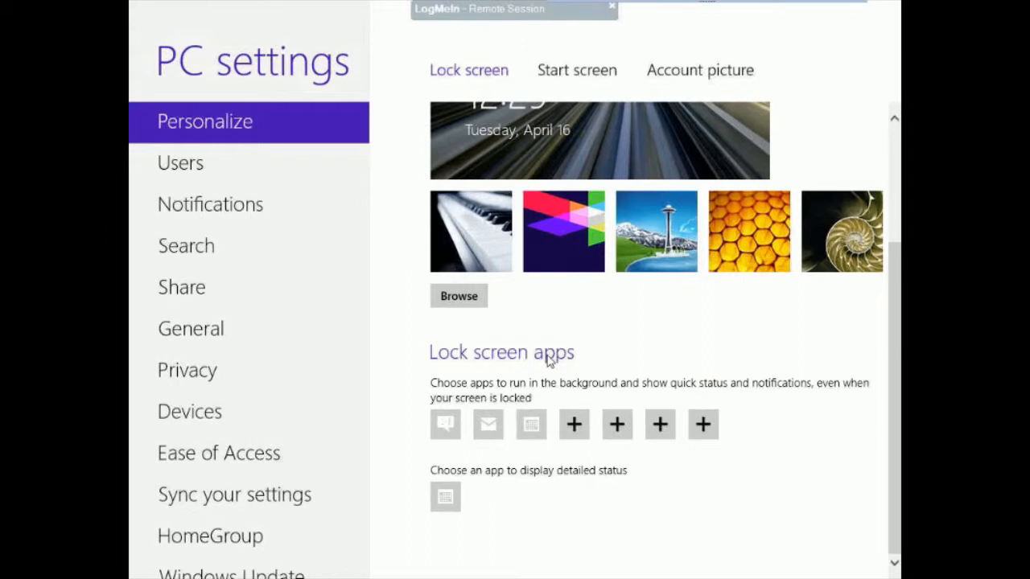
{"action": "mouse_move", "coordinate": [537, 374]}
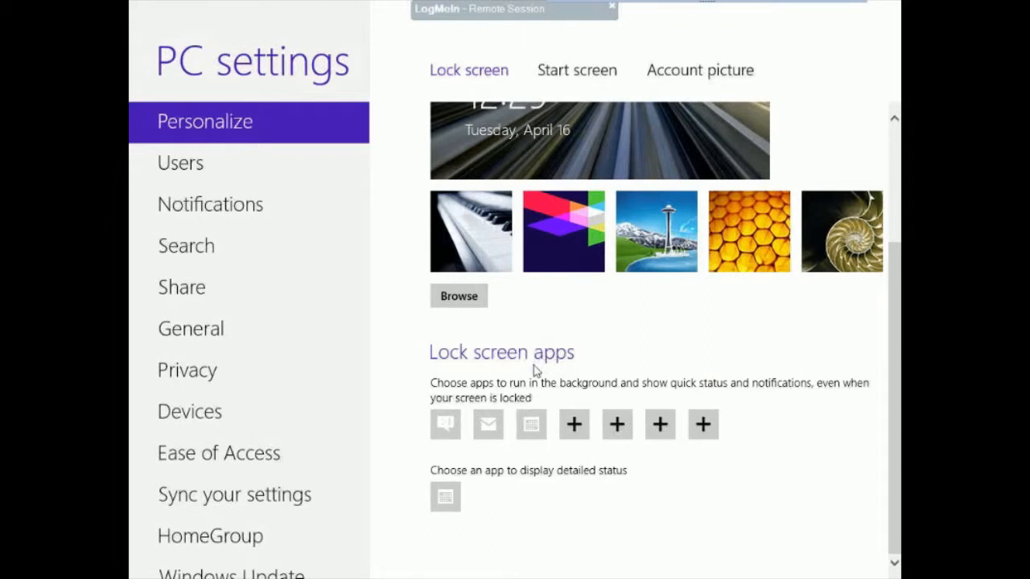
{"action": "mouse_move", "coordinate": [523, 376]}
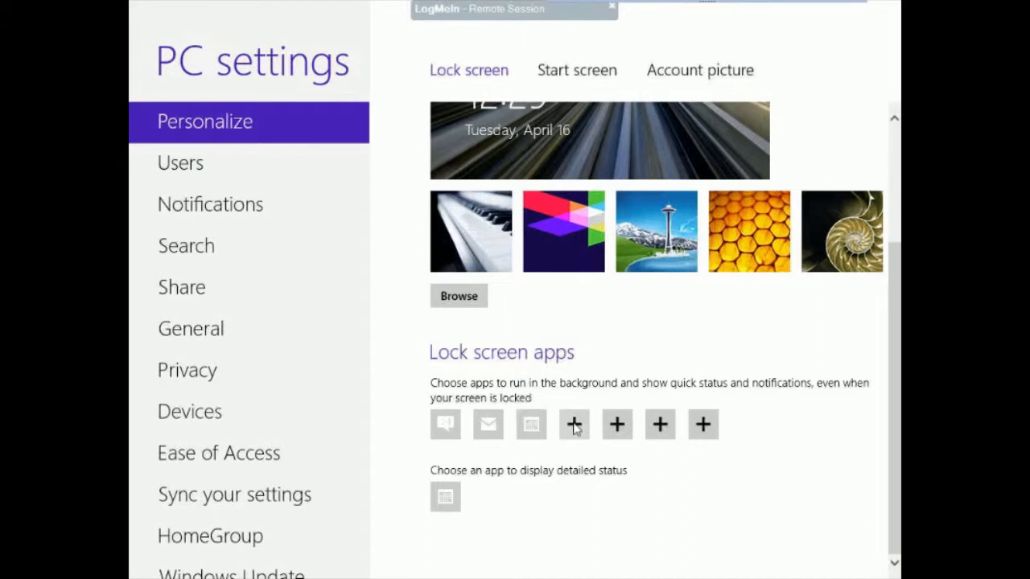
{"action": "mouse_move", "coordinate": [548, 383]}
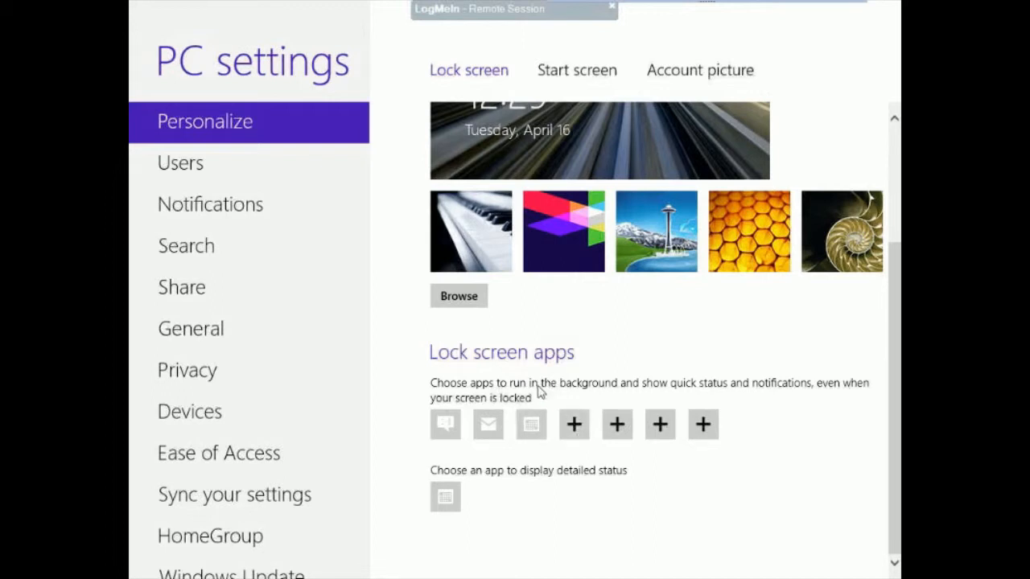
{"action": "mouse_move", "coordinate": [579, 431]}
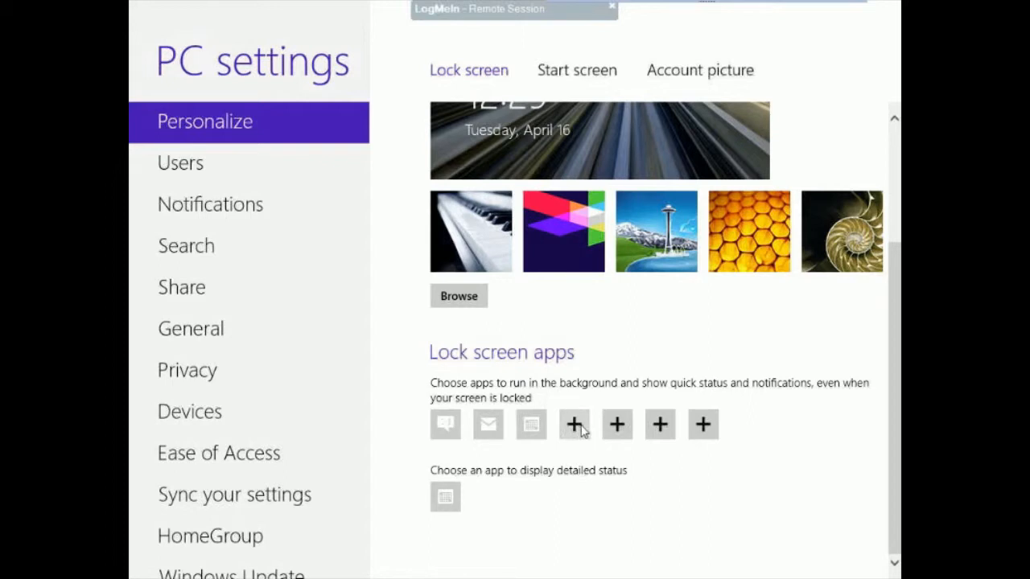
{"action": "mouse_move", "coordinate": [565, 431]}
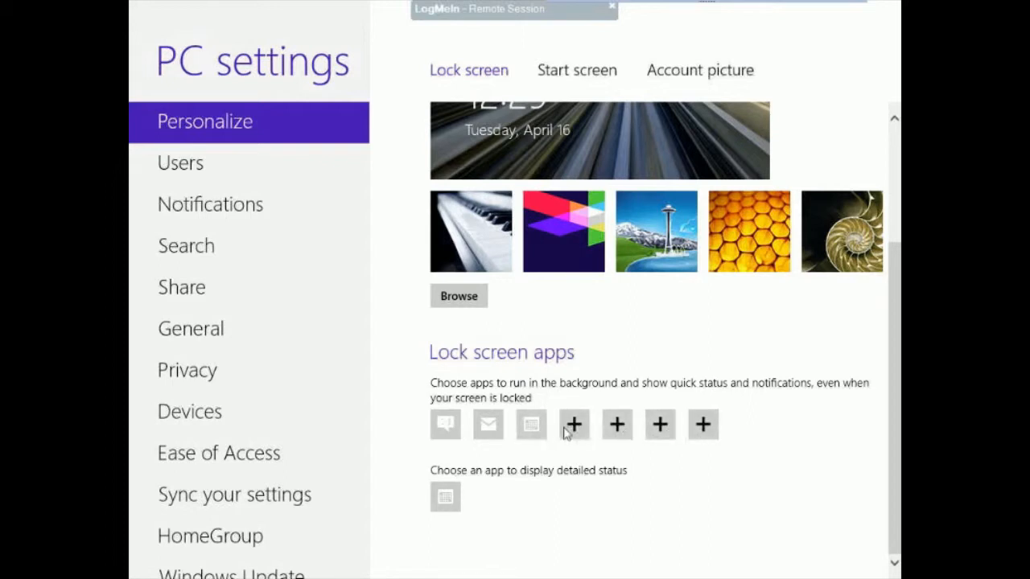
{"action": "mouse_move", "coordinate": [574, 429]}
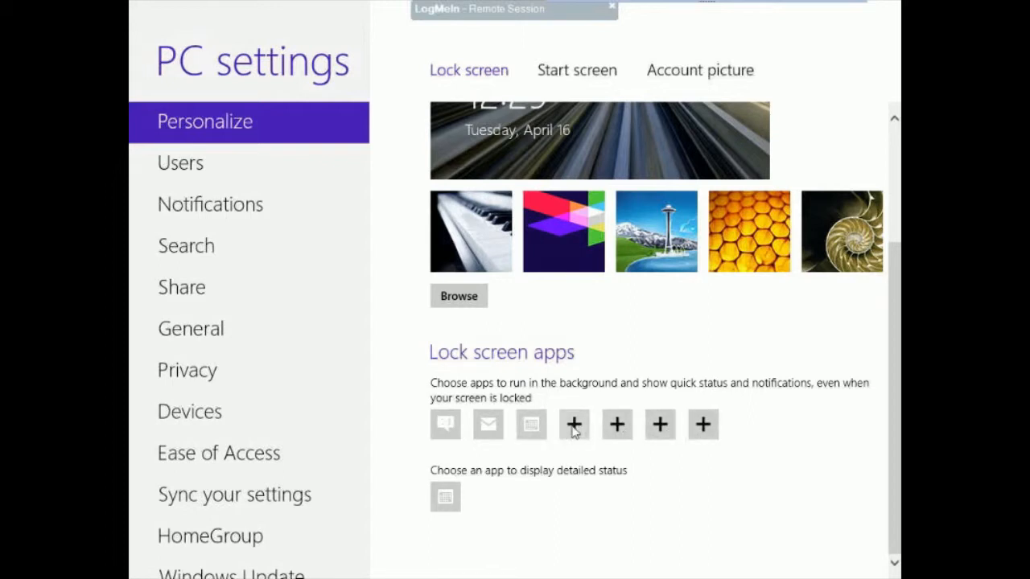
Step: Add Weather as a lock screen quick-status app and choose Weather for detailed status
{"action": "left_click", "coordinate": [573, 425]}
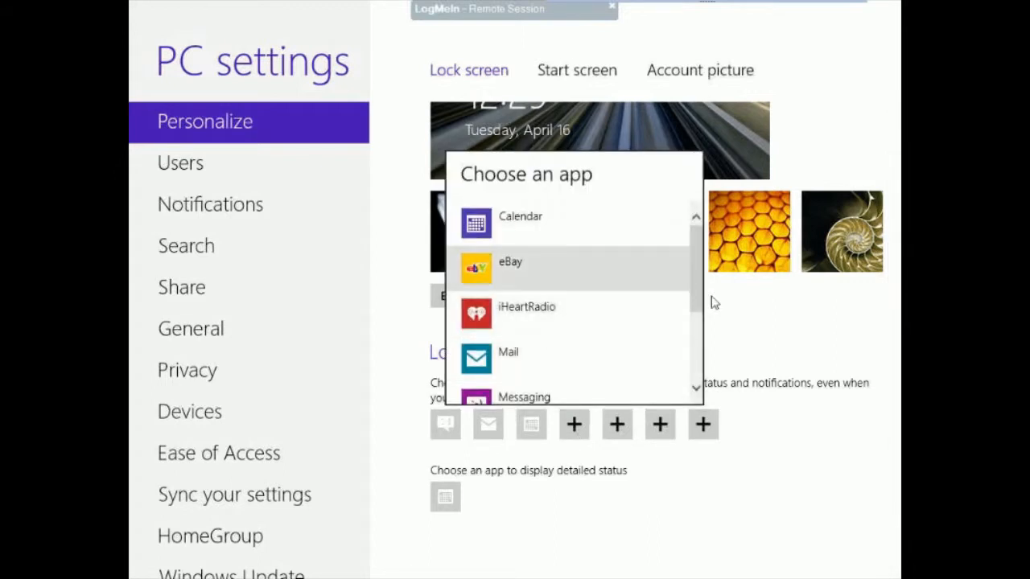
{"action": "scroll", "scroll_direction": "down", "scroll_amount": 3}
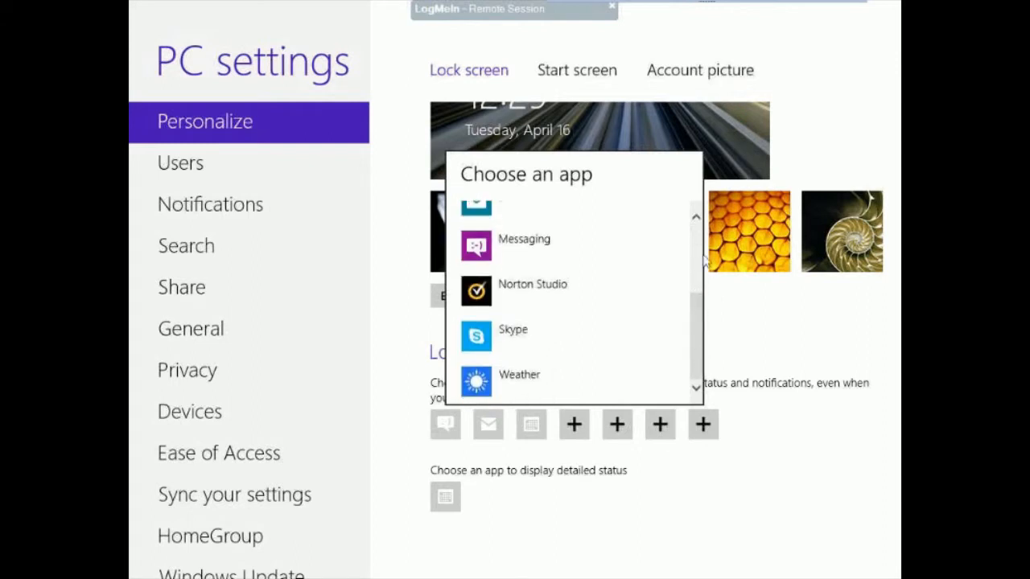
{"action": "mouse_move", "coordinate": [689, 348]}
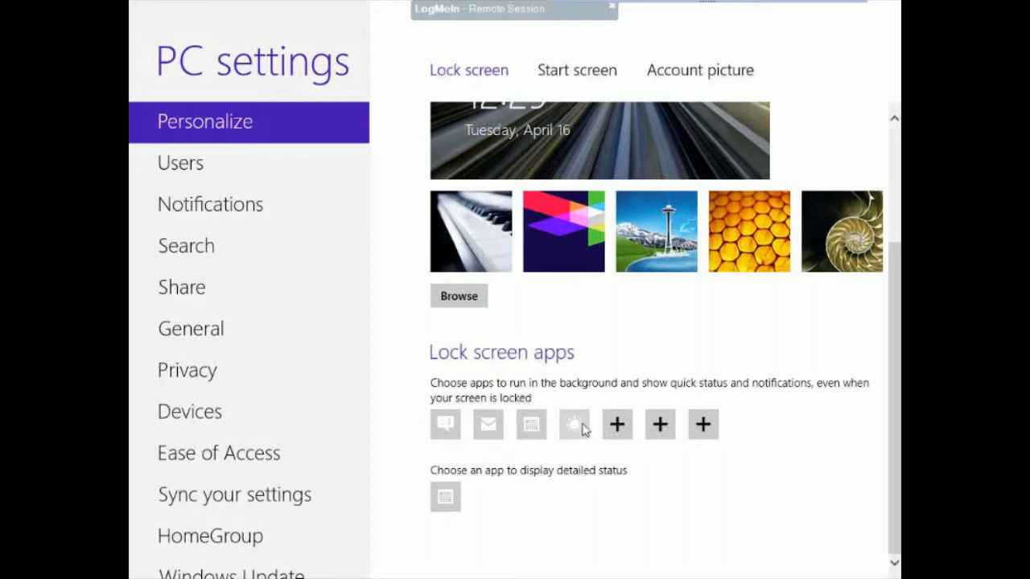
{"action": "left_click", "coordinate": [573, 425]}
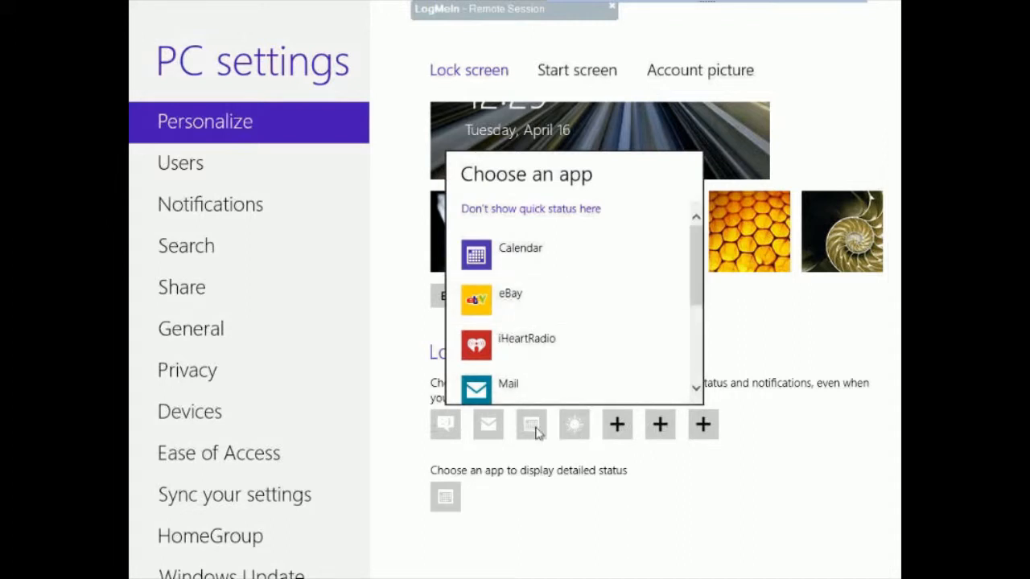
{"action": "scroll", "scroll_direction": "down", "scroll_amount": 3}
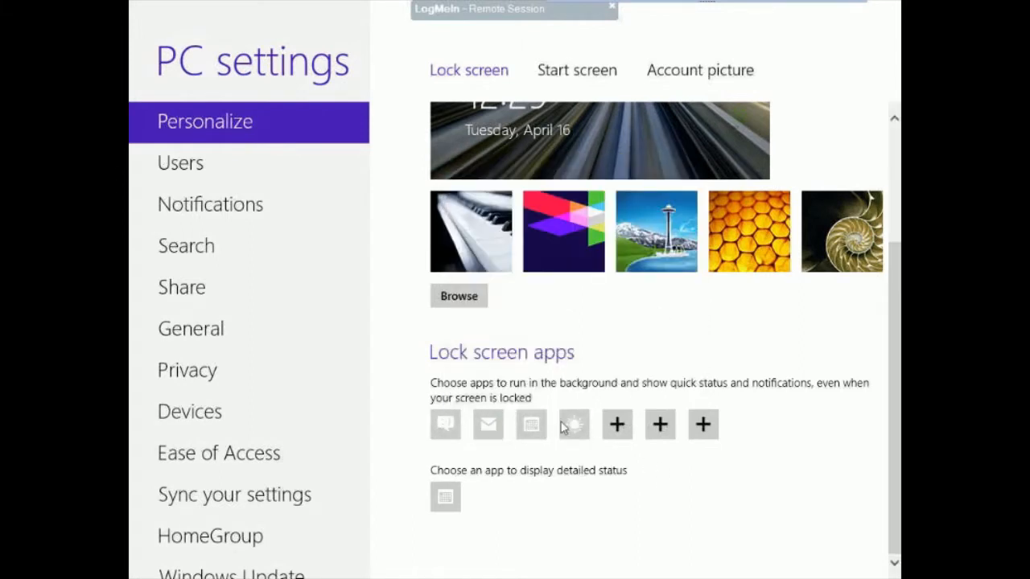
{"action": "mouse_move", "coordinate": [557, 418]}
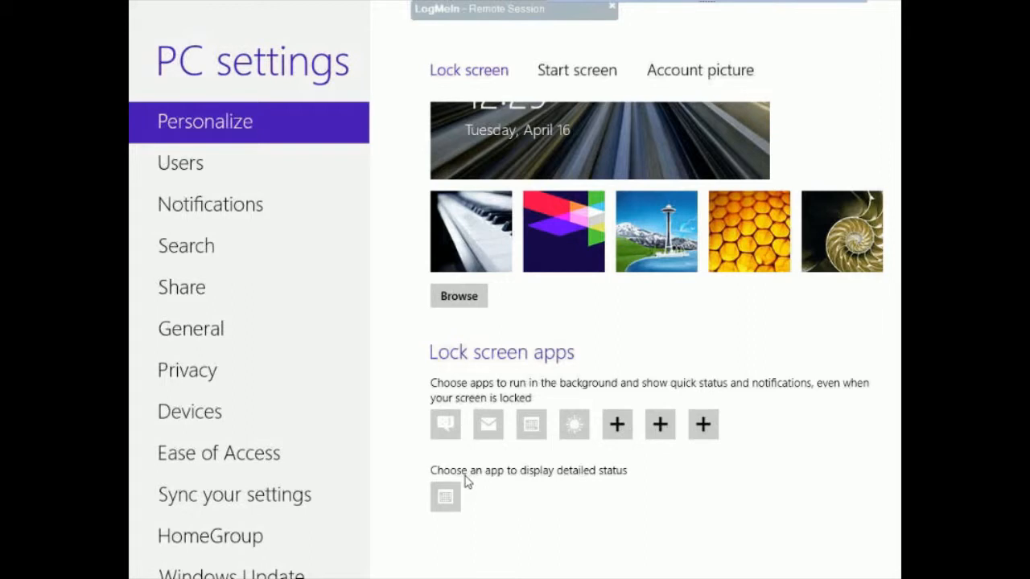
{"action": "left_click", "coordinate": [444, 497]}
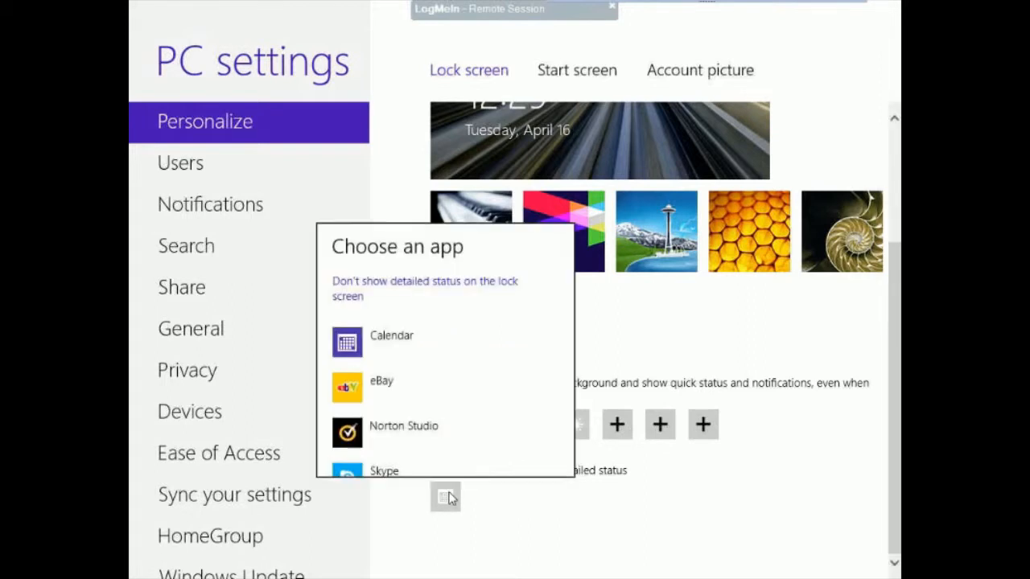
{"action": "scroll", "scroll_direction": "down", "scroll_amount": 3}
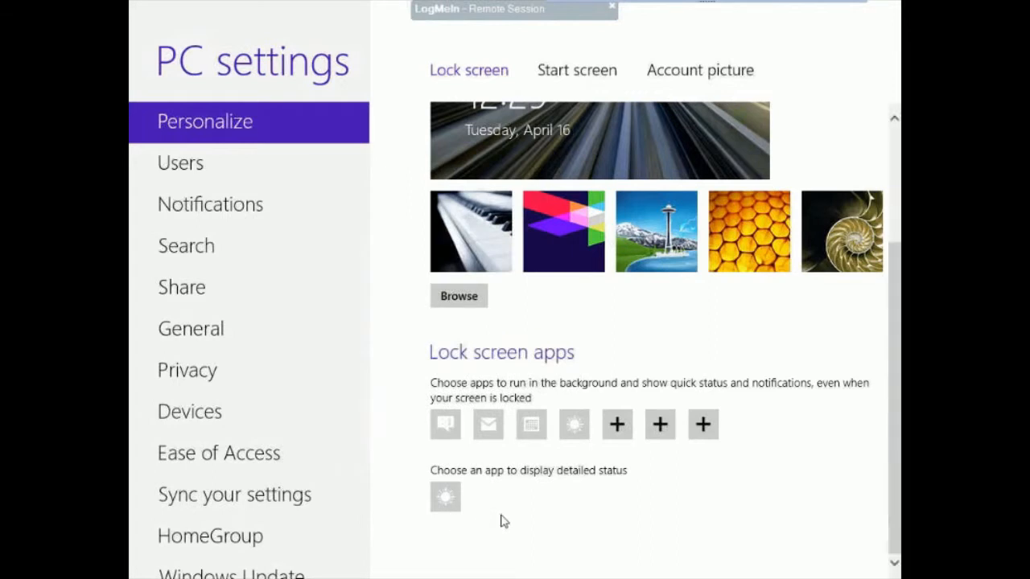
{"action": "mouse_move", "coordinate": [502, 518]}
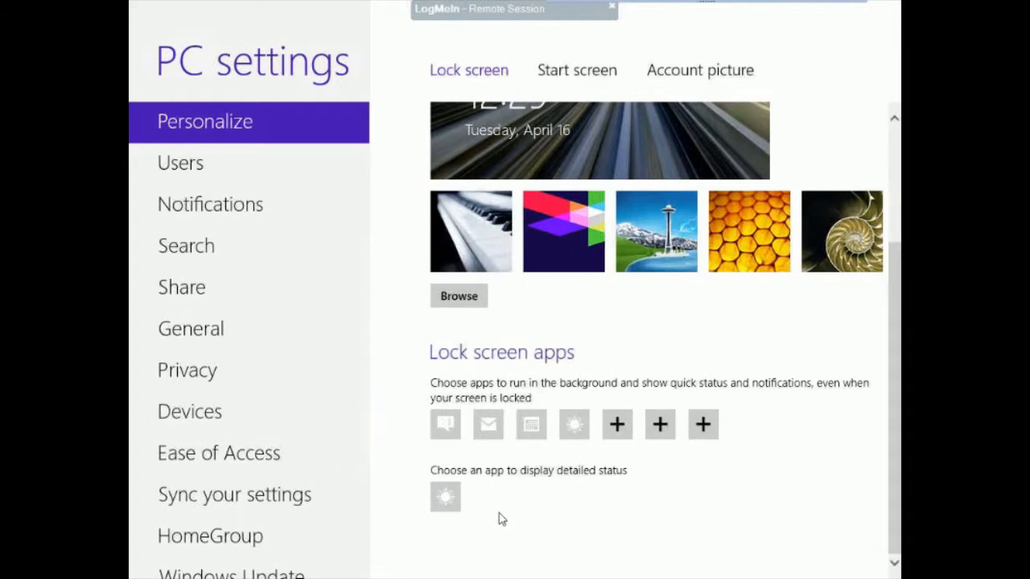
{"action": "mouse_move", "coordinate": [497, 505]}
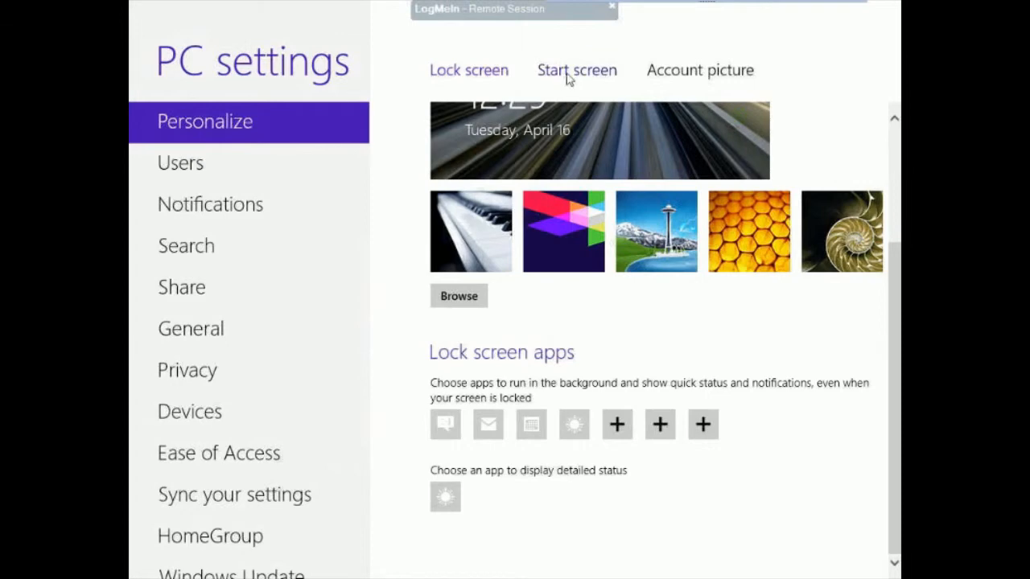
Step: On the Start screen personalization, try background patterns and switch the colour scheme to blue
{"action": "left_click", "coordinate": [577, 70]}
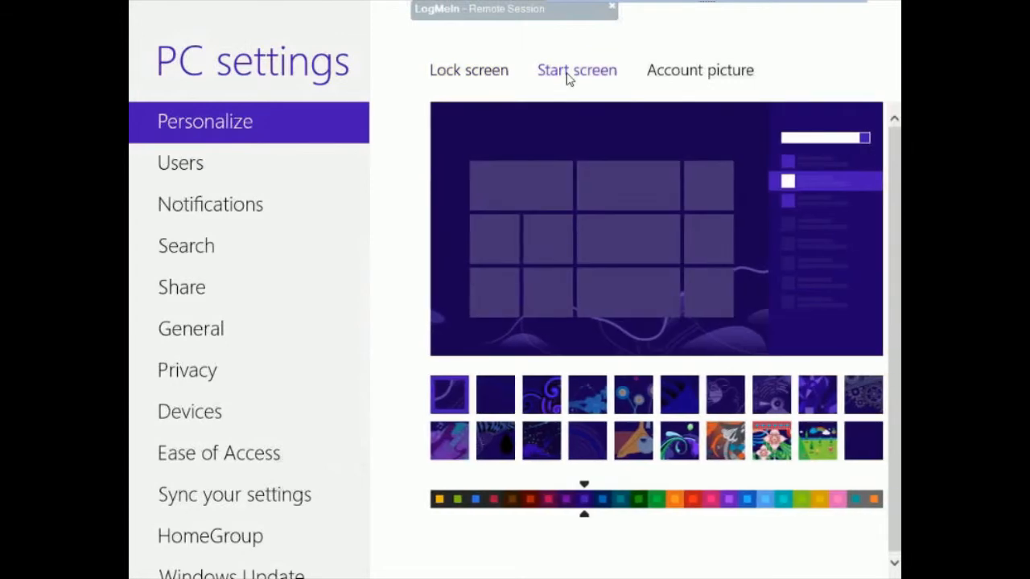
{"action": "mouse_move", "coordinate": [587, 83]}
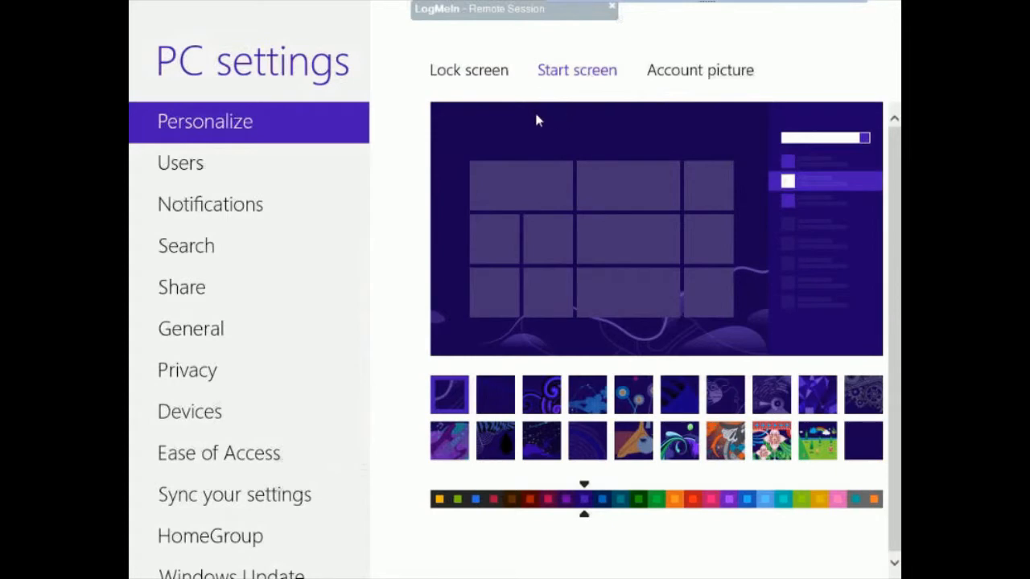
{"action": "mouse_move", "coordinate": [547, 127]}
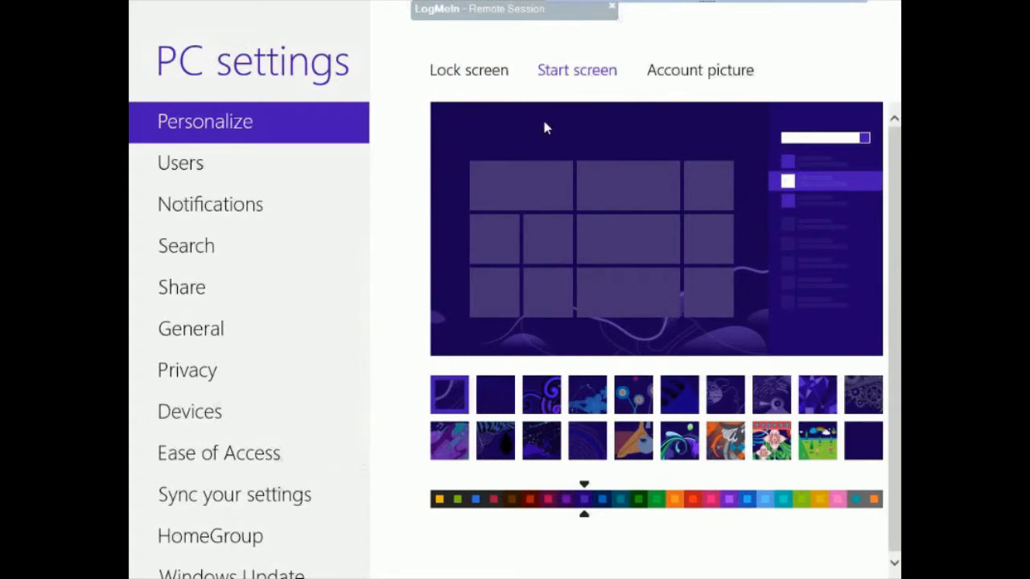
{"action": "left_click", "coordinate": [496, 395]}
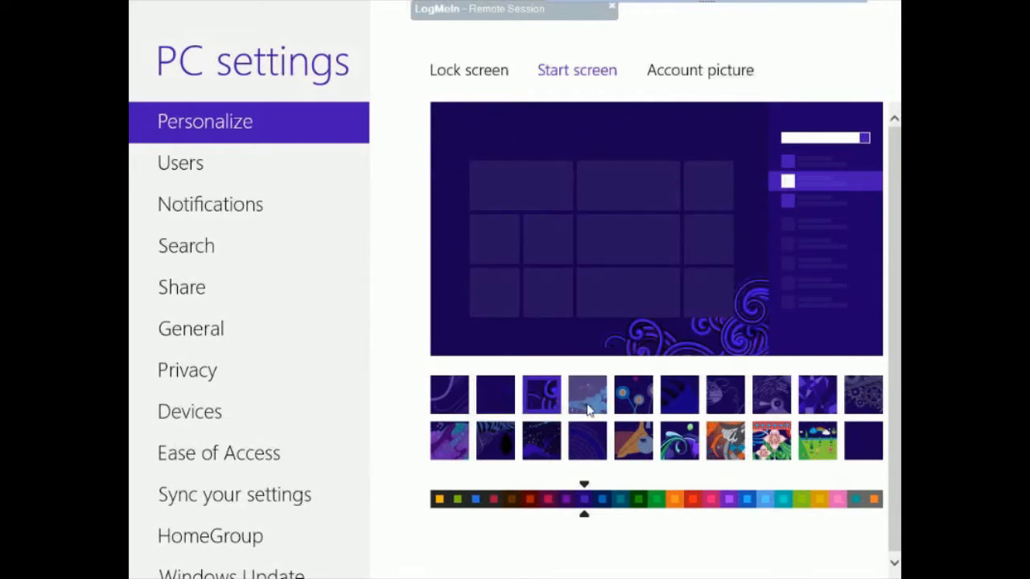
{"action": "left_click", "coordinate": [679, 394]}
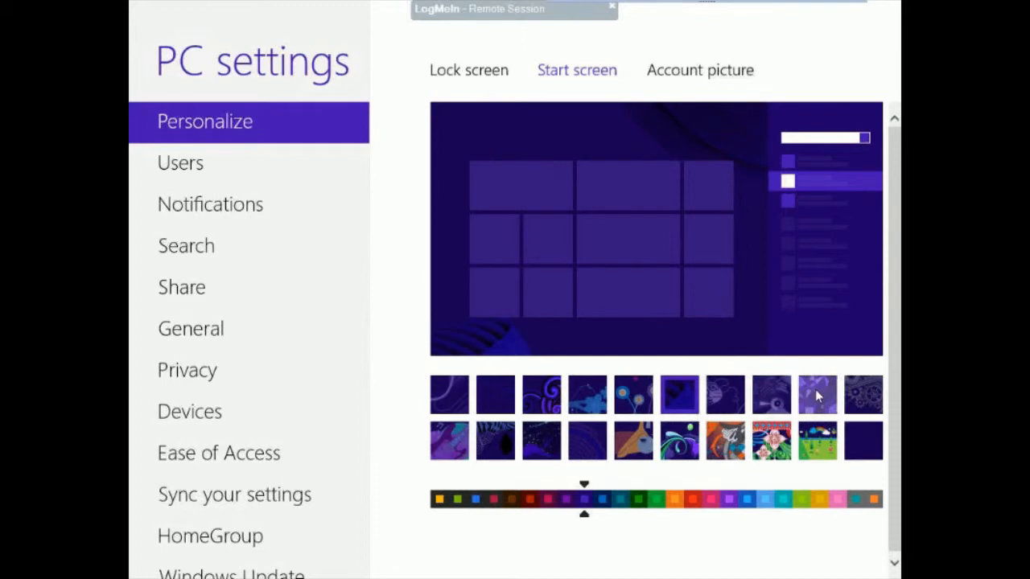
{"action": "mouse_move", "coordinate": [819, 395]}
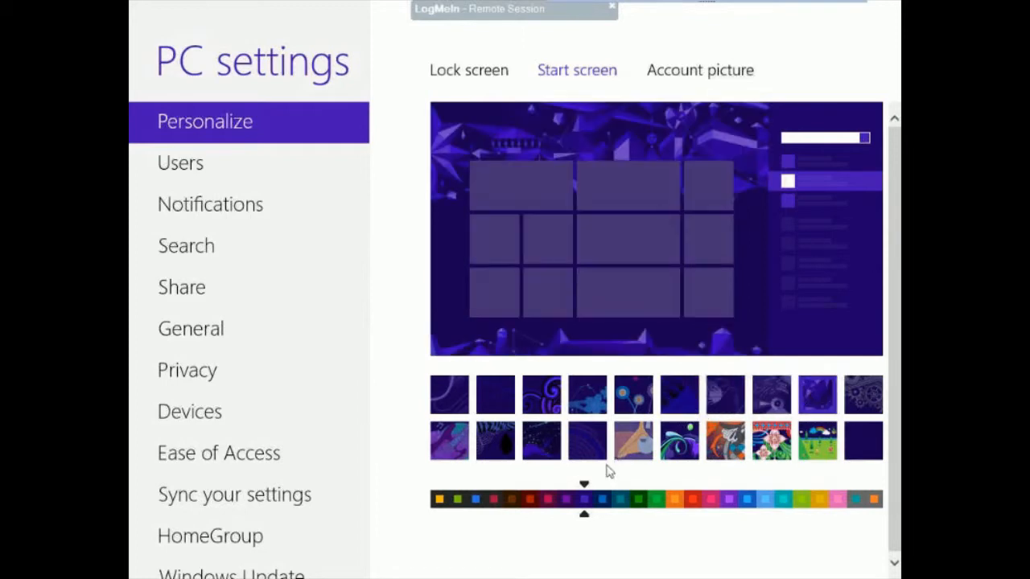
{"action": "left_click", "coordinate": [602, 499]}
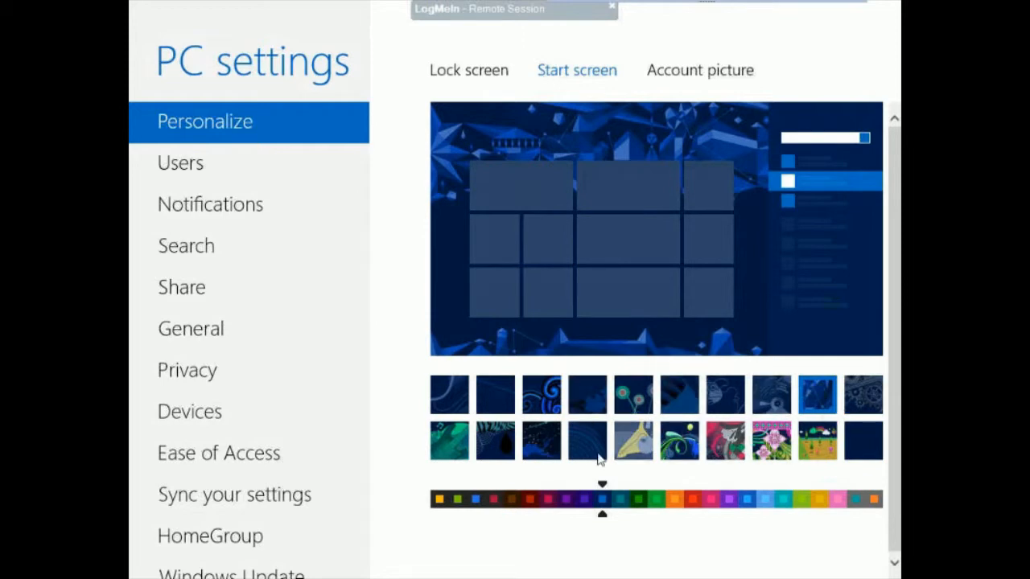
Step: Settle on the dark blue colour scheme with the flowing-curves background pattern
{"action": "left_click", "coordinate": [544, 502]}
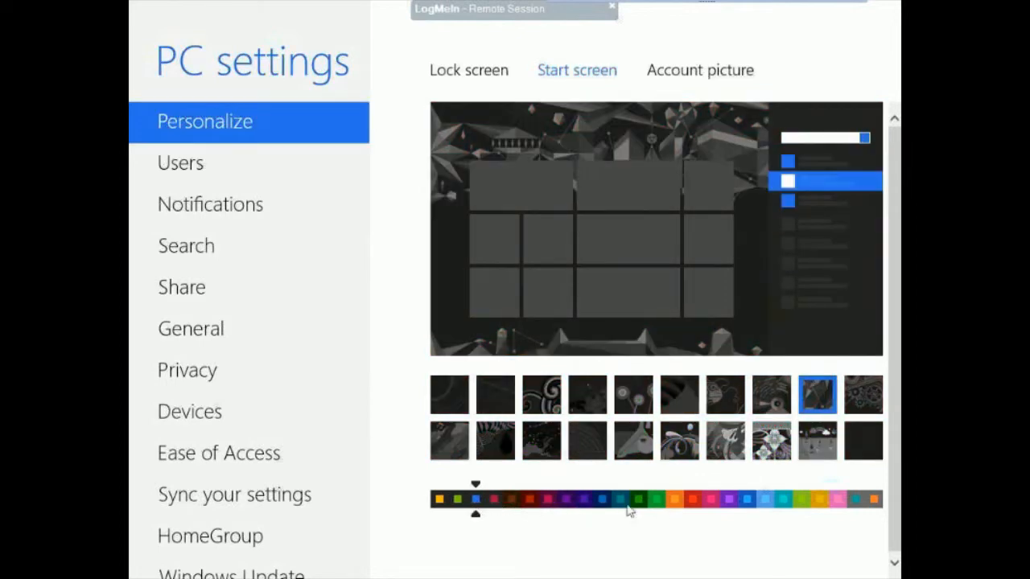
{"action": "left_click", "coordinate": [602, 498]}
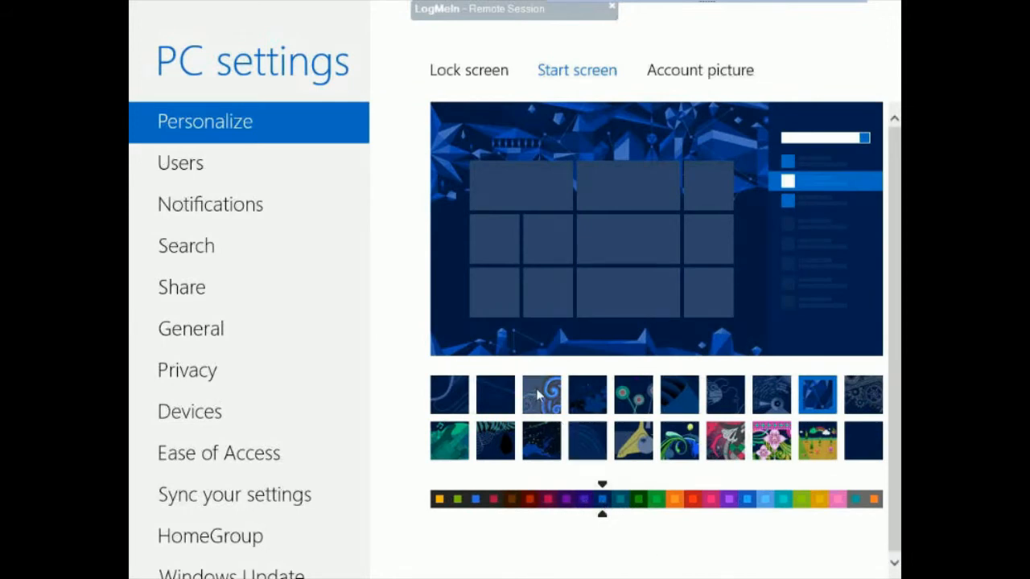
{"action": "left_click", "coordinate": [496, 394]}
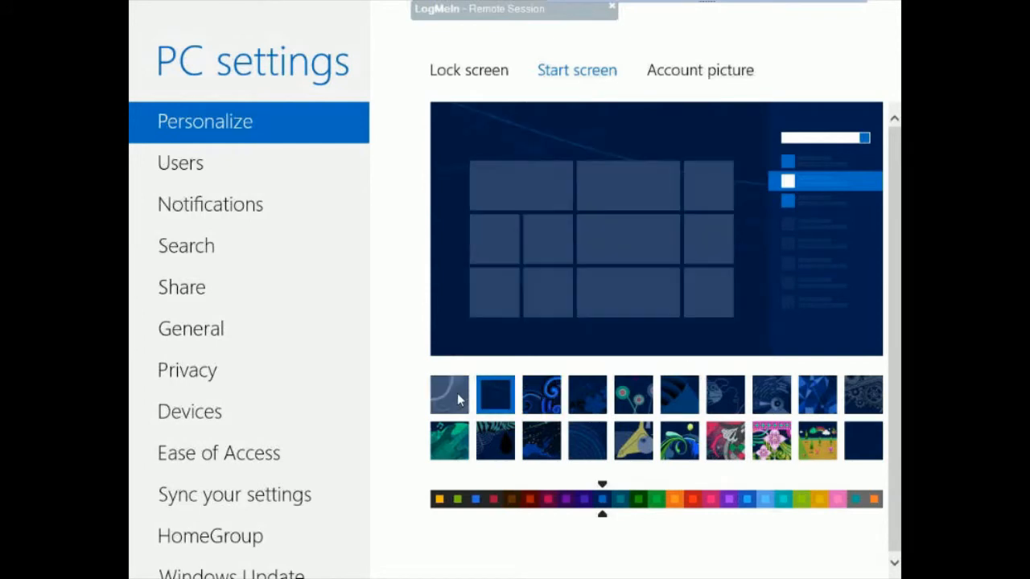
{"action": "left_click", "coordinate": [449, 394]}
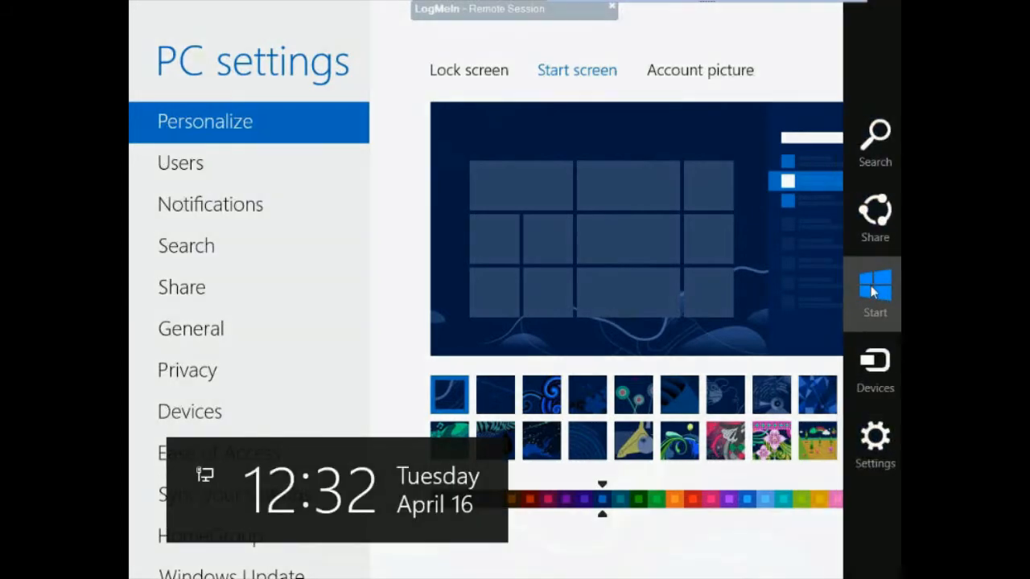
Step: Return to the Start screen, now shown in dark blue with the curves background
{"action": "left_click", "coordinate": [874, 290]}
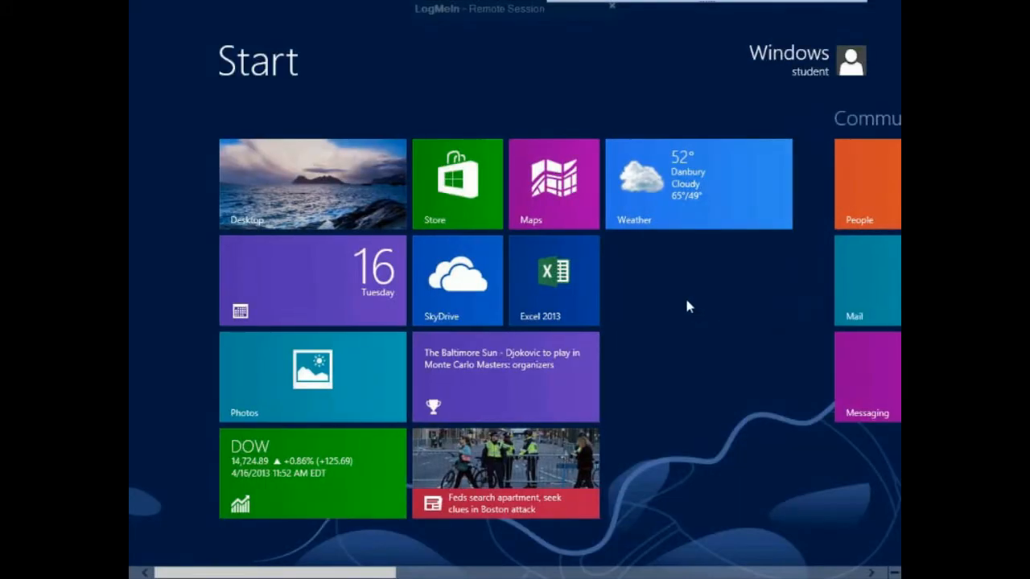
{"action": "mouse_move", "coordinate": [693, 344]}
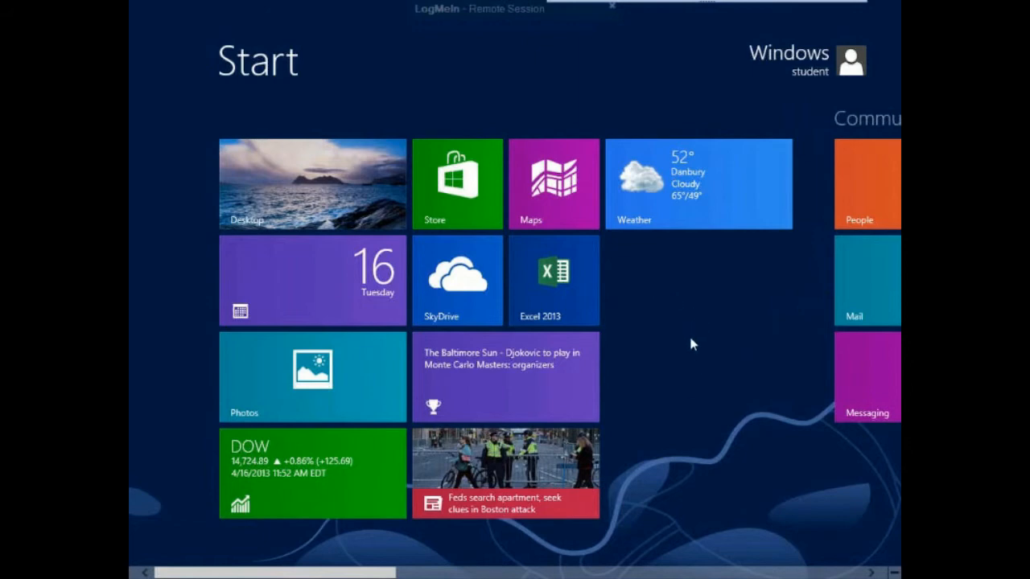
{"action": "mouse_move", "coordinate": [684, 342]}
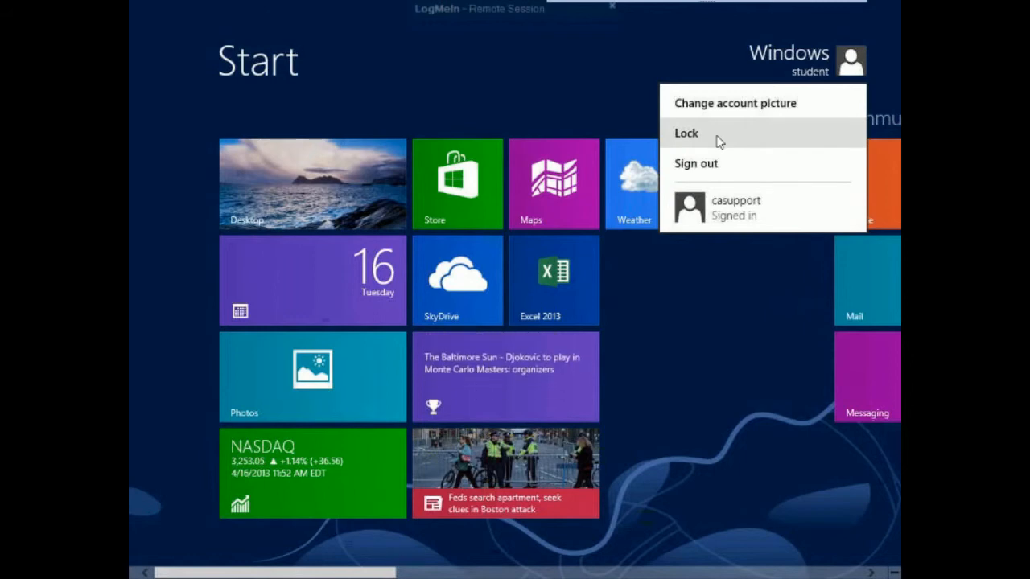
Step: Lock the PC from the account menu to show the train picture with Danbury weather
{"action": "left_click", "coordinate": [686, 132]}
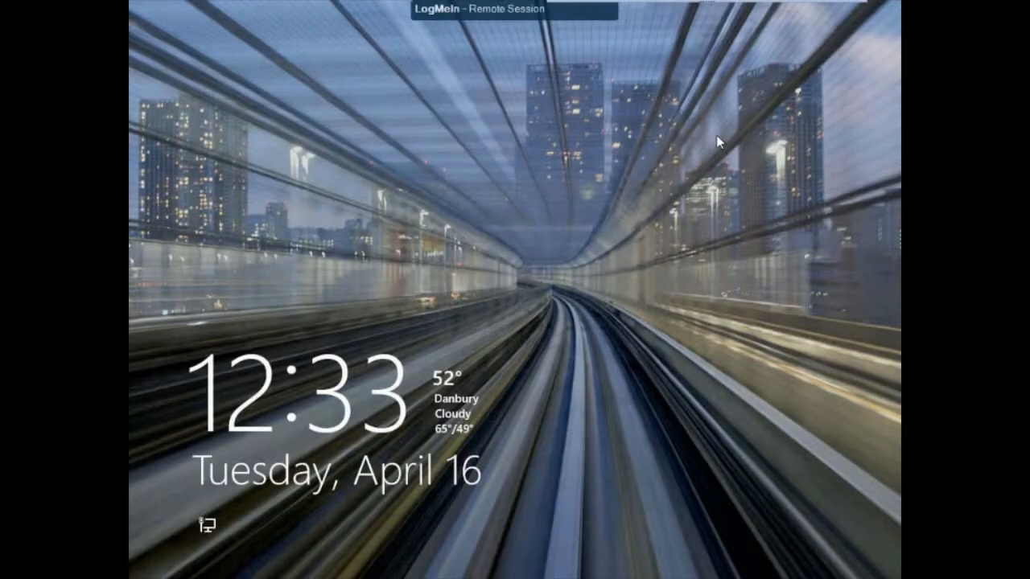
{"action": "mouse_move", "coordinate": [550, 287]}
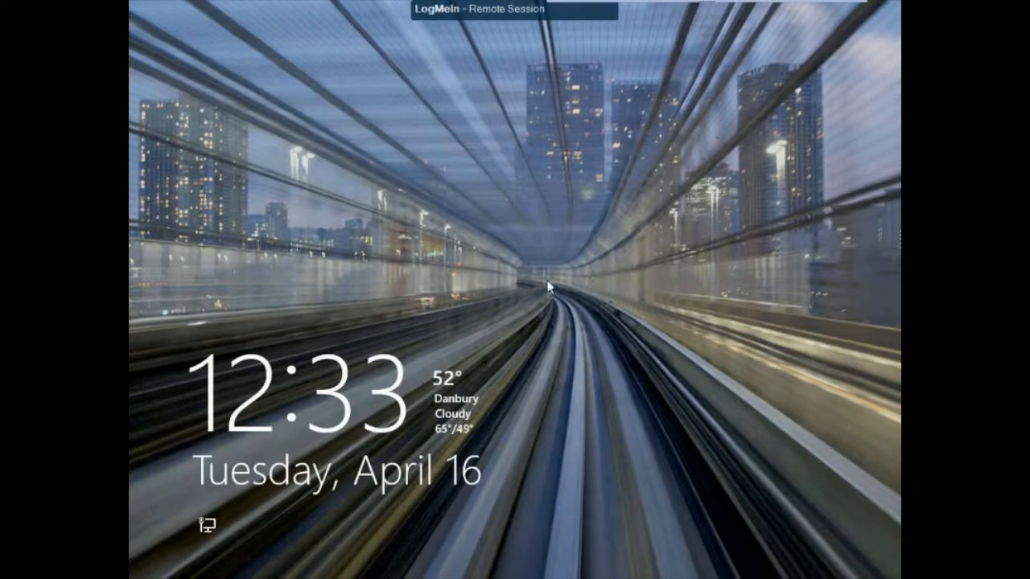
{"action": "mouse_move", "coordinate": [386, 250]}
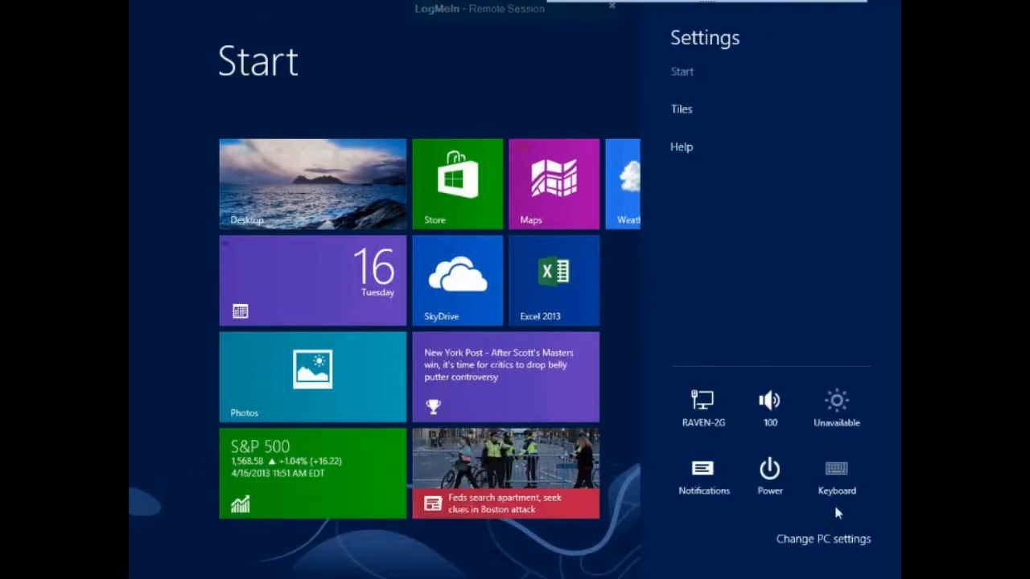
Step: Go to Change PC settings and select the General page with time zone and spelling options
{"action": "left_click", "coordinate": [821, 539]}
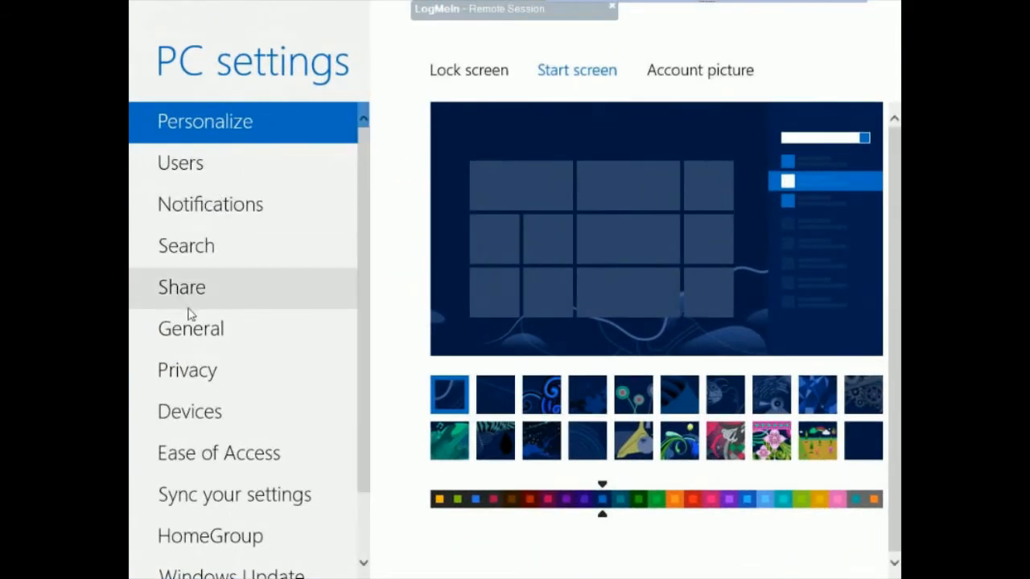
{"action": "left_click", "coordinate": [190, 328]}
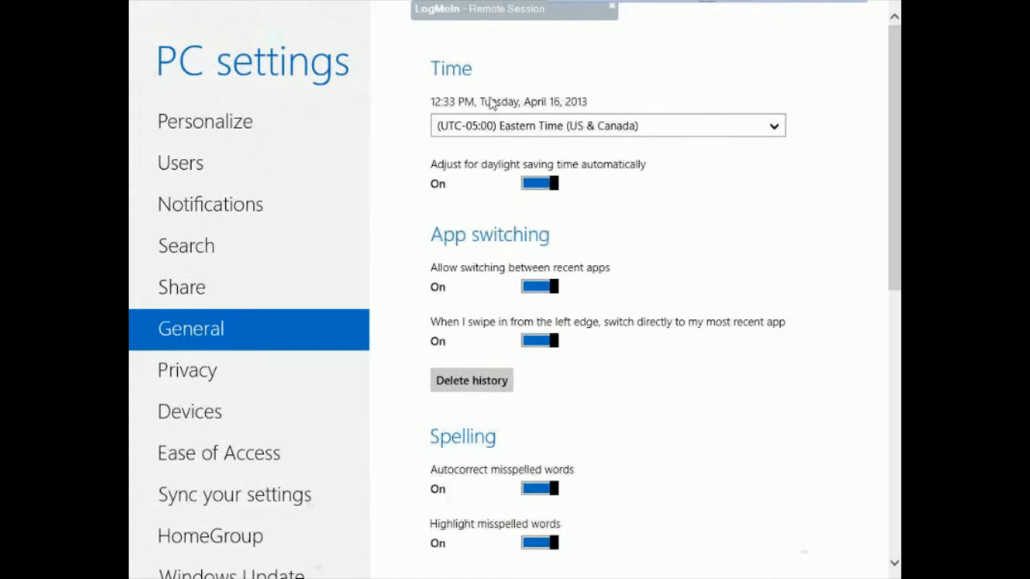
{"action": "mouse_move", "coordinate": [533, 168]}
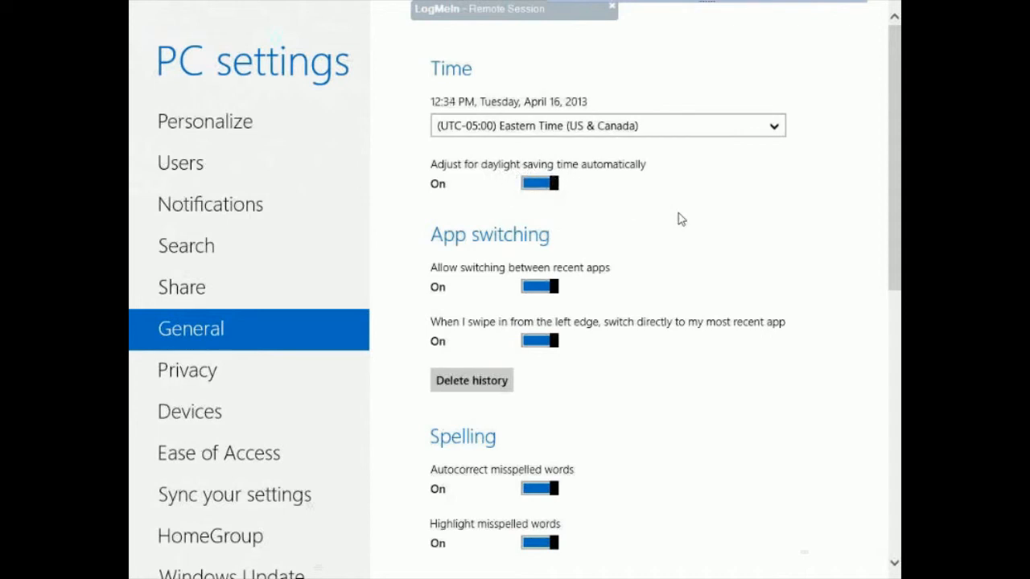
{"action": "mouse_move", "coordinate": [665, 225]}
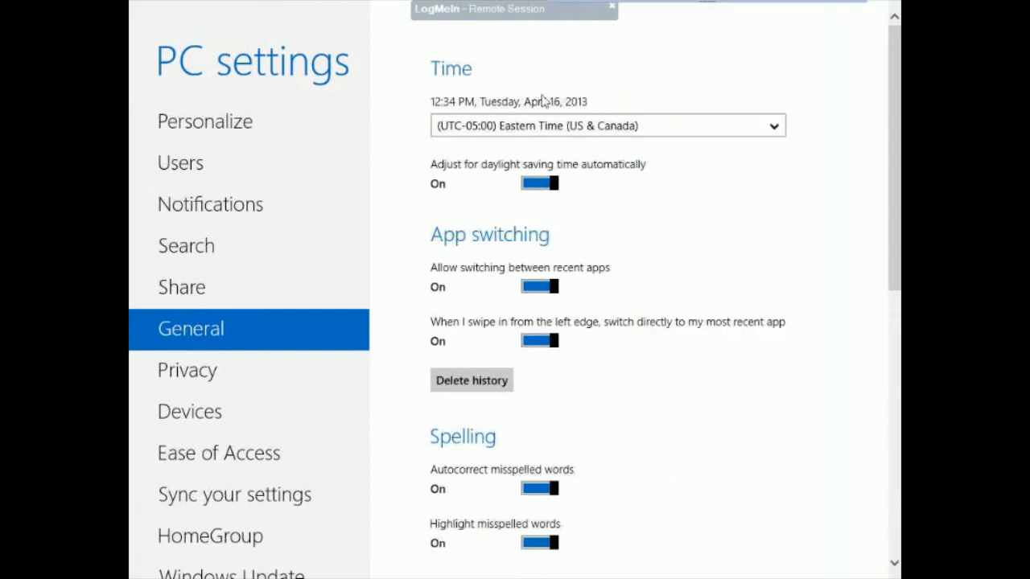
{"action": "mouse_move", "coordinate": [418, 68]}
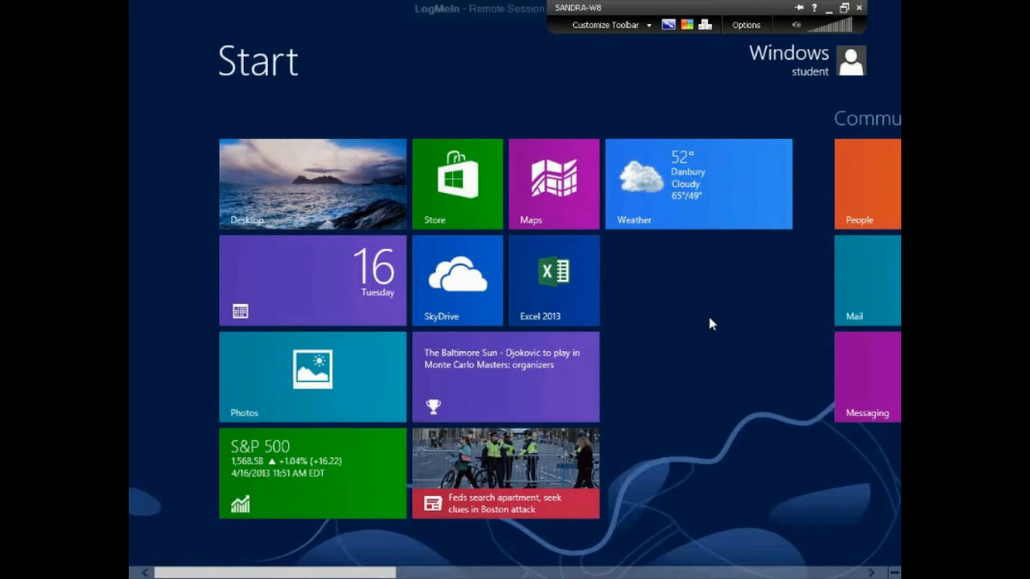
{"action": "mouse_move", "coordinate": [712, 322]}
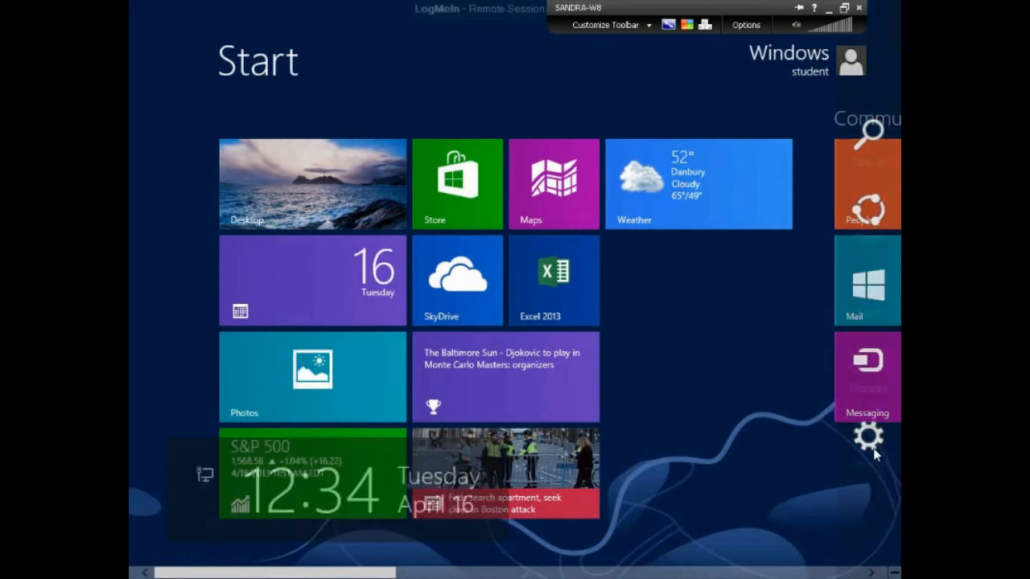
Step: From the Start screen Settings charm, clear personal info from the live tiles
{"action": "left_click", "coordinate": [866, 438]}
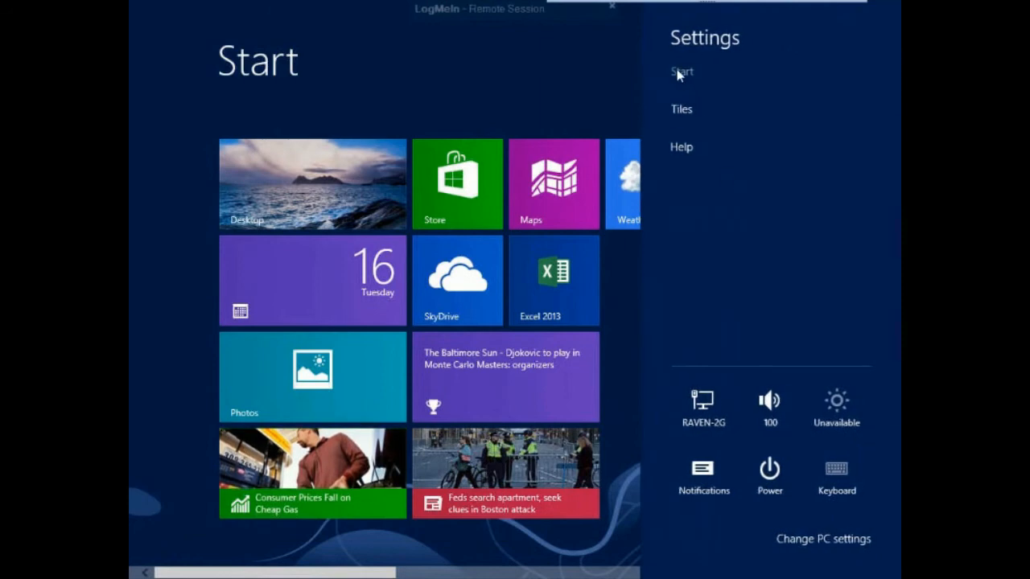
{"action": "mouse_move", "coordinate": [687, 77]}
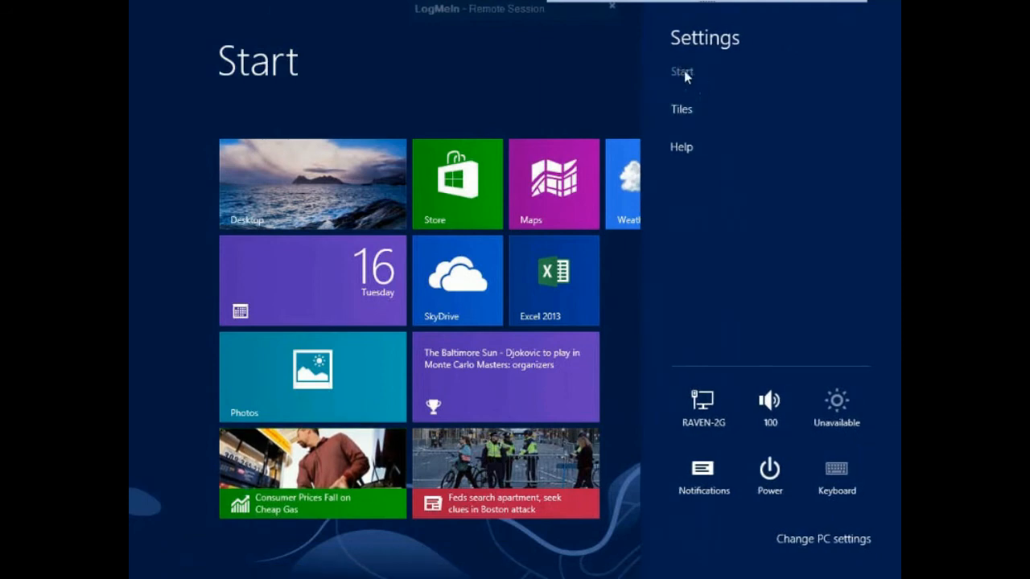
{"action": "left_click", "coordinate": [681, 110]}
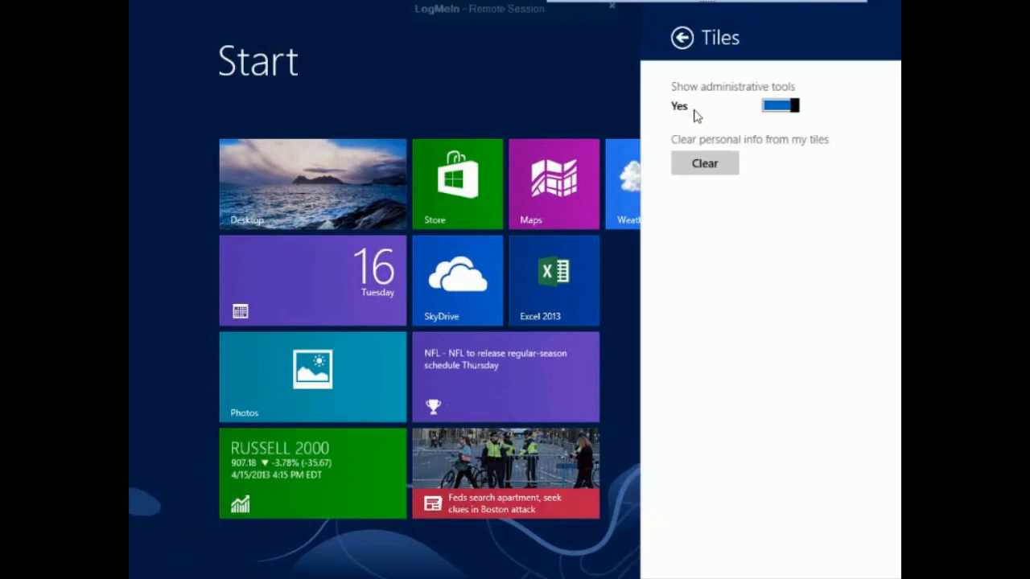
{"action": "mouse_move", "coordinate": [813, 178]}
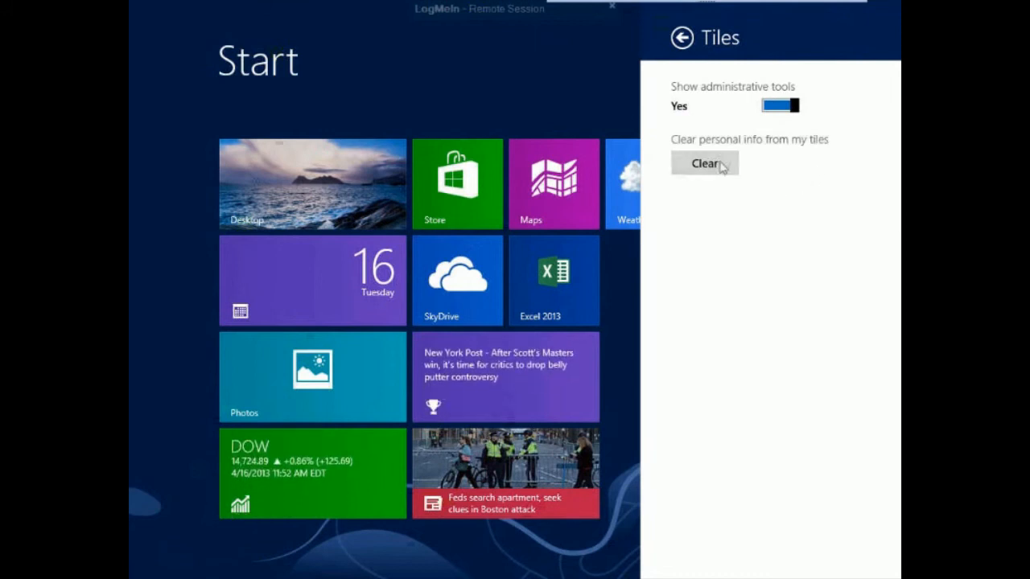
{"action": "mouse_move", "coordinate": [705, 175]}
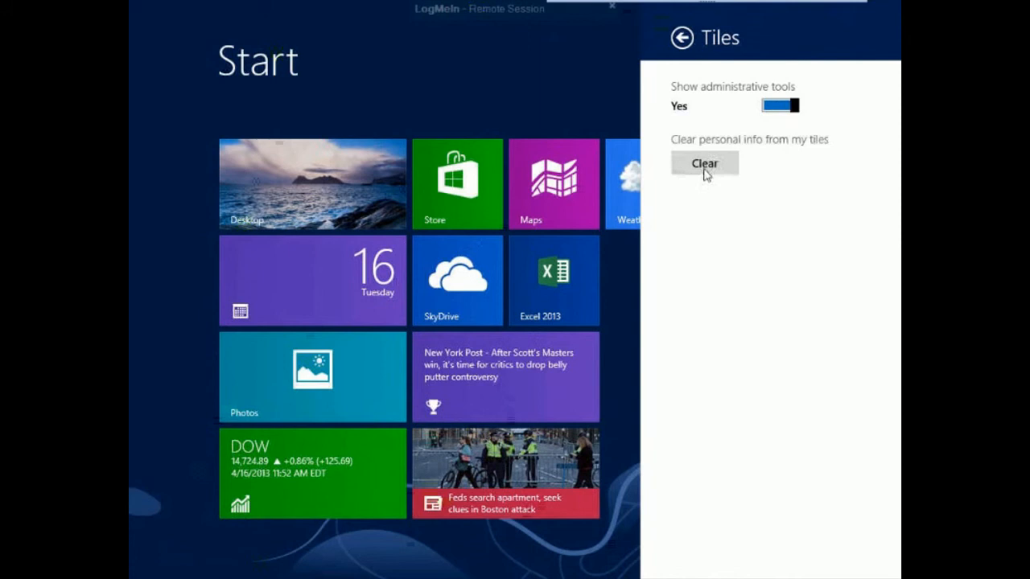
{"action": "left_click", "coordinate": [705, 164]}
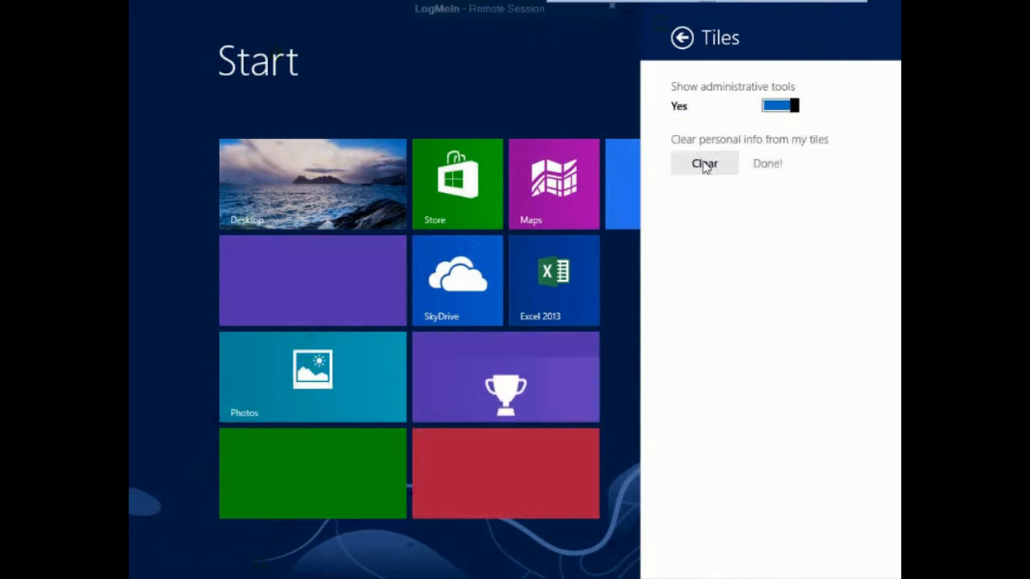
{"action": "left_click", "coordinate": [704, 163]}
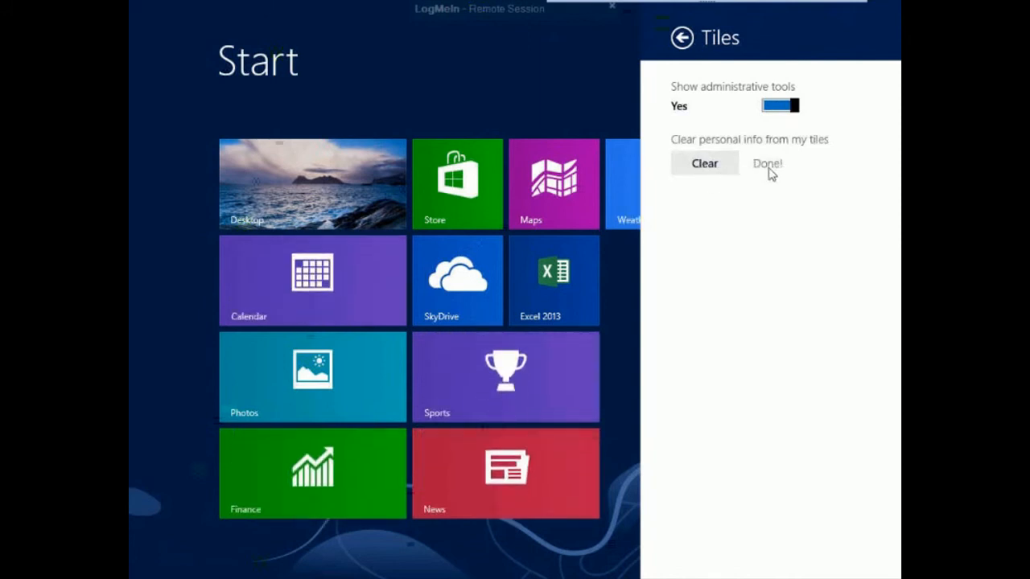
{"action": "mouse_move", "coordinate": [432, 197]}
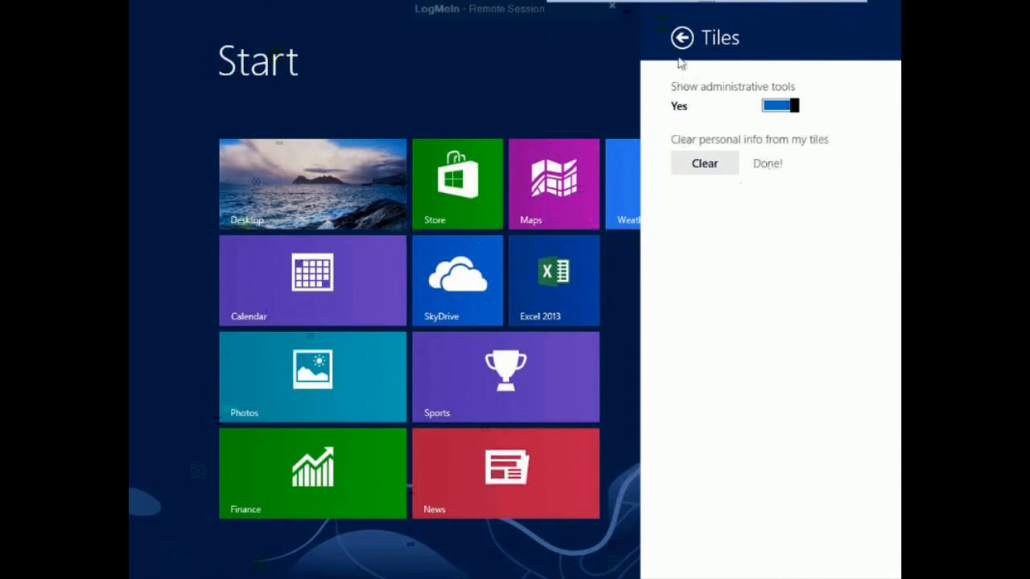
Step: Return to the Settings list, recheck the Tiles options, and go back again
{"action": "left_click", "coordinate": [682, 38]}
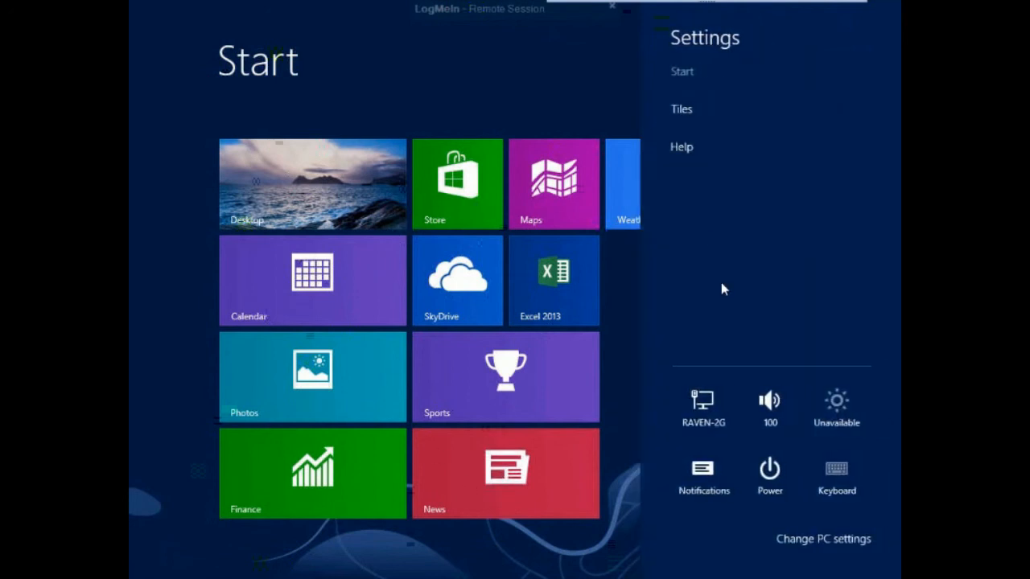
{"action": "mouse_move", "coordinate": [689, 113]}
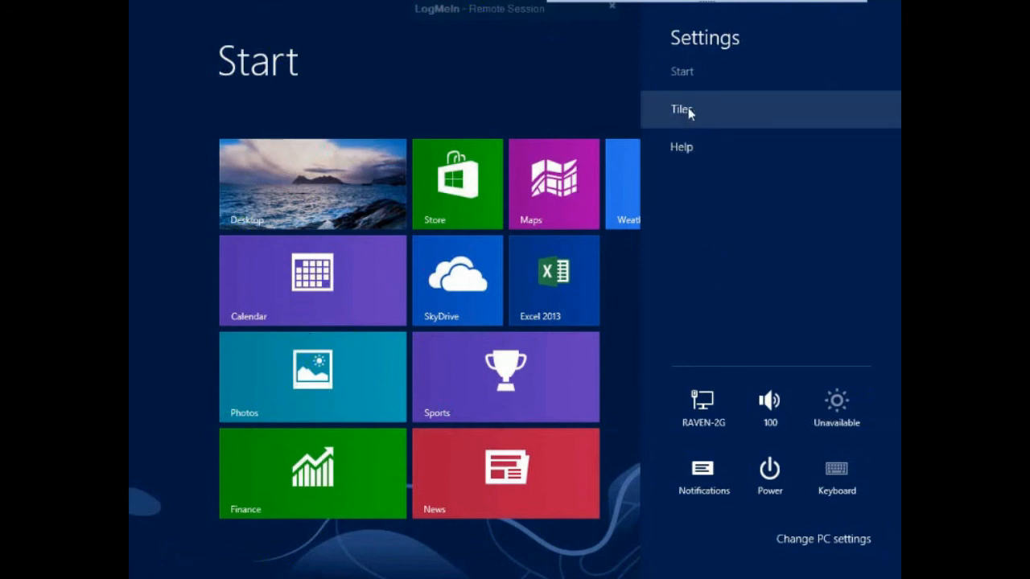
{"action": "left_click", "coordinate": [683, 109]}
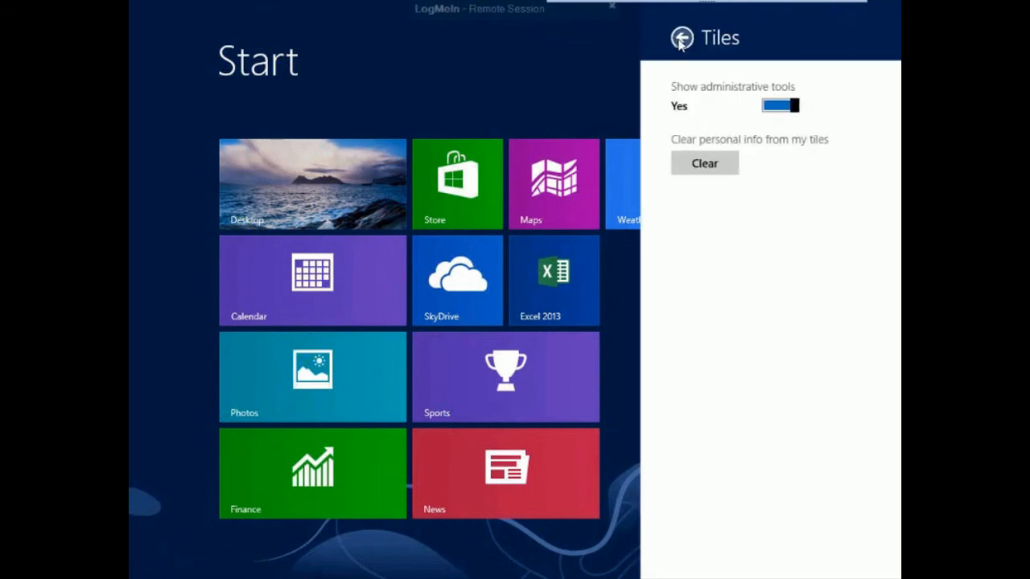
{"action": "left_click", "coordinate": [677, 38]}
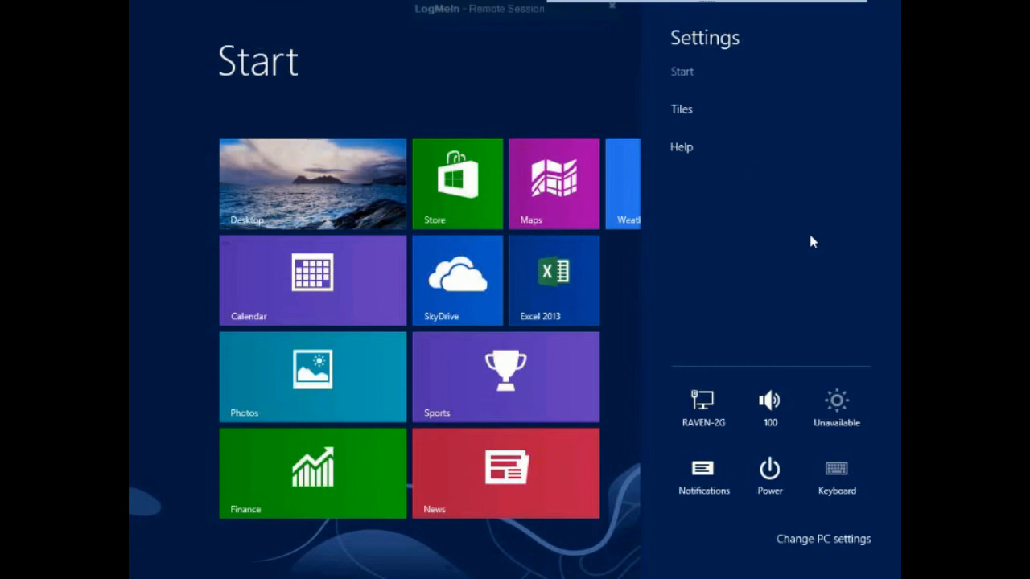